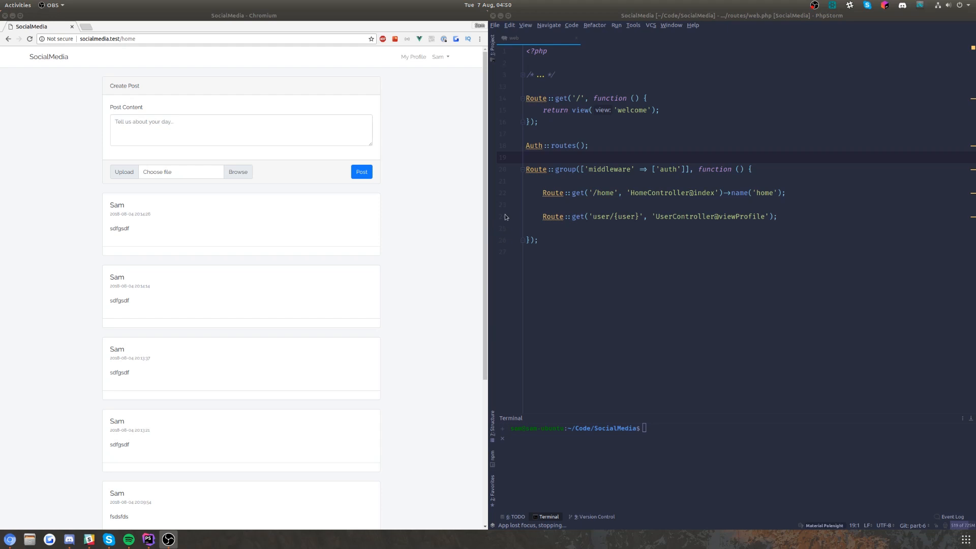
{"action": "mouse_move", "coordinate": [495, 238]}
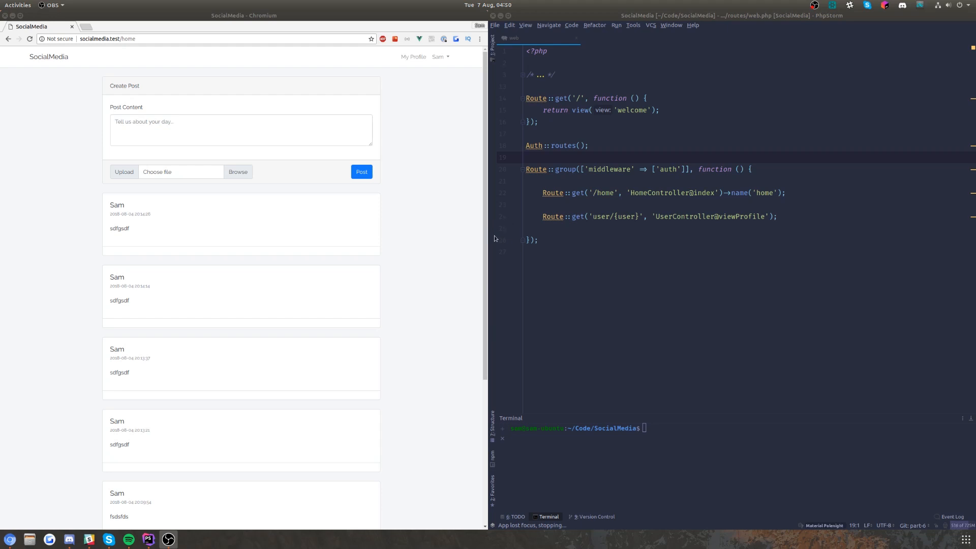
Step: Locate the auth:api route group in api.php and position the cursor inside it
{"action": "left_click", "coordinate": [529, 251]}
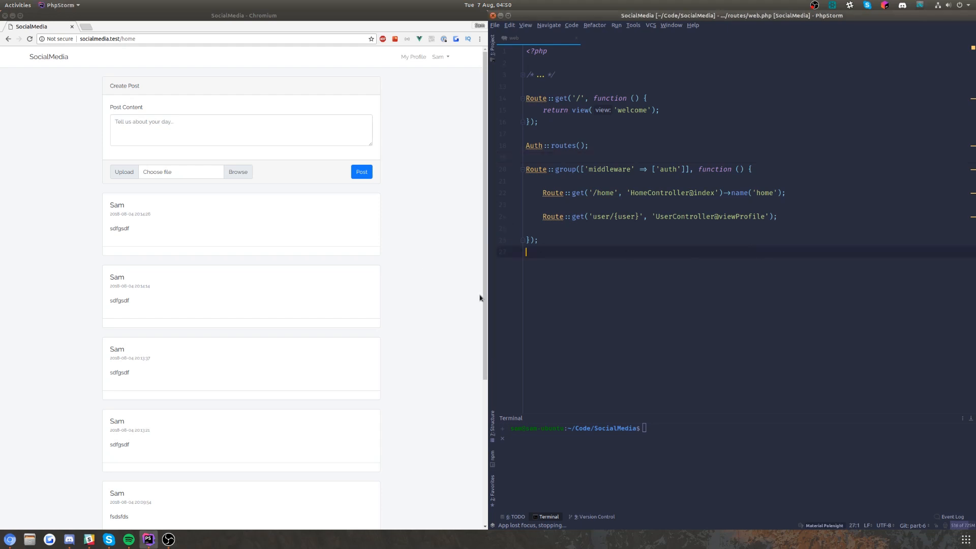
{"action": "scroll", "scroll_direction": "down", "scroll_amount": 3}
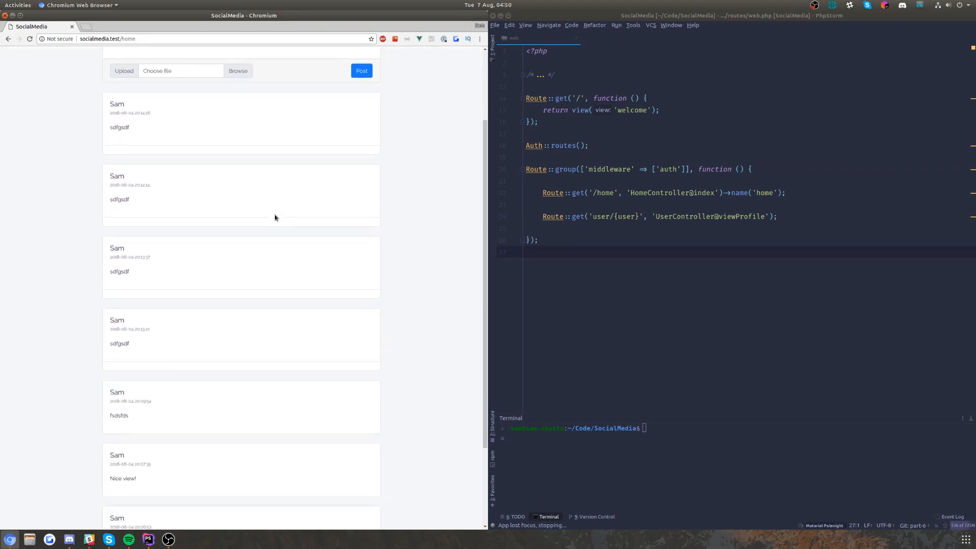
{"action": "scroll", "scroll_direction": "up", "scroll_amount": 3}
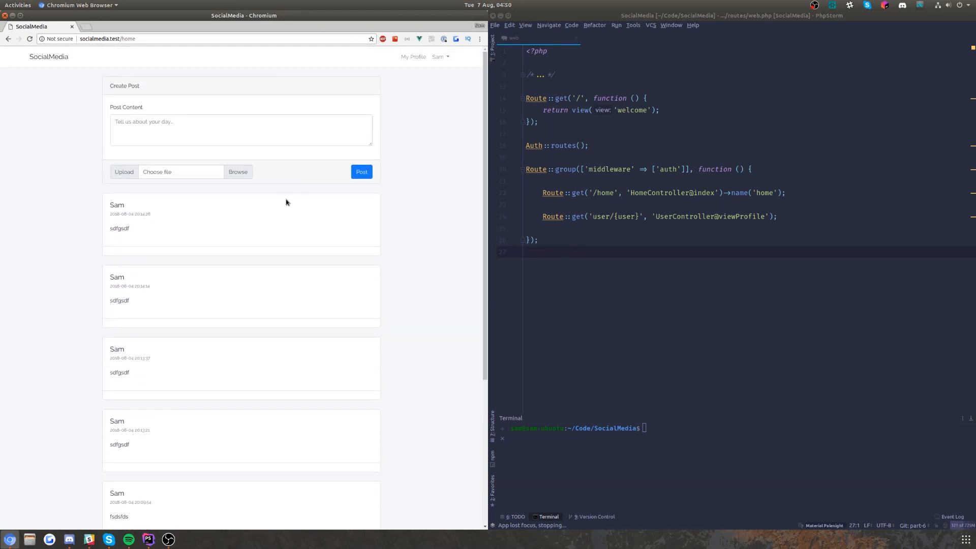
{"action": "left_click", "coordinate": [116, 205]}
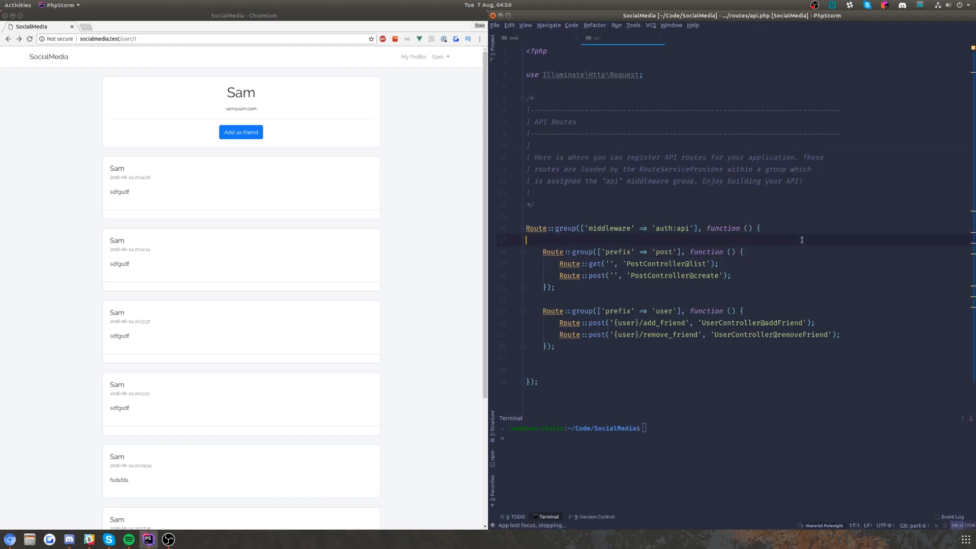
Step: Add a GET 'feed' route pointing to a PostController action
{"action": "type", "text": "Route::get('"}
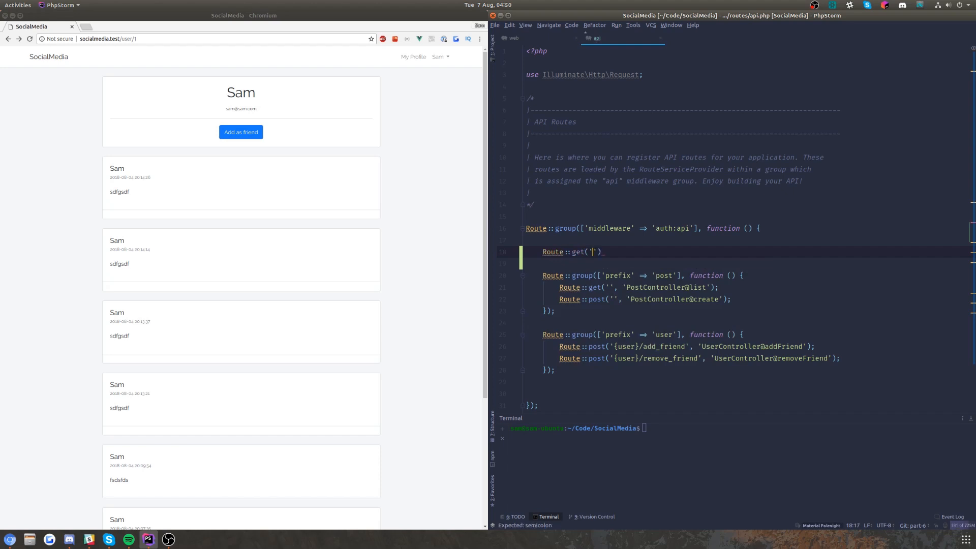
{"action": "type", "text": "feed"}
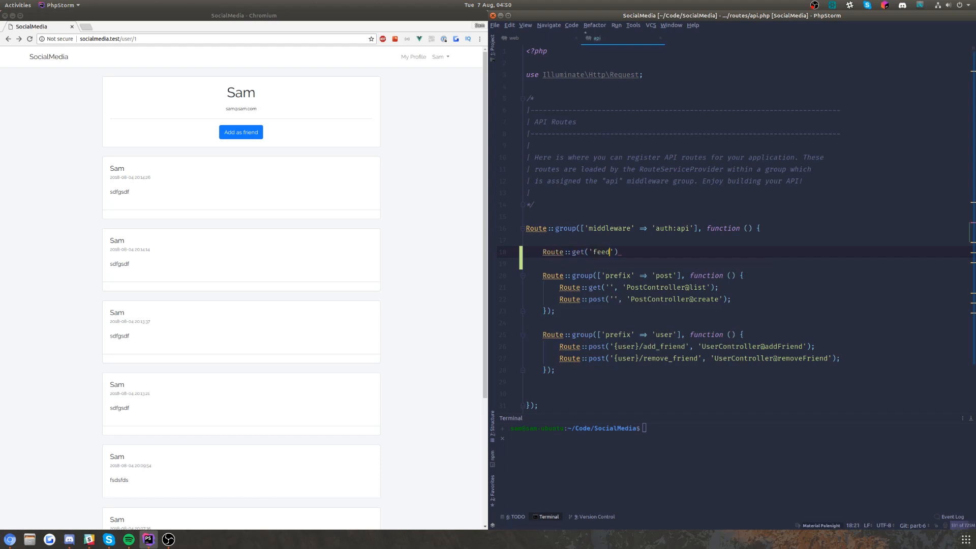
{"action": "type", "text": ", ''"}
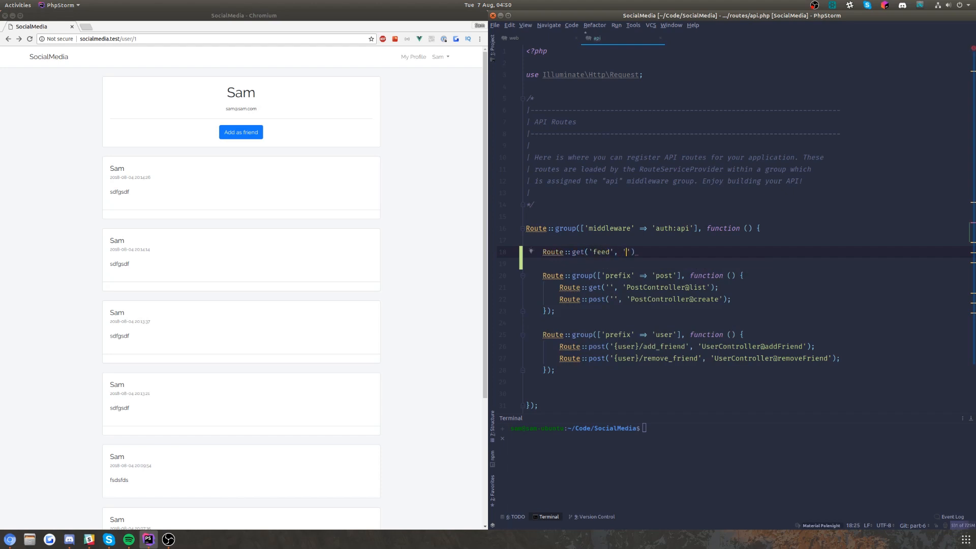
{"action": "type", "text": "PostControll"}
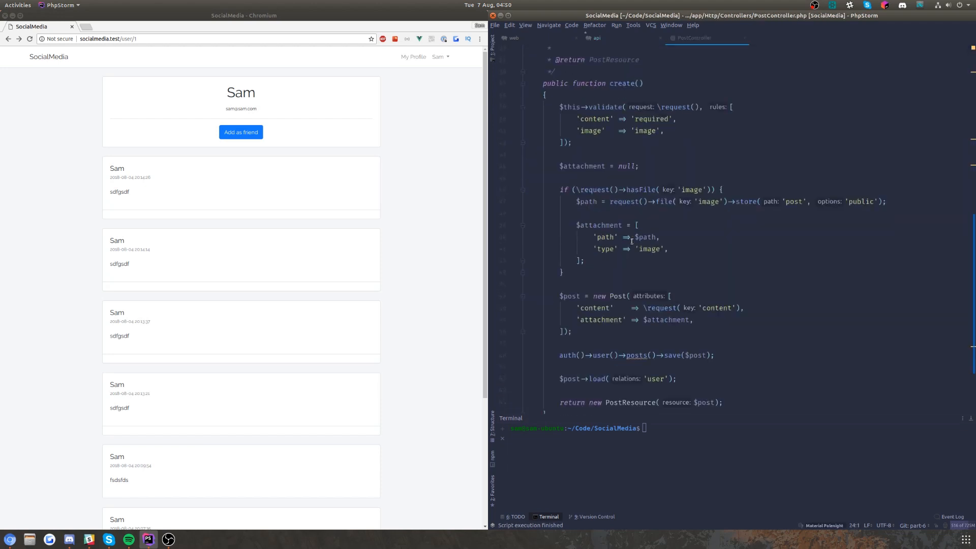
Step: Write public function feed() starting $feed = Post::whereHas('user', function ..
{"action": "type", "text": "public function feed("}
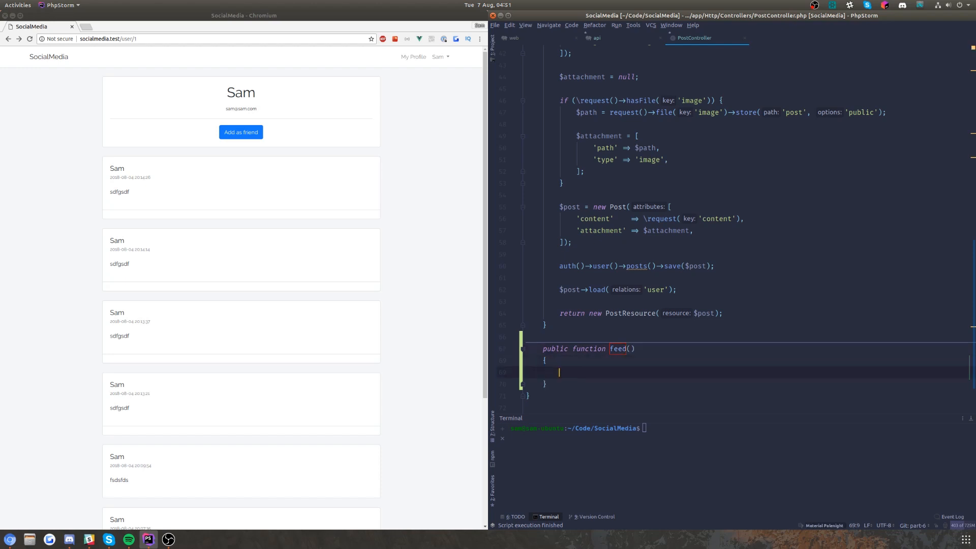
{"action": "type", "text": "$feed = Pos"}
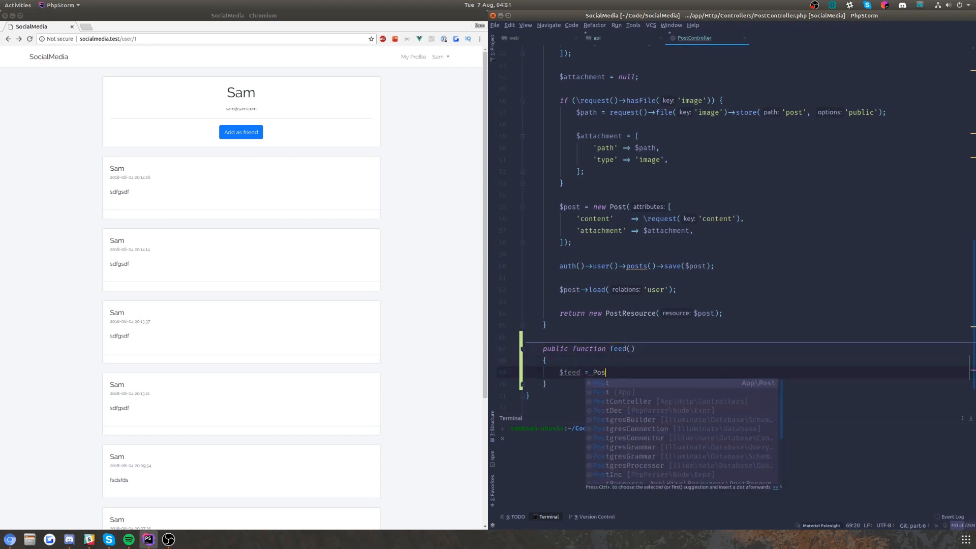
{"action": "type", "text": "t::whereHas('"}
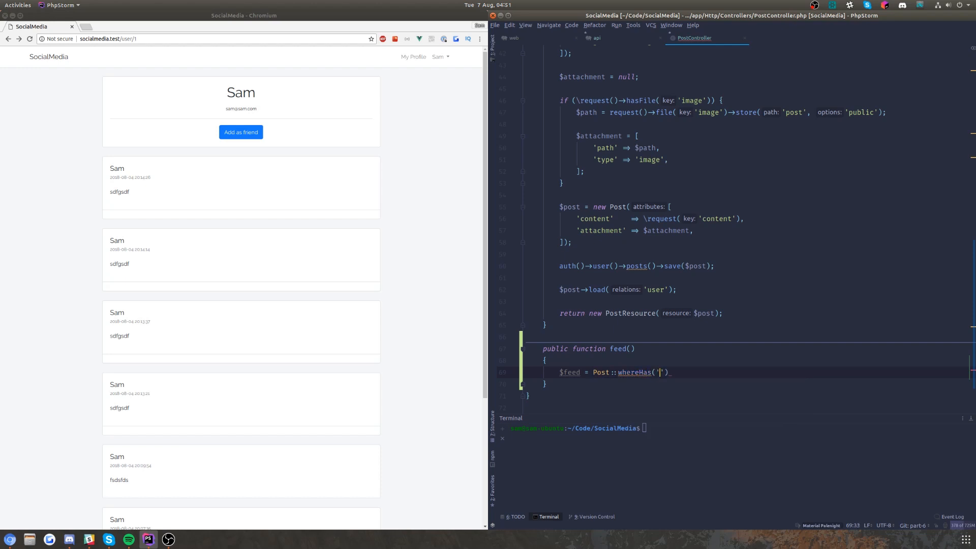
{"action": "type", "text": "user', fu"}
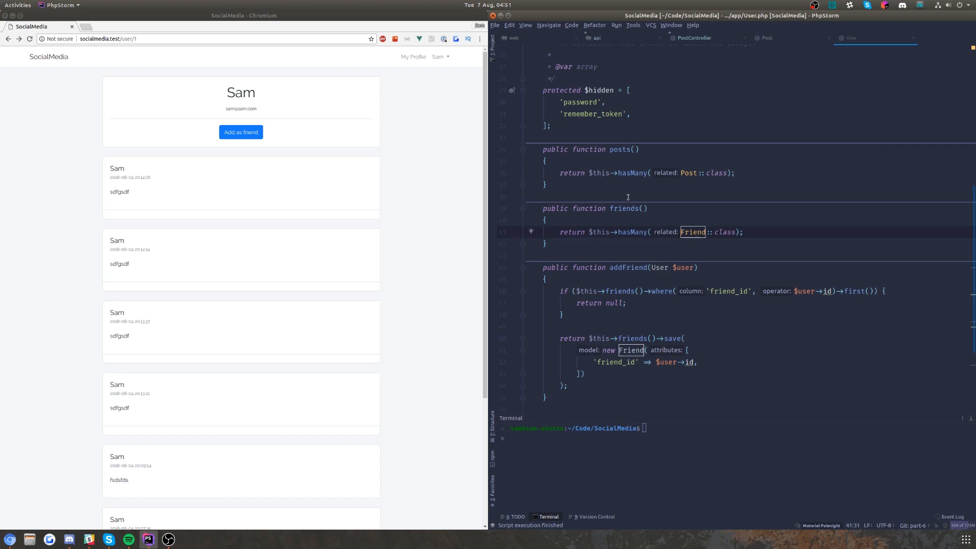
{"action": "mouse_move", "coordinate": [591, 226]}
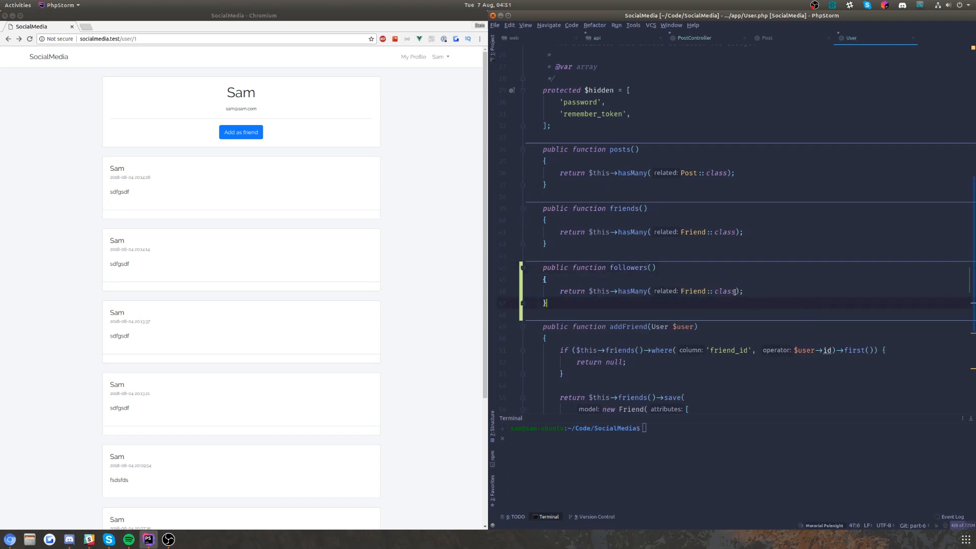
Step: Finish followers() as hasMany(Friend::class, 'friend_id') and switch to the Post model
{"action": "type", "text": ", foreignKey:"}
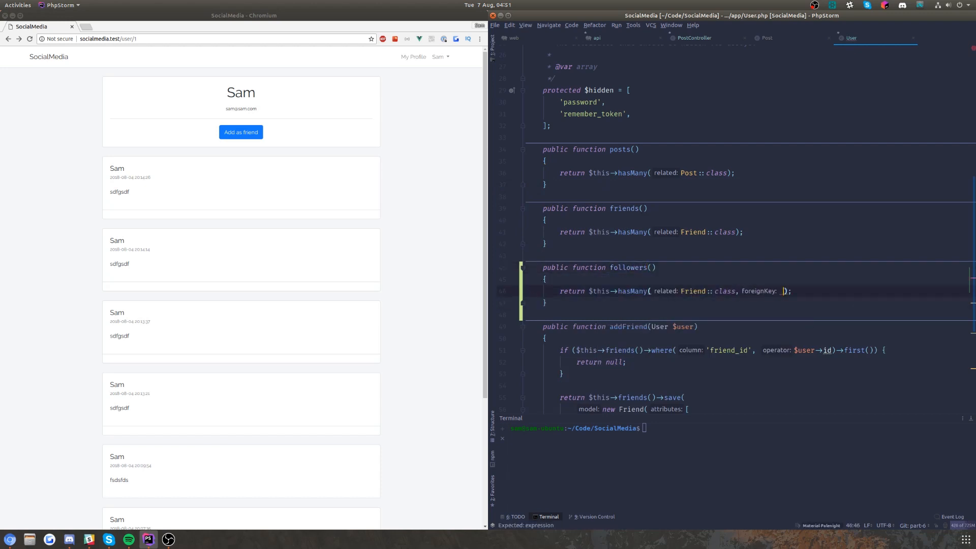
{"action": "type", "text": "''"}
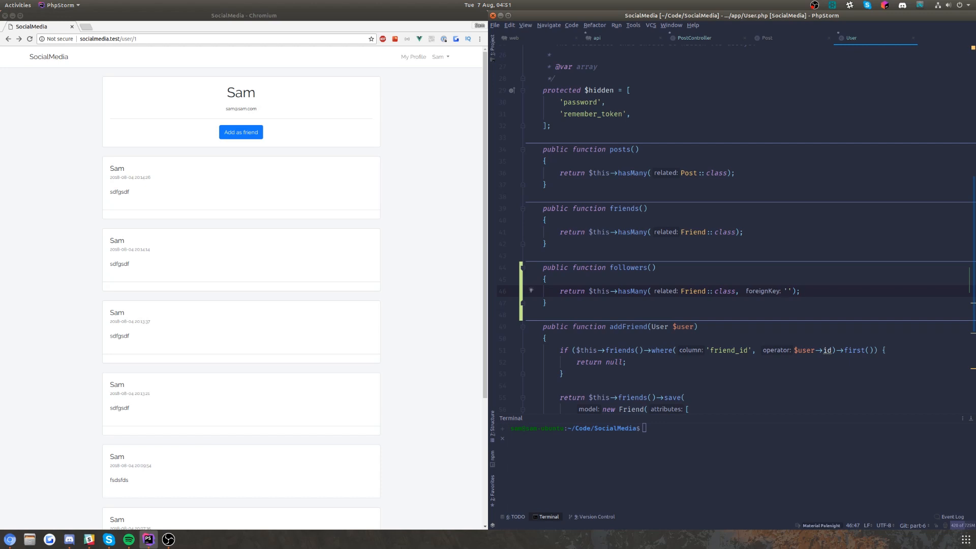
{"action": "type", "text": "friend_id"}
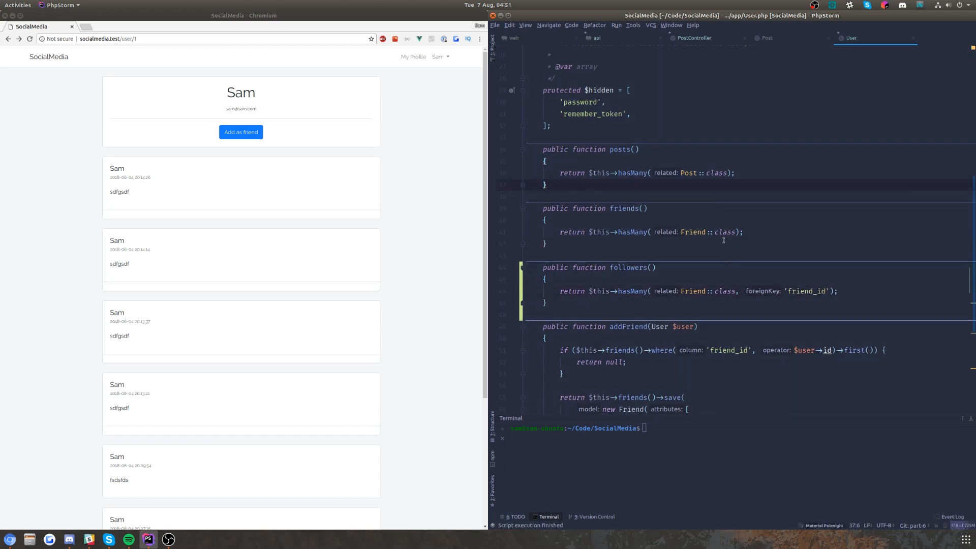
{"action": "scroll", "scroll_direction": "up", "scroll_amount": 3}
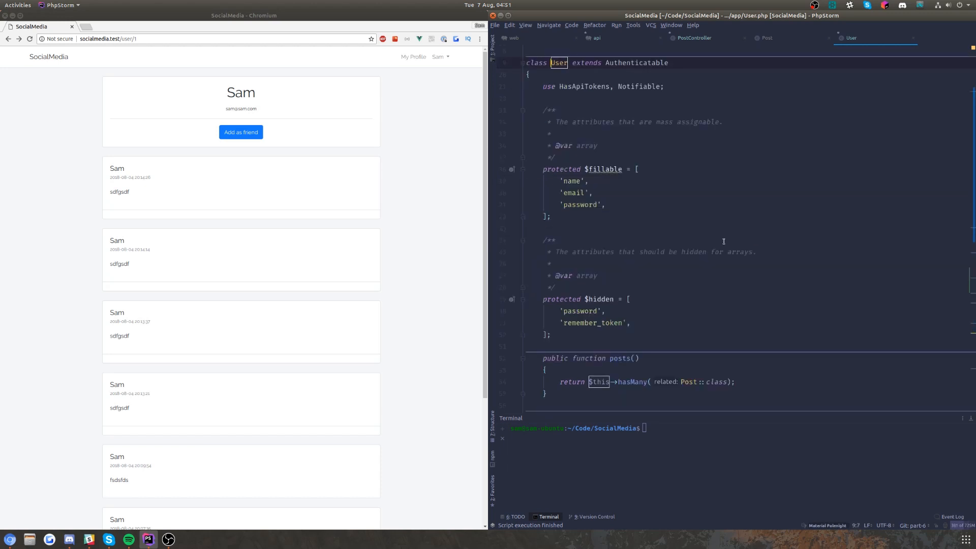
{"action": "left_click", "coordinate": [766, 37]}
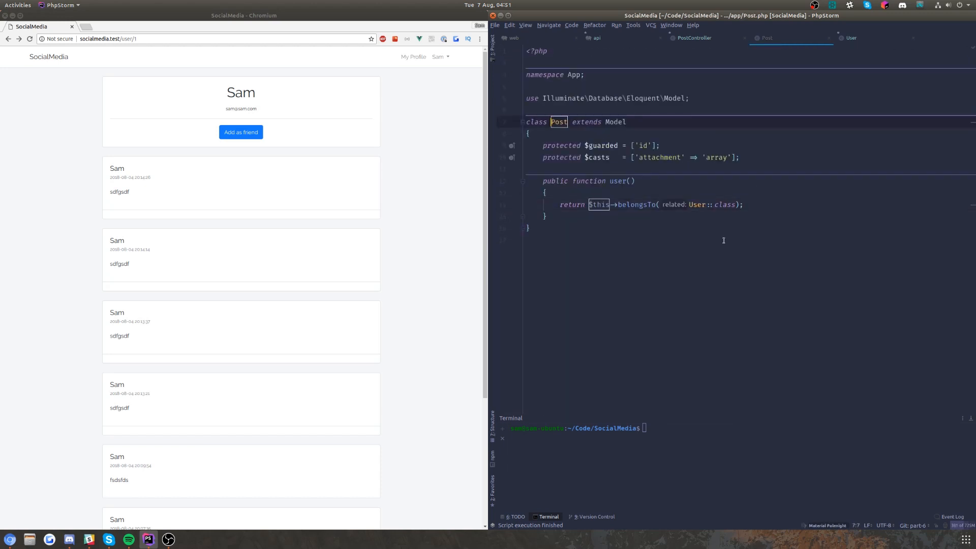
Step: In the feed closure, take $query and set $user = Auth::user()
{"action": "left_click", "coordinate": [693, 38]}
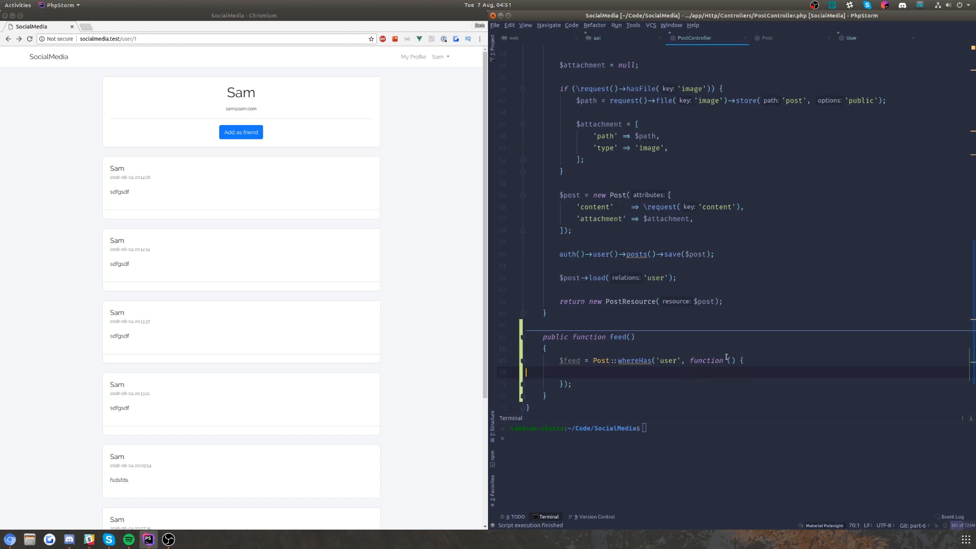
{"action": "type", "text": "$query"}
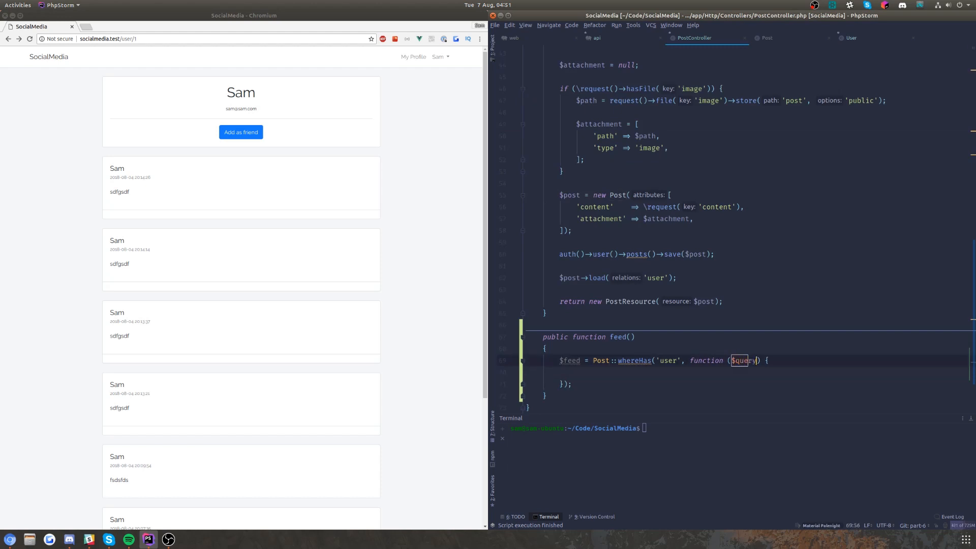
{"action": "type", "text": "$"}
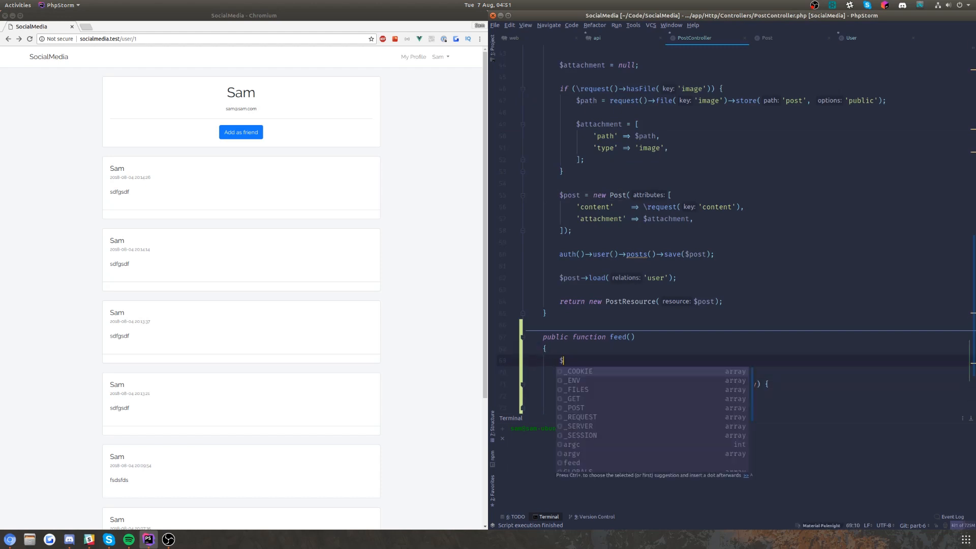
{"action": "type", "text": "user ="}
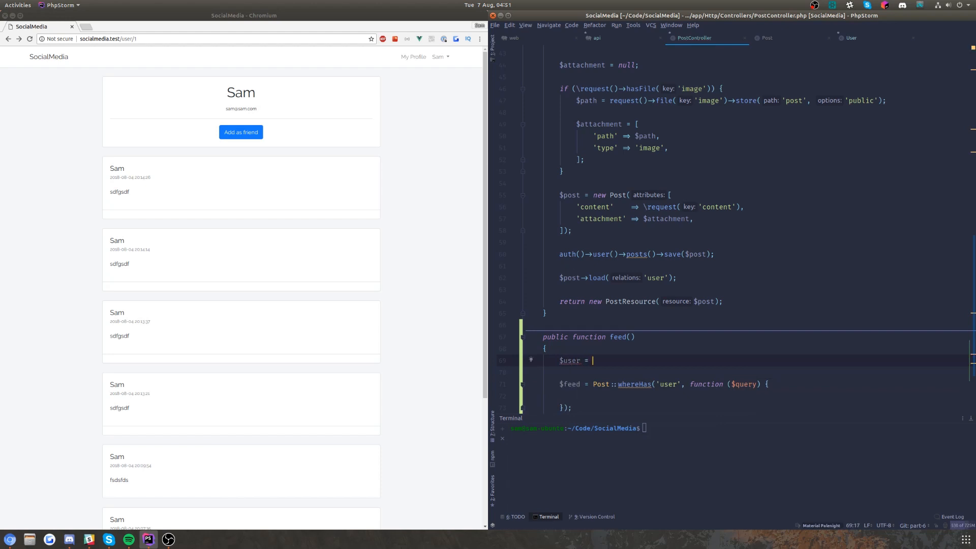
{"action": "type", "text": "Auth::user();"}
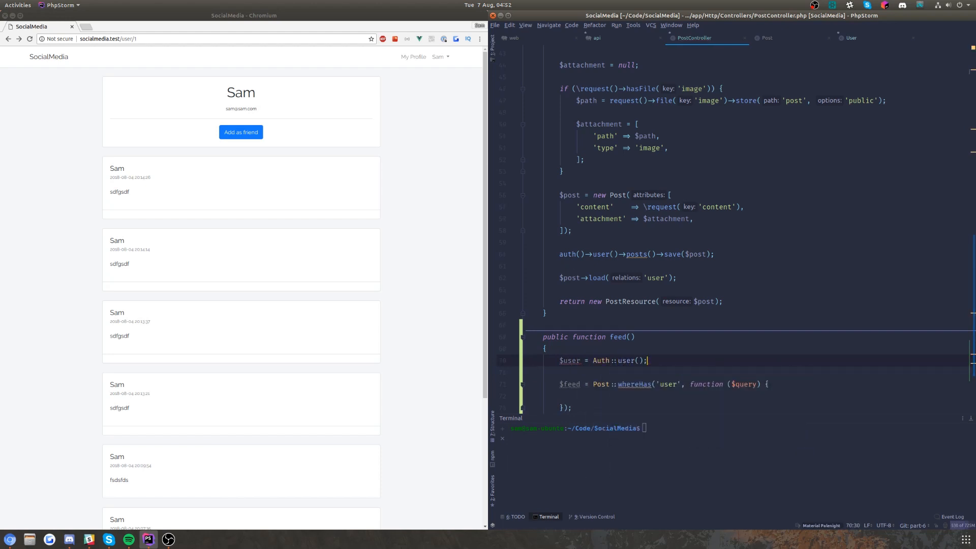
{"action": "type", "text": "use($user"}
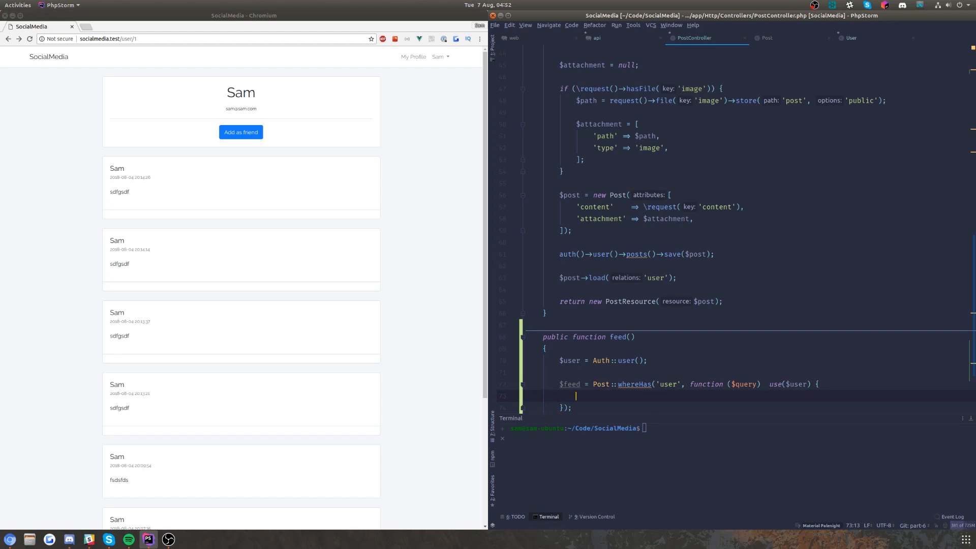
{"action": "type", "text": "$q"}
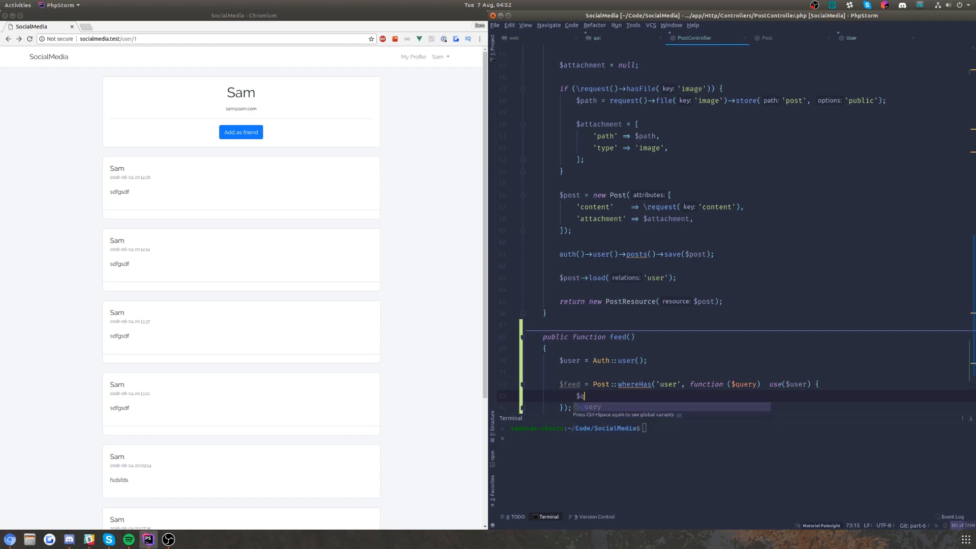
Step: Nest $query->whereHas('followers') filtering $q->where('user_id', $user->id)
{"action": "type", "text": "$query->"}
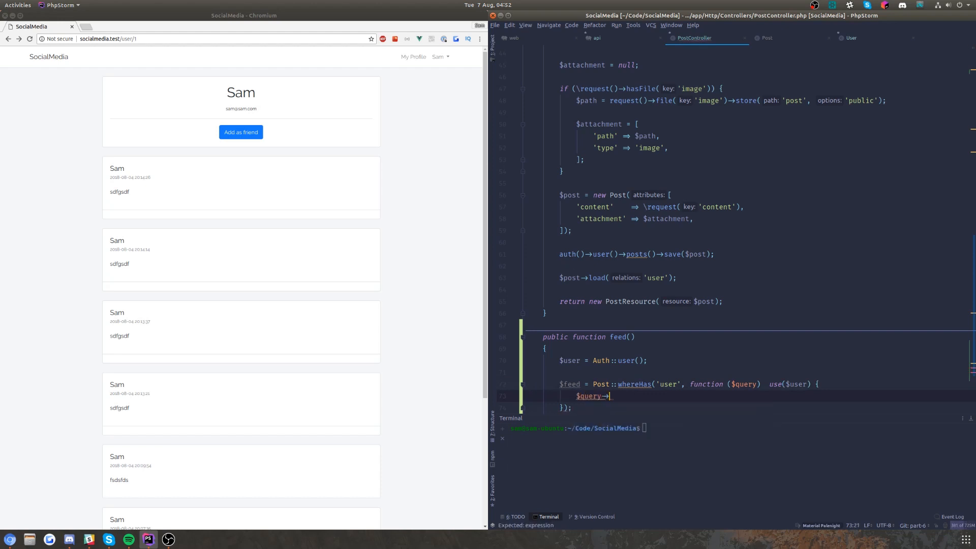
{"action": "type", "text": "whereHas('"}
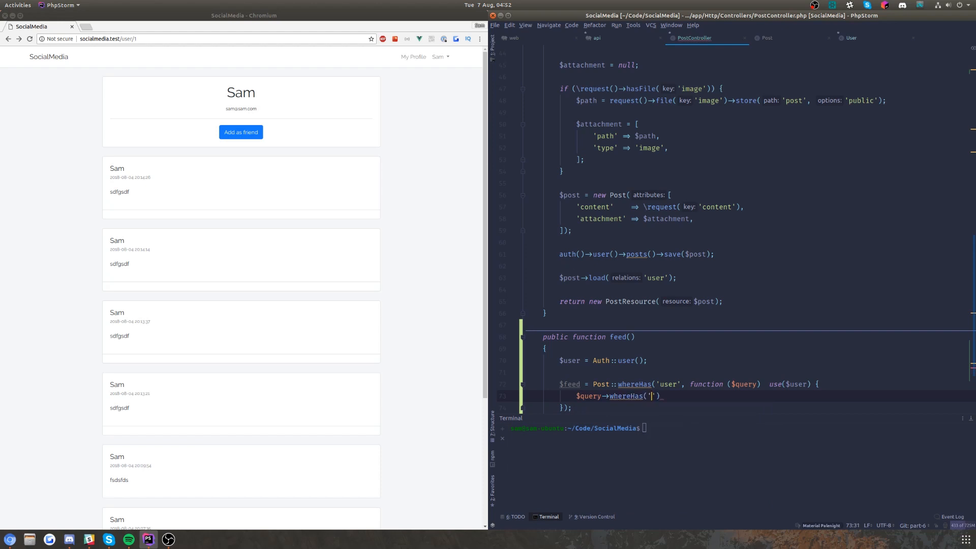
{"action": "type", "text": "followers',"}
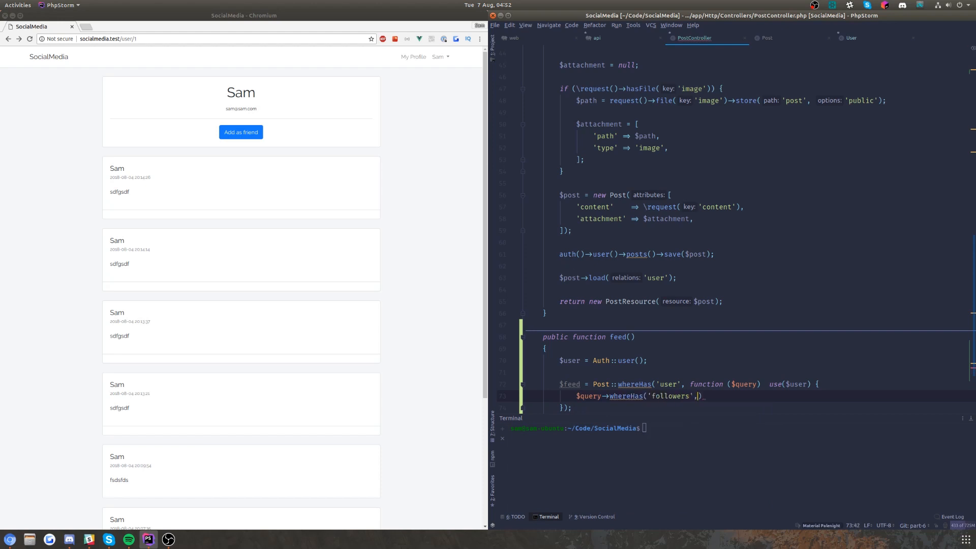
{"action": "type", "text": "function($q"}
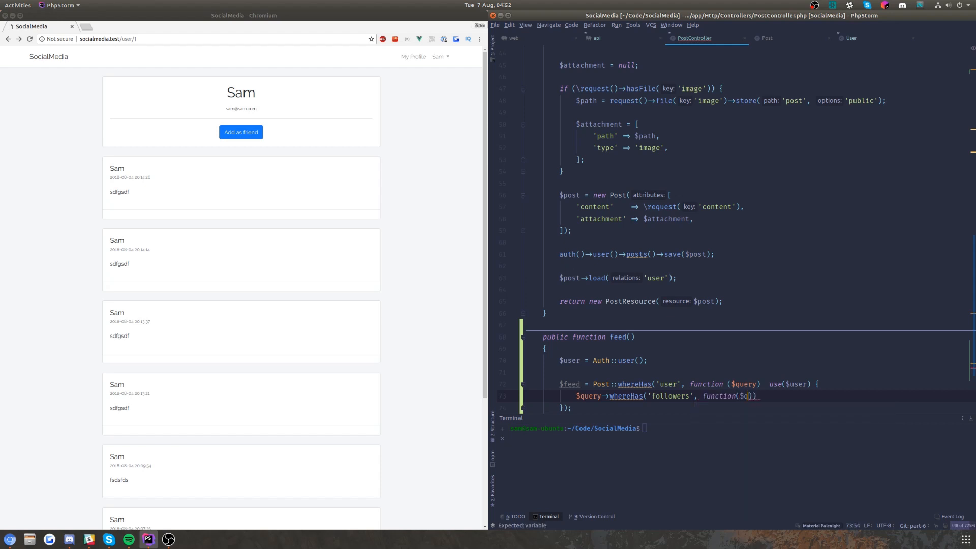
{"action": "type", "text": "use($user"}
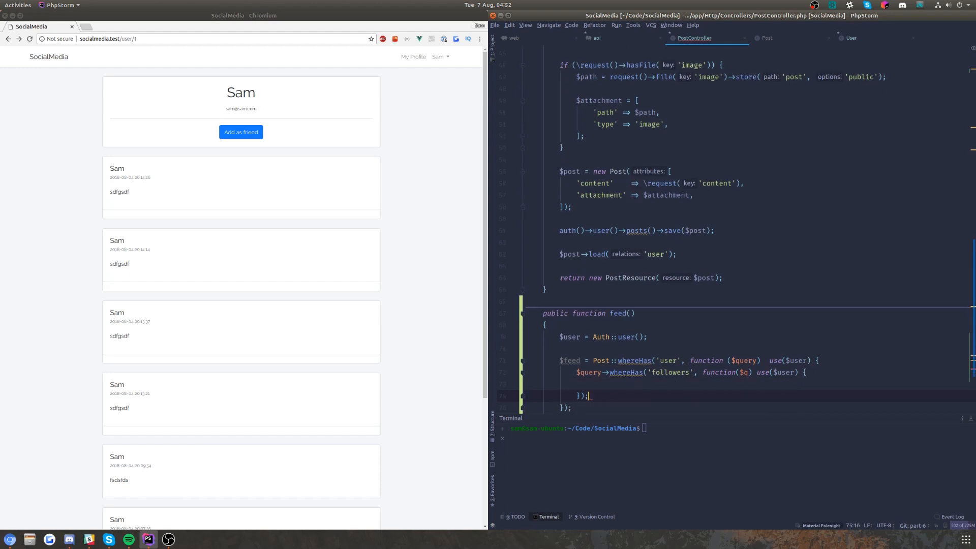
{"action": "type", "text": "$"}
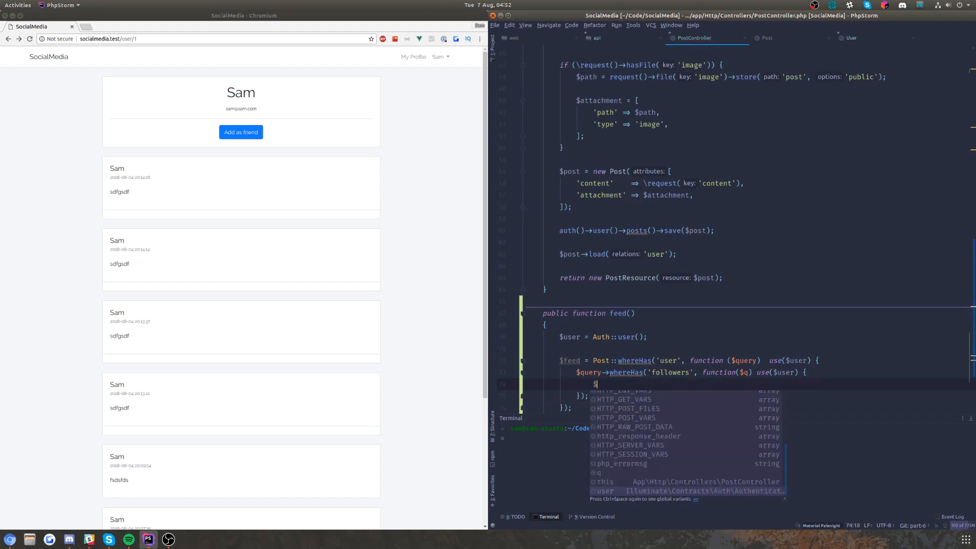
{"action": "type", "text": "$q->where('user_d"}
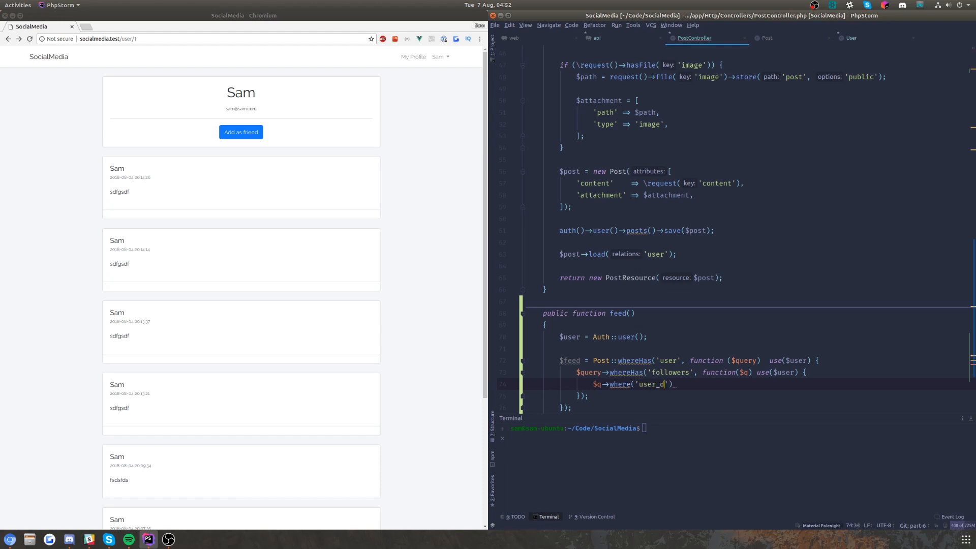
{"action": "type", "text": "_id', $user->id"}
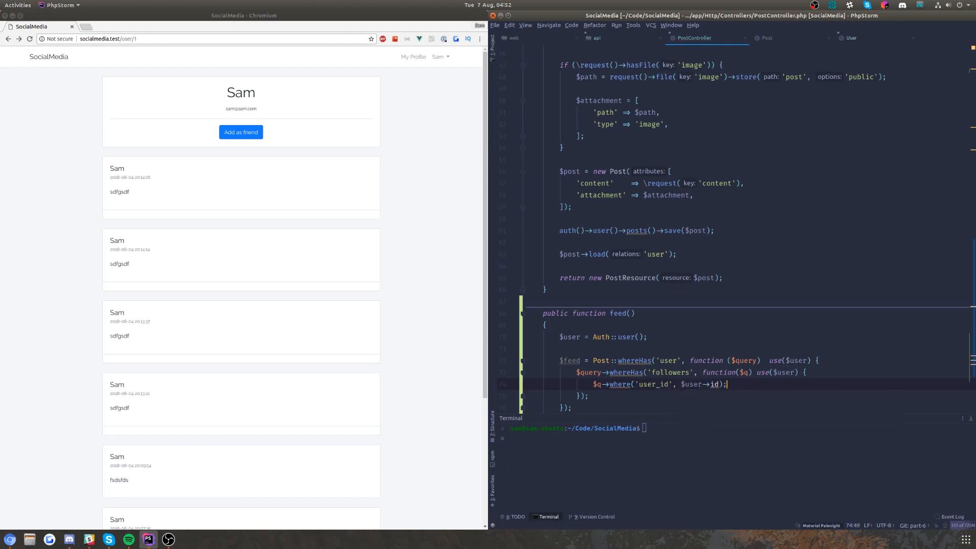
{"action": "scroll", "scroll_direction": "down", "scroll_amount": 3}
{"action": "type", "text": "->paginate;"}
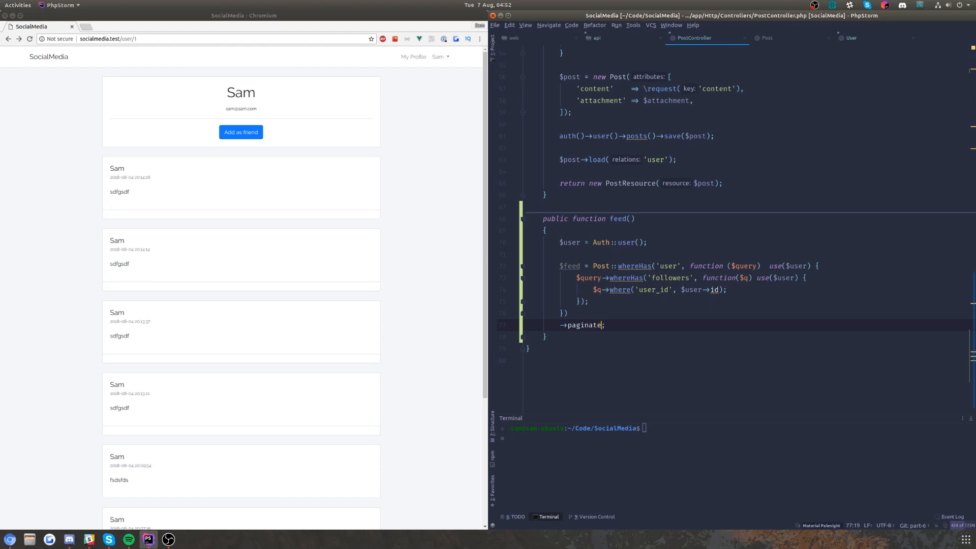
Step: Paginate the feed 20 per page and return PostResource::collection($feed)
{"action": "type", "text": "20)"}
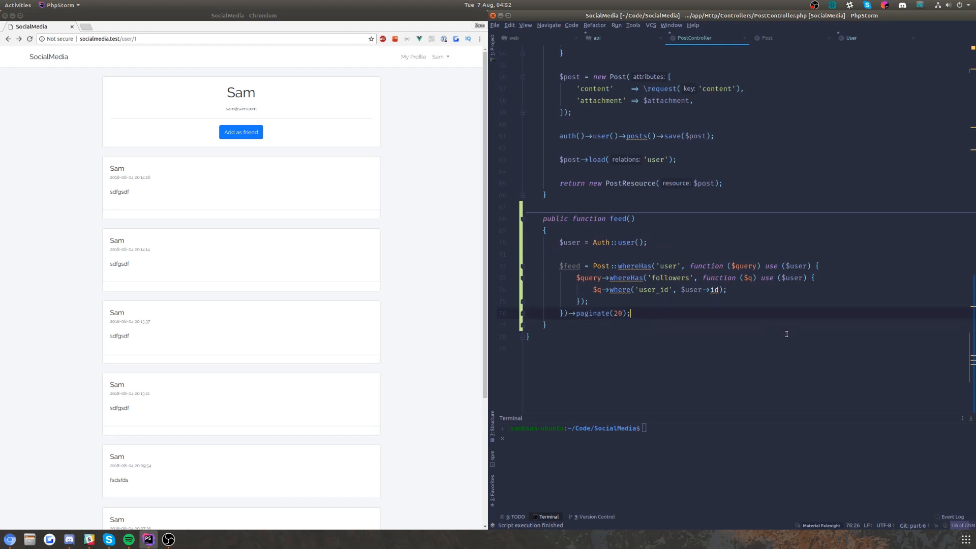
{"action": "type", "text": "return"}
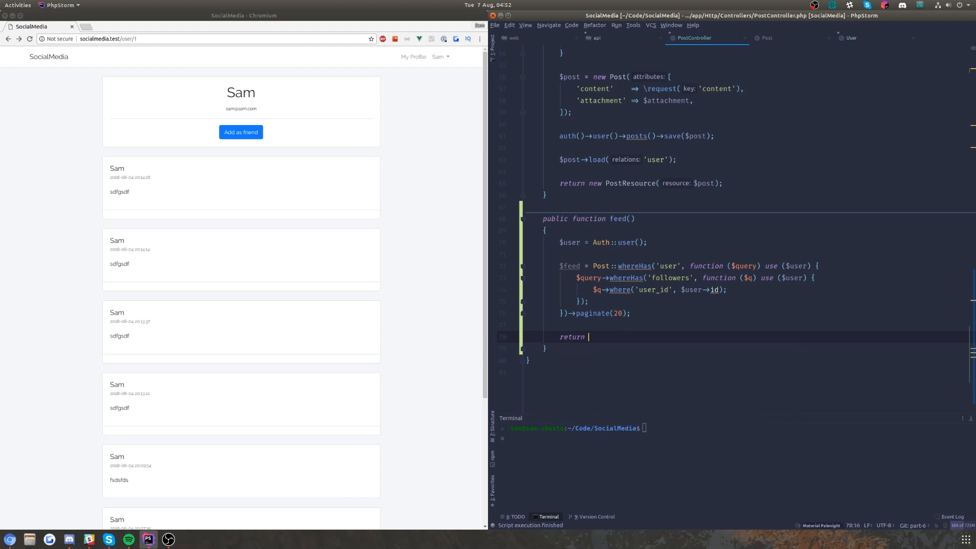
{"action": "type", "text": "PostResource::collection($feed);"}
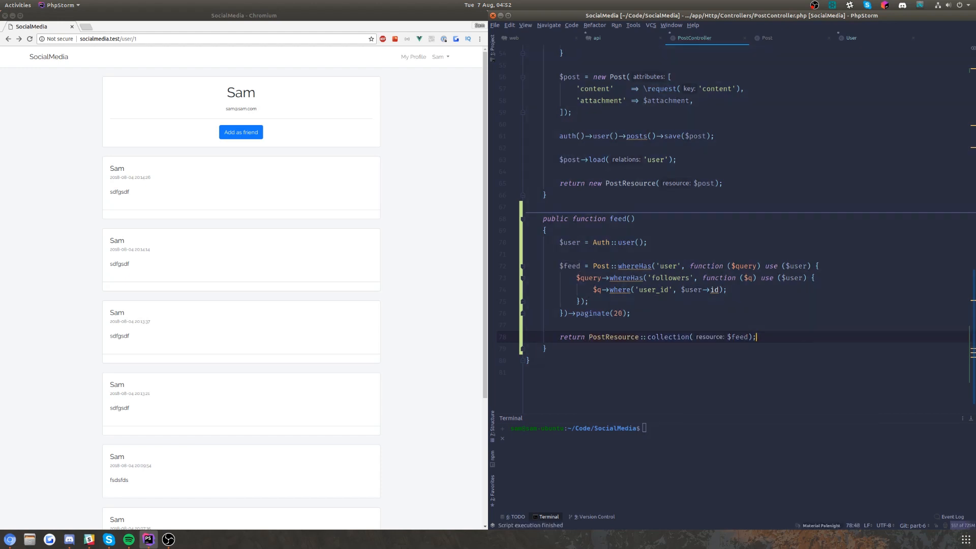
{"action": "left_click", "coordinate": [596, 206]}
{"action": "type", "text": "/**"}
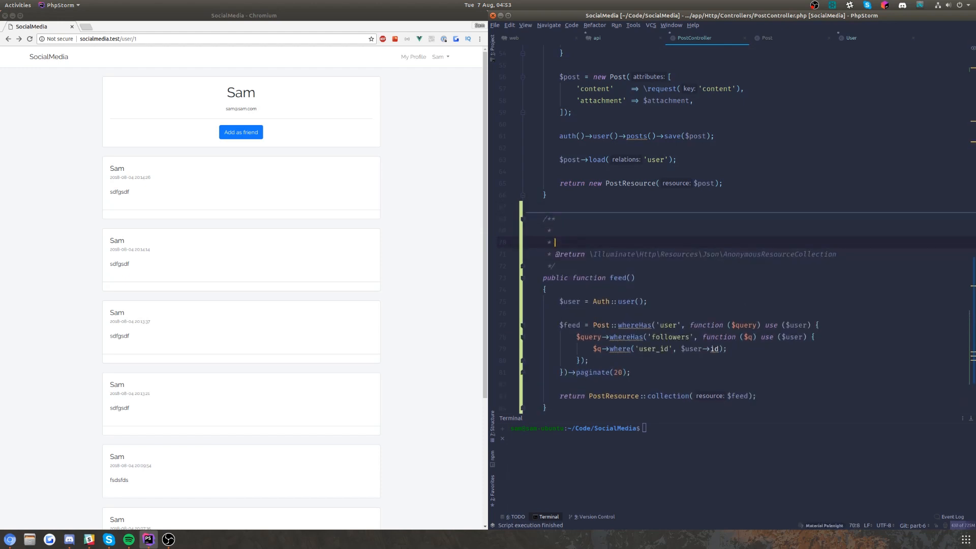
Step: Document feed as returning posts we follow and add orderBy('created_at', 'DESC')
{"action": "type", "text": "Return posts of users who"}
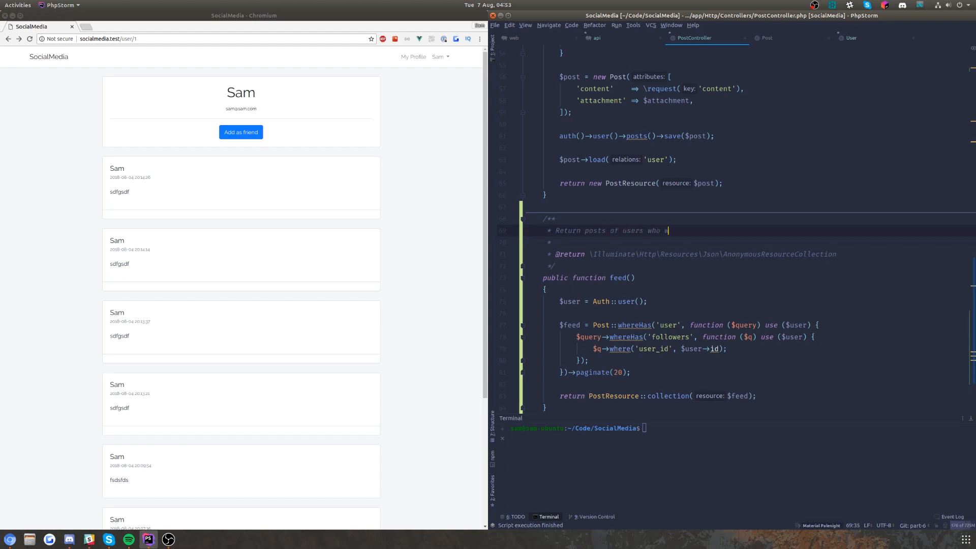
{"action": "type", "text": "we follow"}
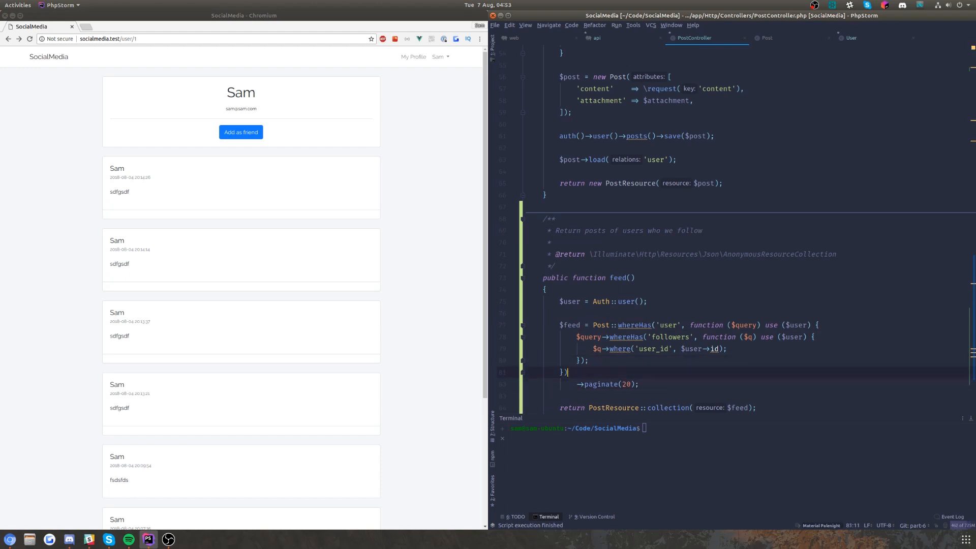
{"action": "type", "text": "→orde"}
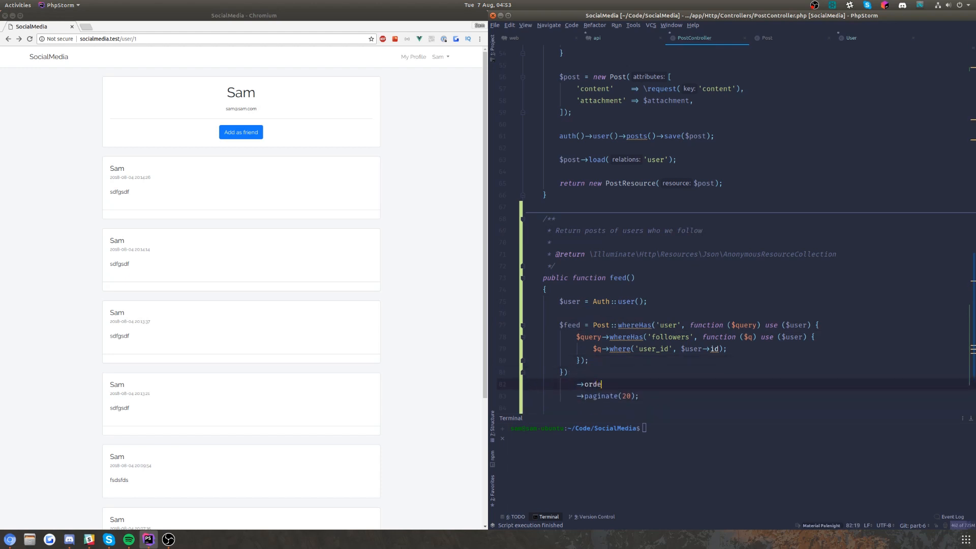
{"action": "type", "text": "rBy('cre'"}
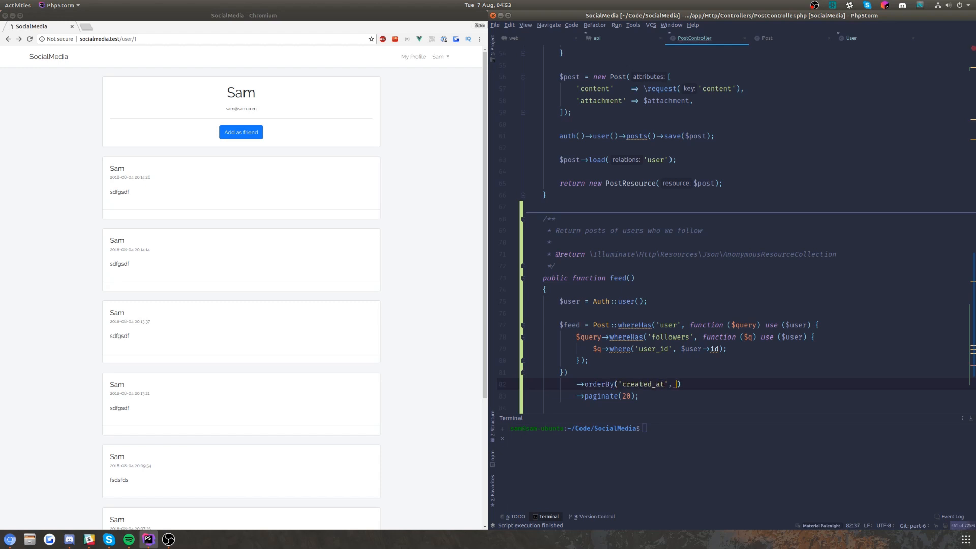
{"action": "type", "text": "'"}
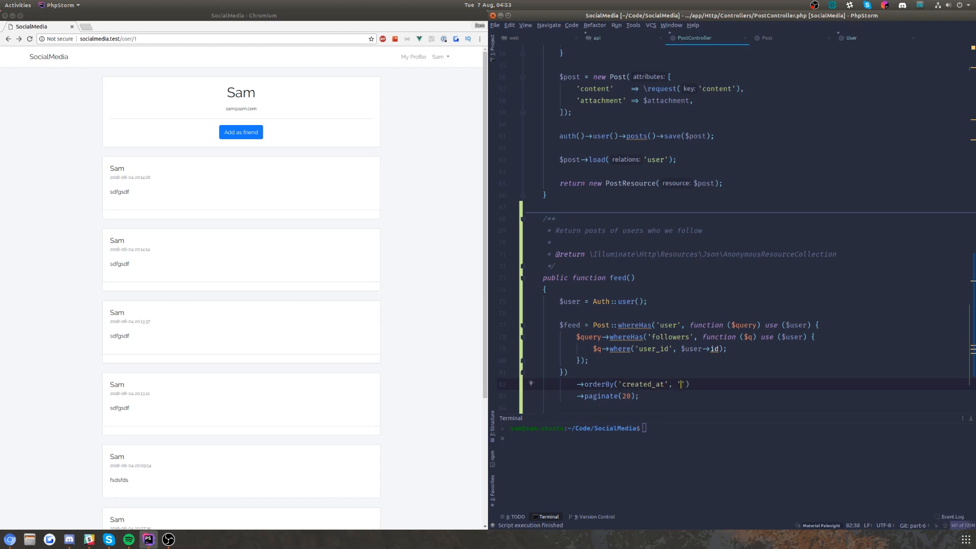
{"action": "type", "text": "DESC"}
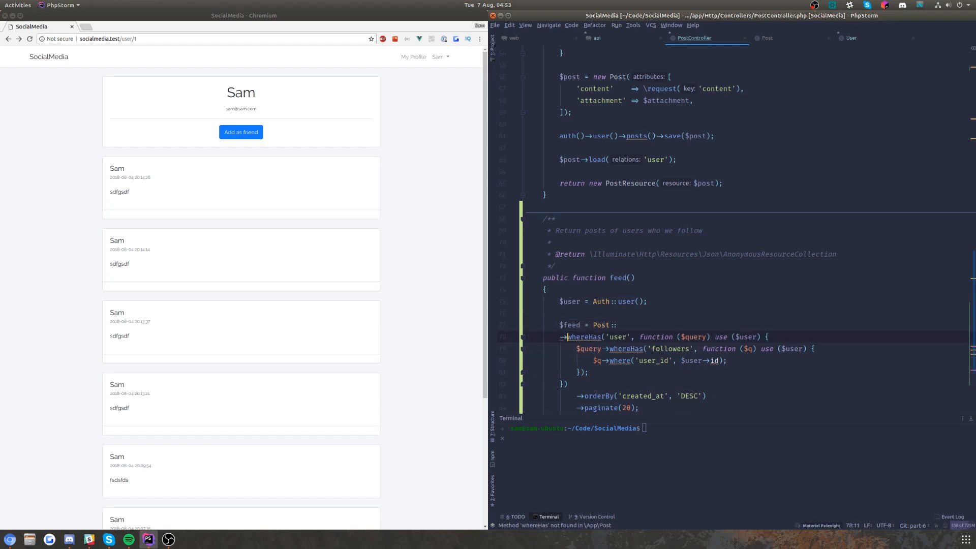
Step: Start the query with Post::with('user') to eager-load each post's author
{"action": "type", "text": "with('user'"}
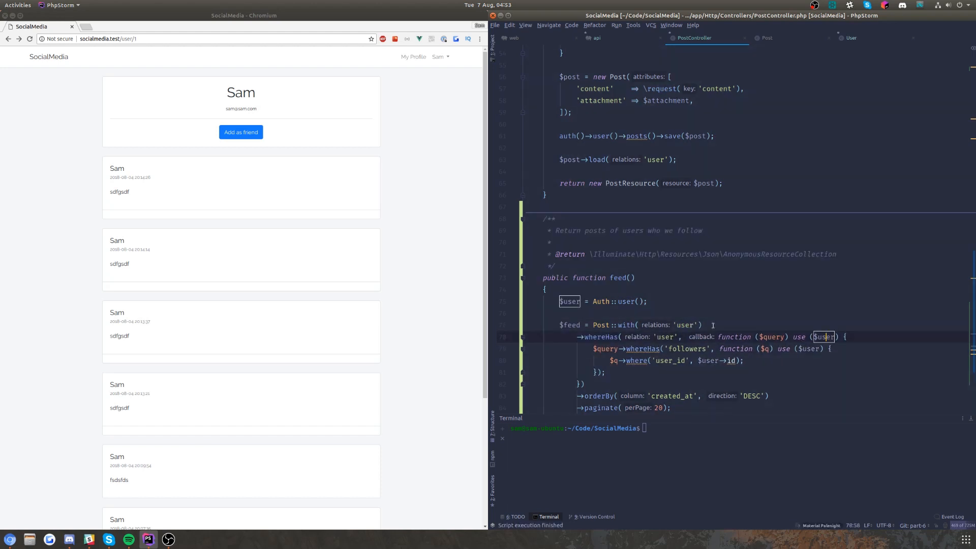
{"action": "left_click", "coordinate": [678, 324]}
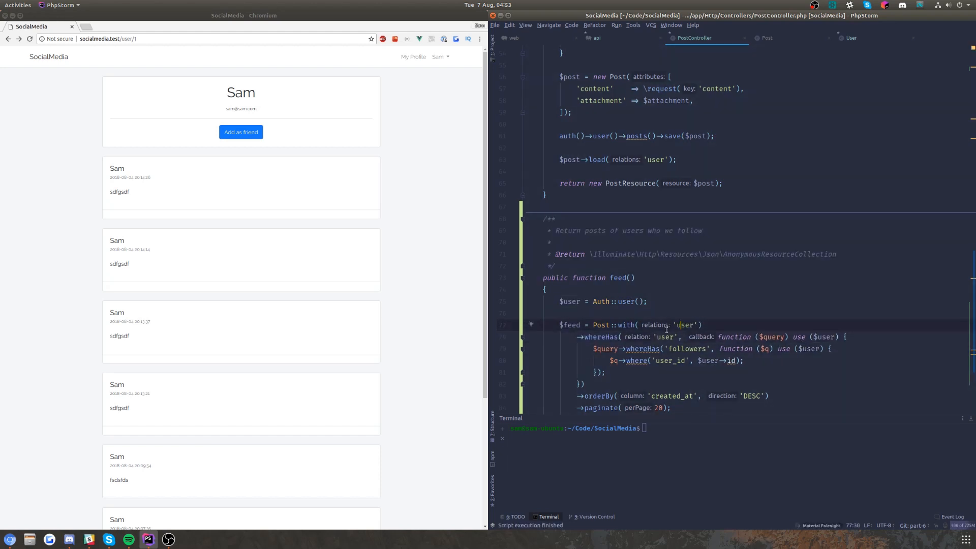
{"action": "scroll", "scroll_direction": "down", "scroll_amount": 3}
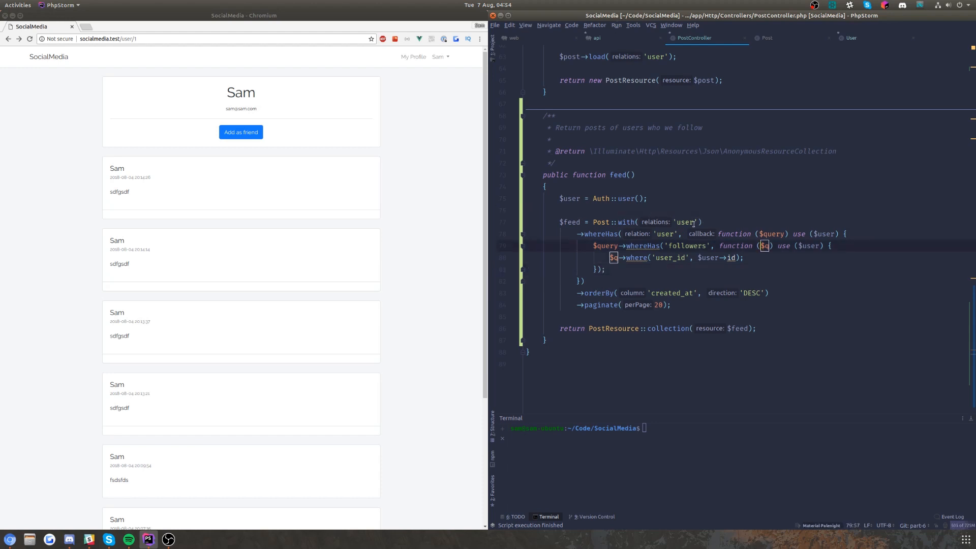
{"action": "double_click", "coordinate": [600, 222]}
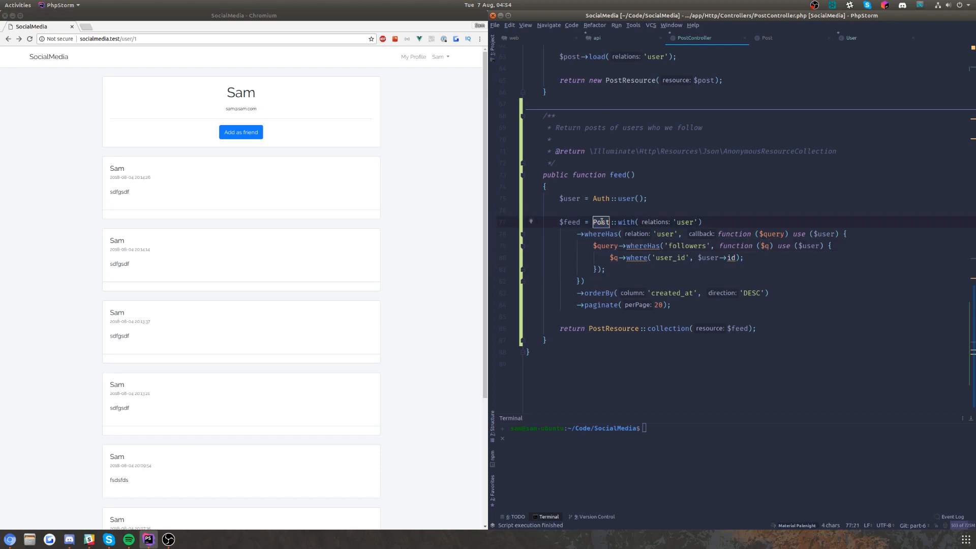
{"action": "mouse_move", "coordinate": [704, 281]}
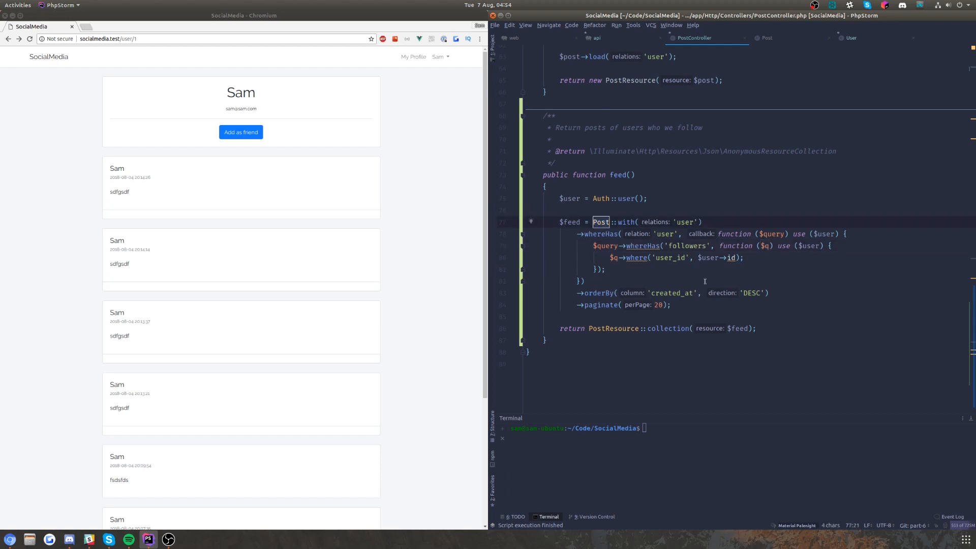
Step: Browse api.php and web.php, then select the js components folder in the project tree
{"action": "left_click", "coordinate": [594, 38]}
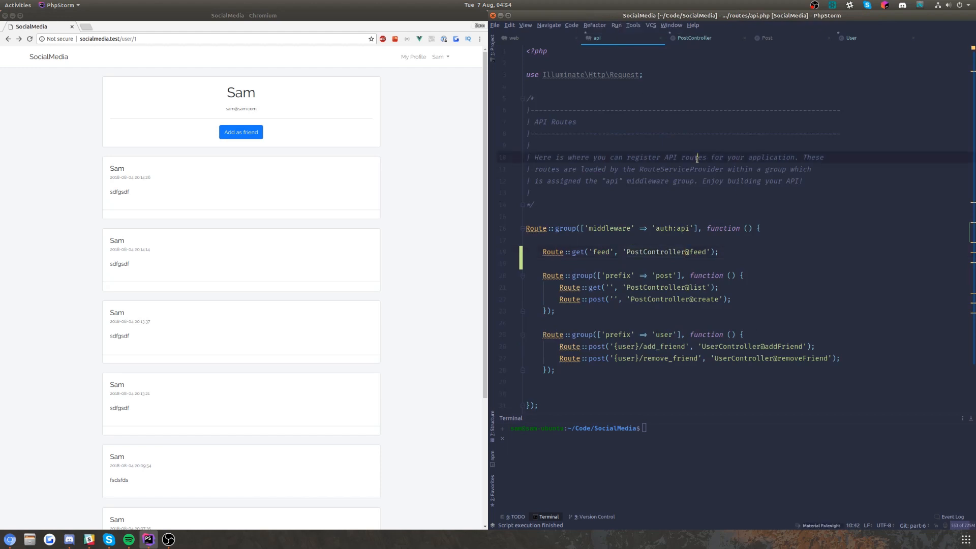
{"action": "left_click", "coordinate": [525, 241]}
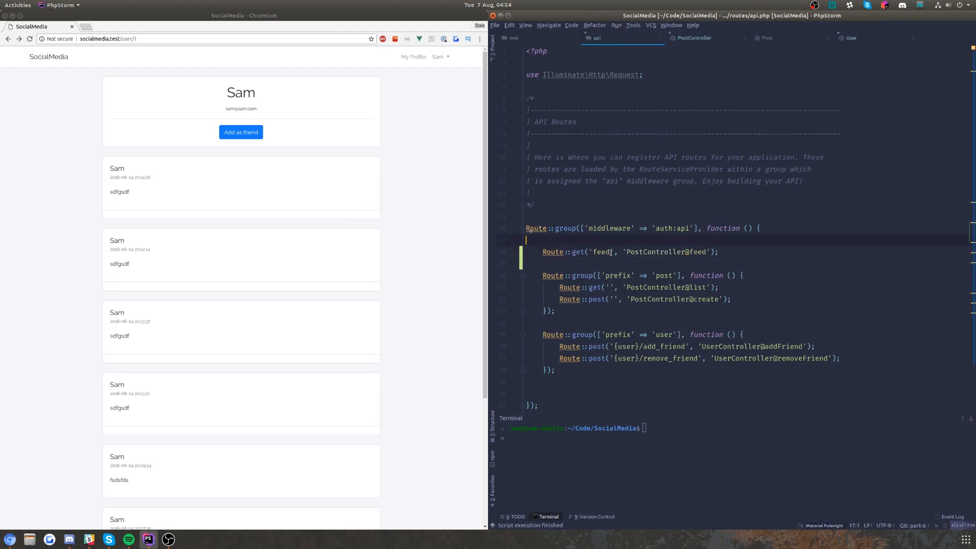
{"action": "left_click", "coordinate": [513, 37]}
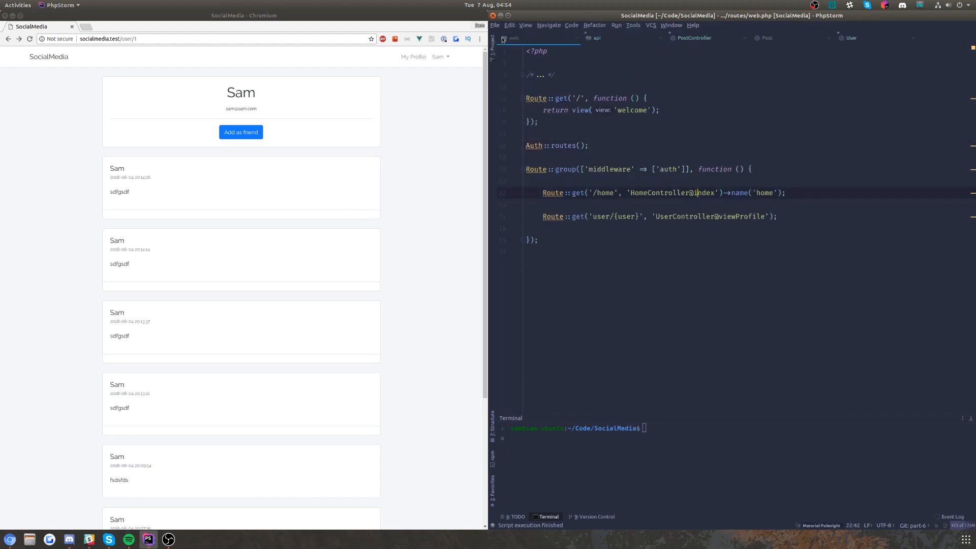
{"action": "left_click", "coordinate": [495, 34]}
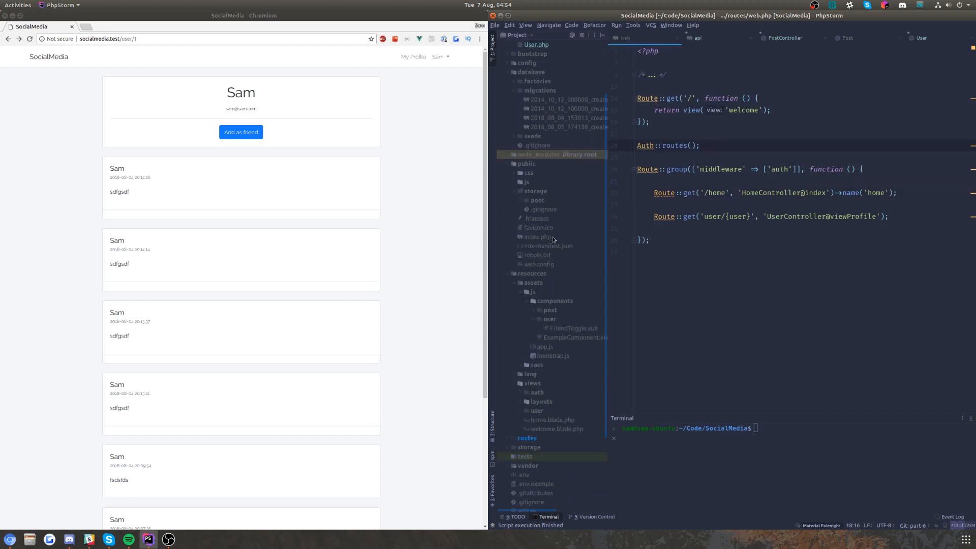
{"action": "scroll", "scroll_direction": "down", "scroll_amount": 3}
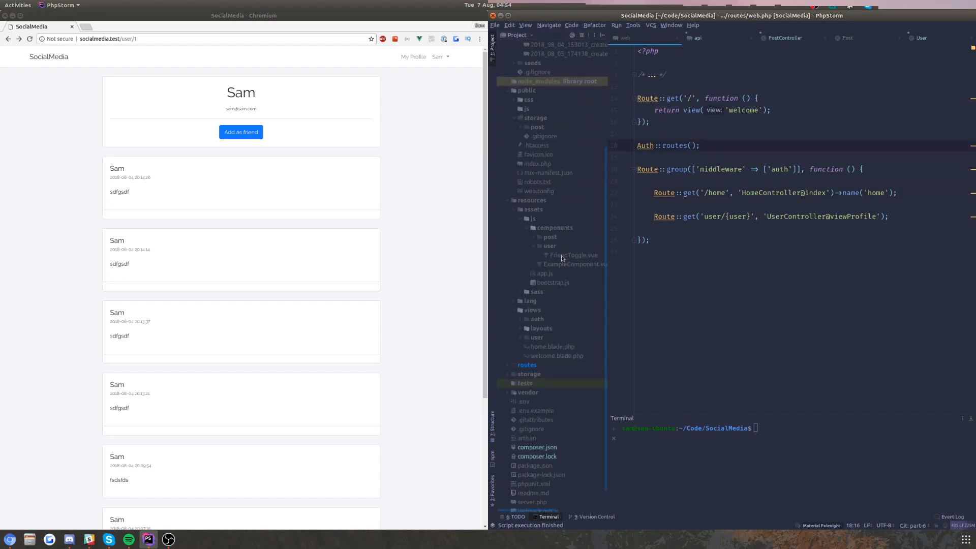
{"action": "left_click", "coordinate": [550, 237]}
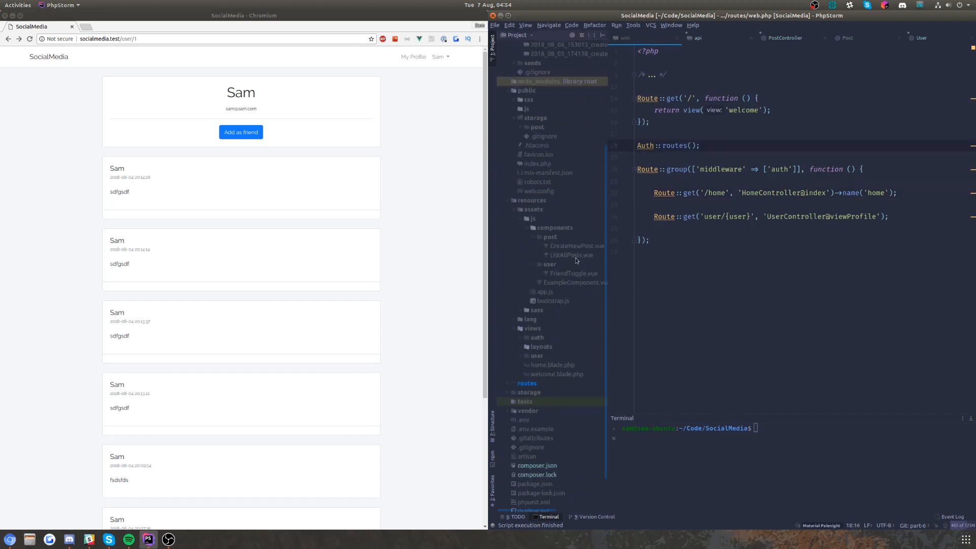
Step: Create a new 'feed' directory inside the components folder
{"action": "right_click", "coordinate": [553, 226]}
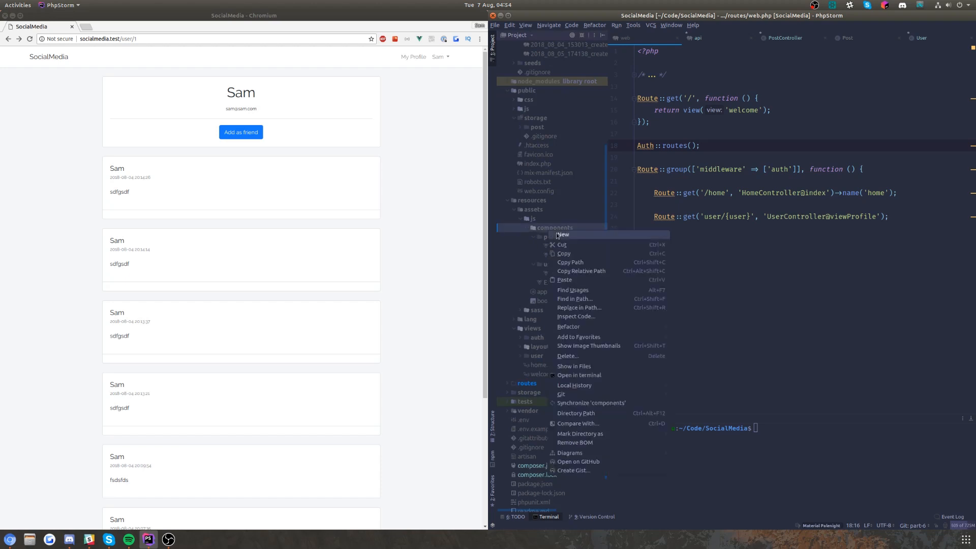
{"action": "left_click", "coordinate": [561, 235]}
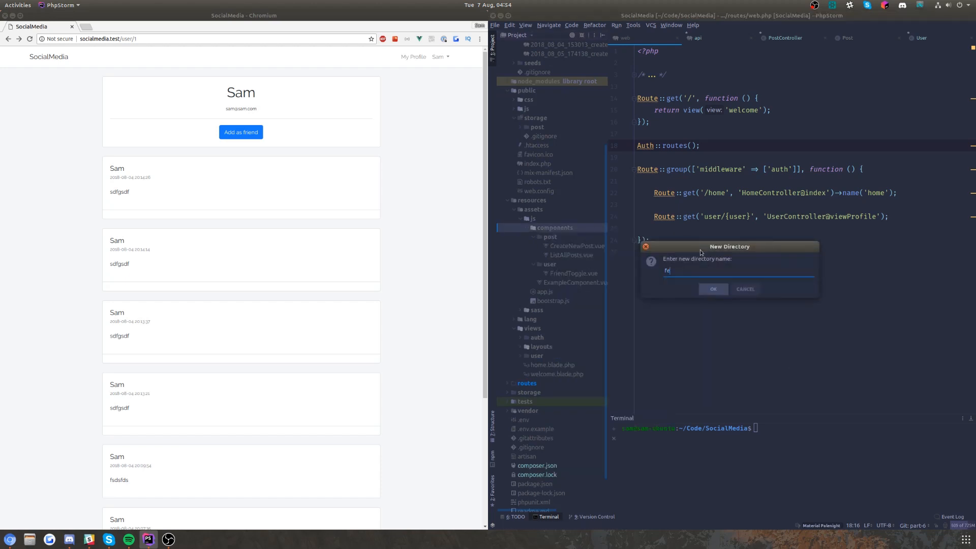
{"action": "left_click", "coordinate": [712, 289]}
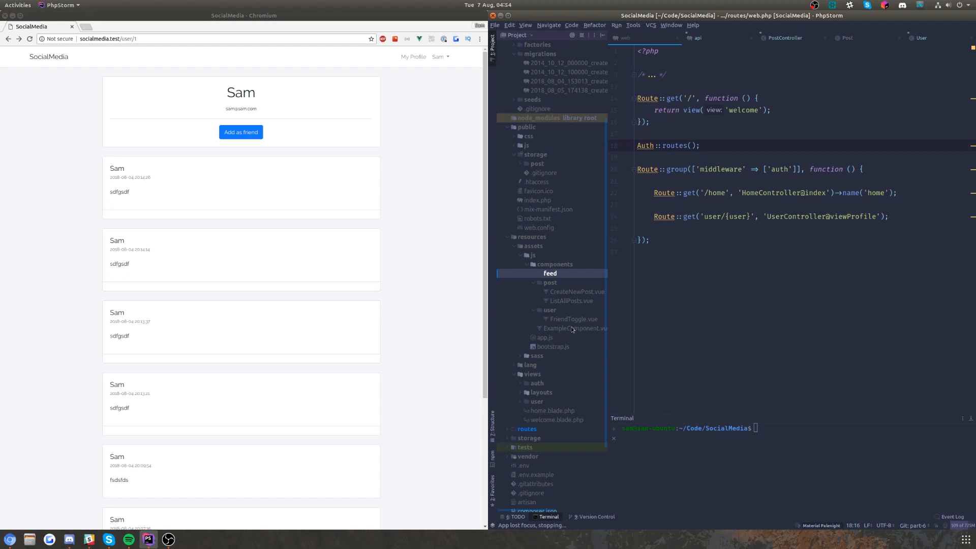
Step: Create a Feed Vue component inside the feed folder and add it to Git
{"action": "right_click", "coordinate": [549, 273]}
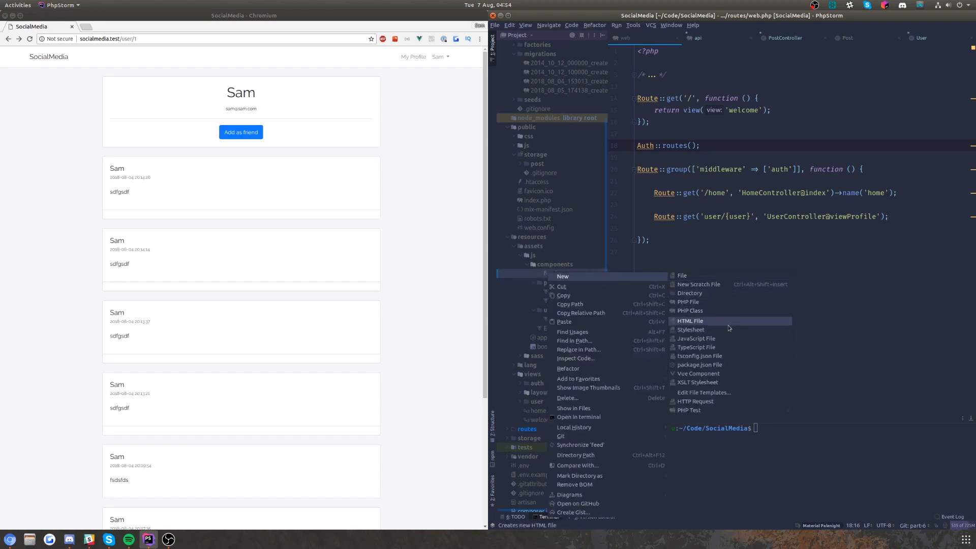
{"action": "mouse_move", "coordinate": [700, 364]}
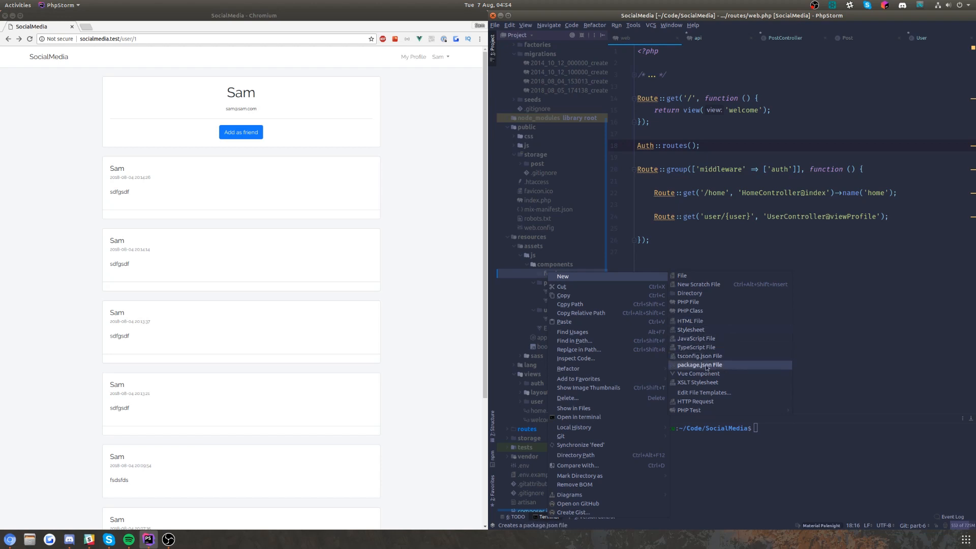
{"action": "left_click", "coordinate": [698, 373]}
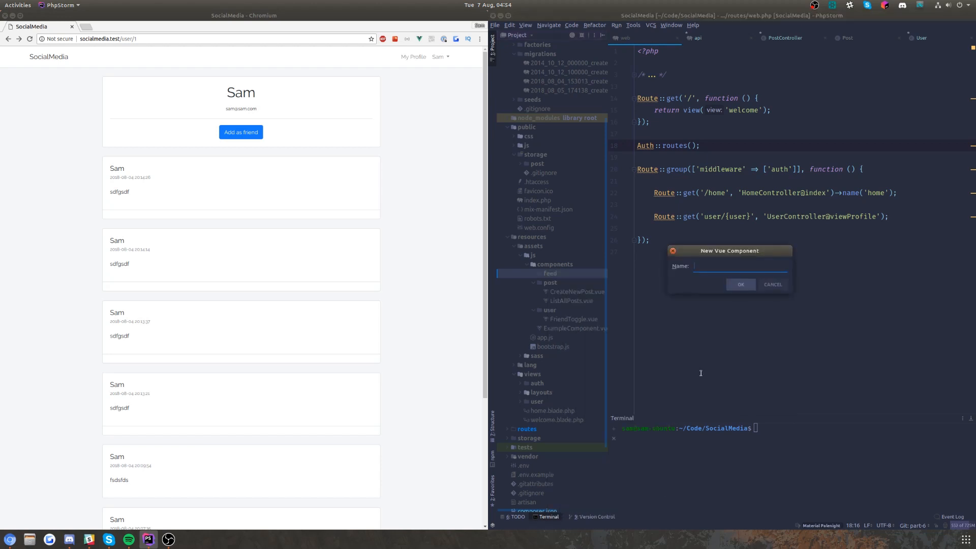
{"action": "left_click", "coordinate": [740, 285]}
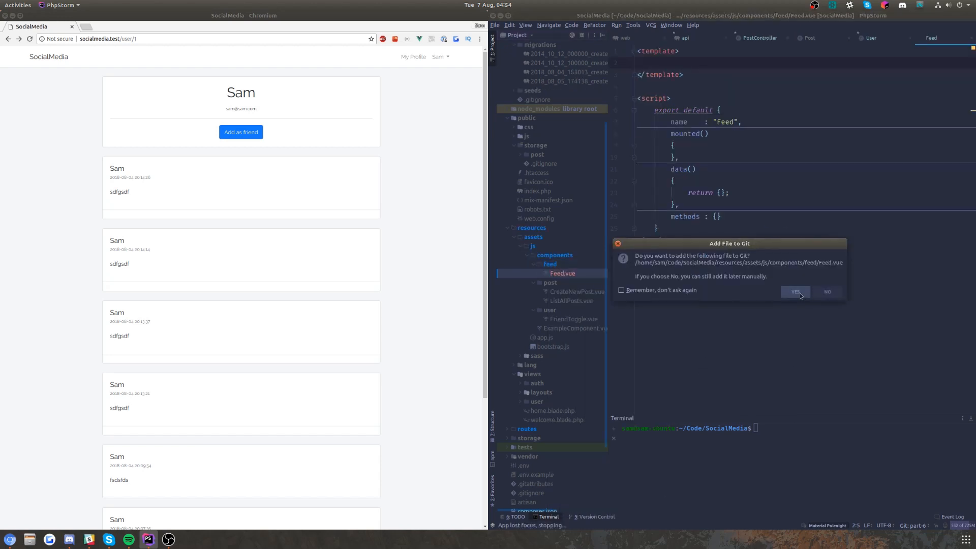
{"action": "left_click", "coordinate": [795, 292]}
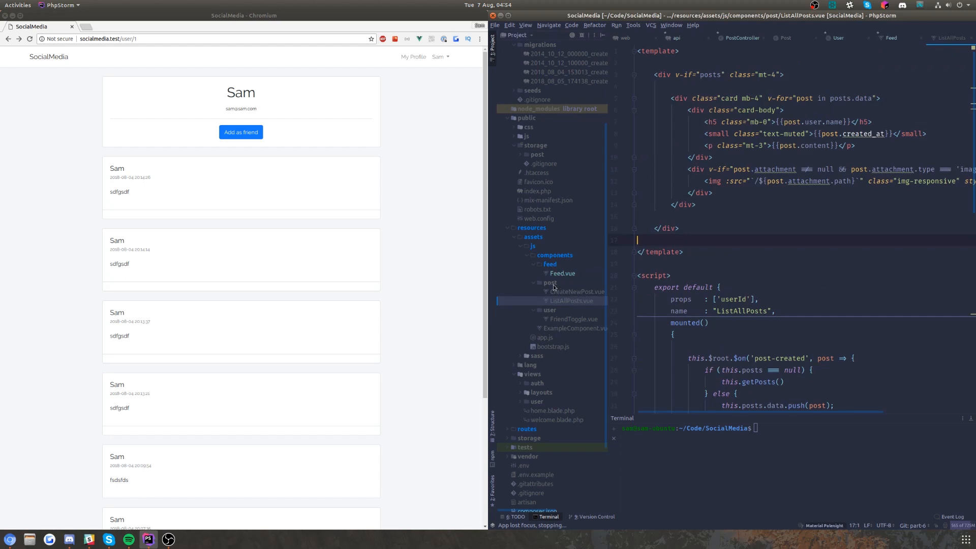
Step: Create a Post Vue component directly under the components folder
{"action": "right_click", "coordinate": [549, 283]}
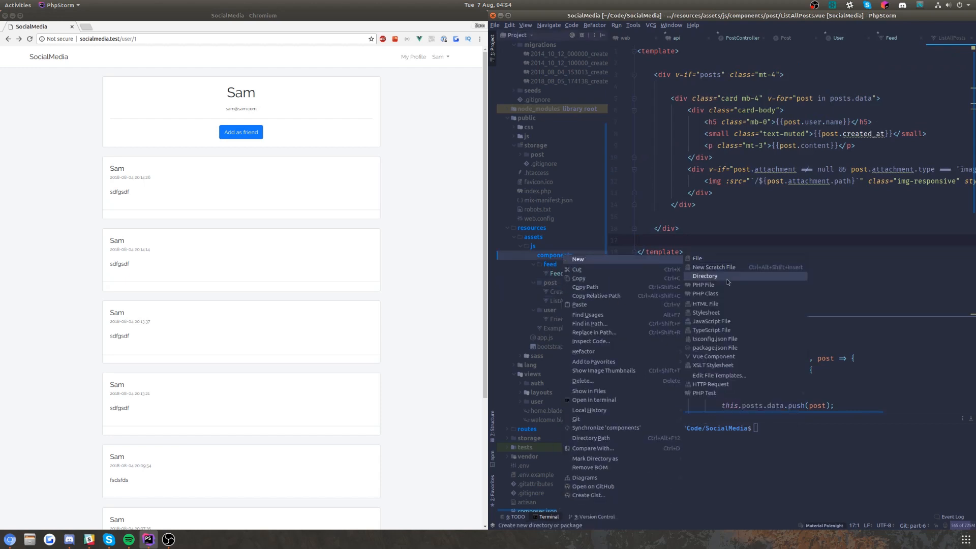
{"action": "mouse_move", "coordinate": [719, 375]}
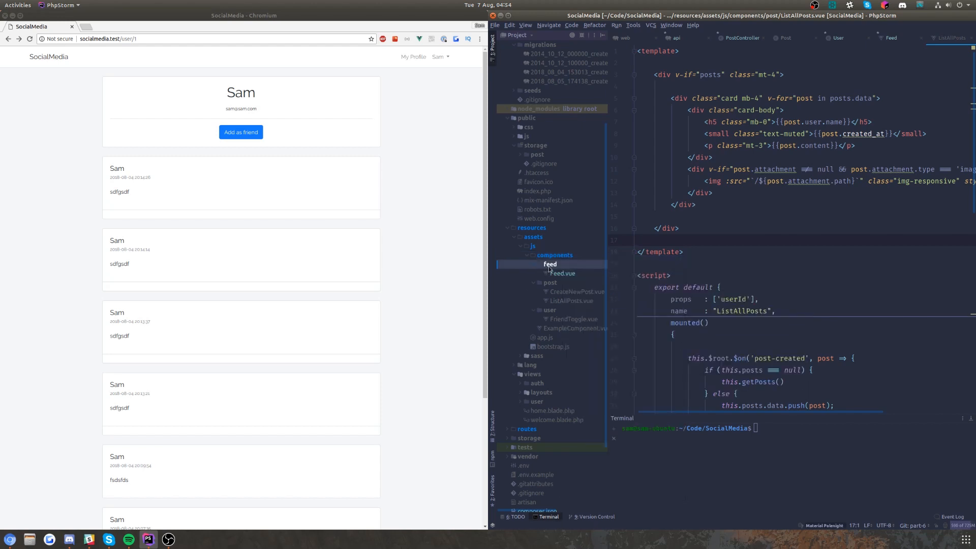
{"action": "right_click", "coordinate": [550, 264]}
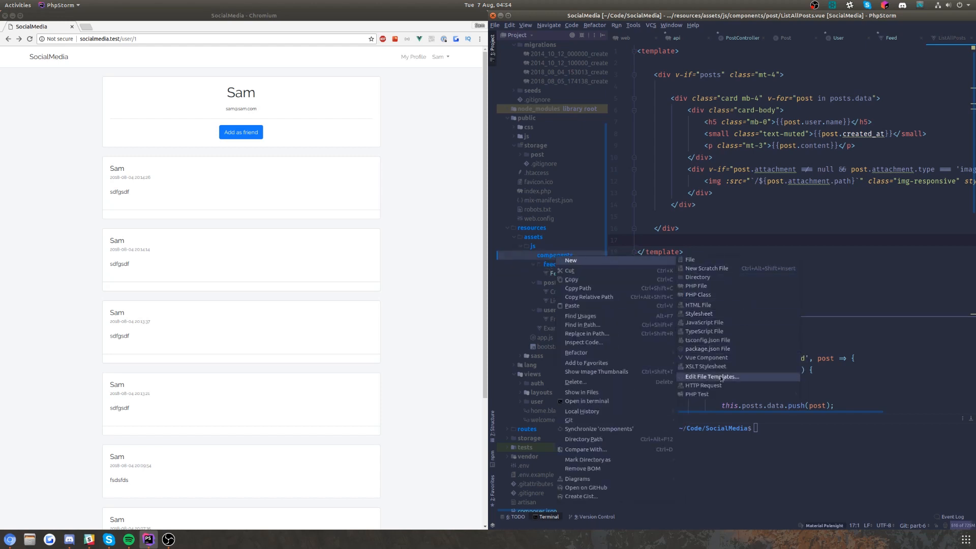
{"action": "left_click", "coordinate": [705, 357]}
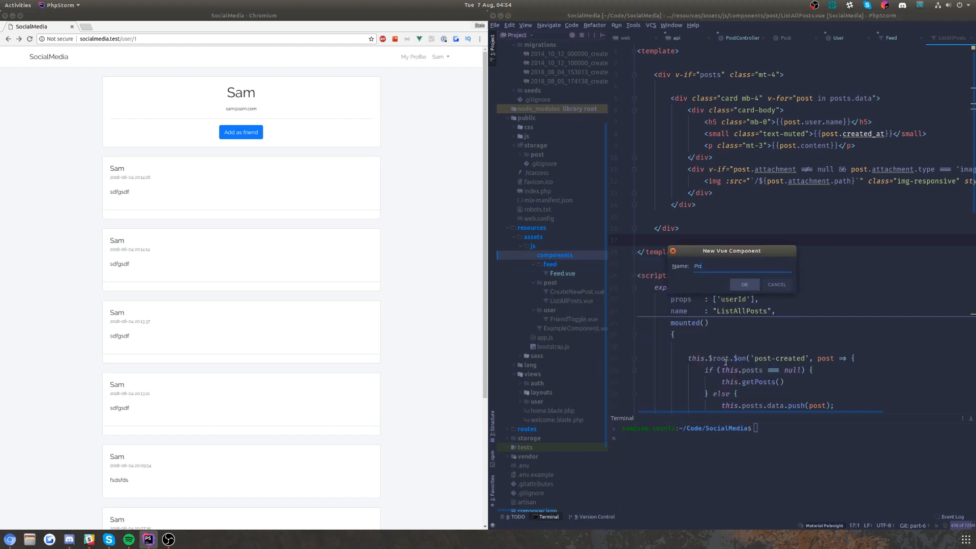
{"action": "left_click", "coordinate": [743, 285]}
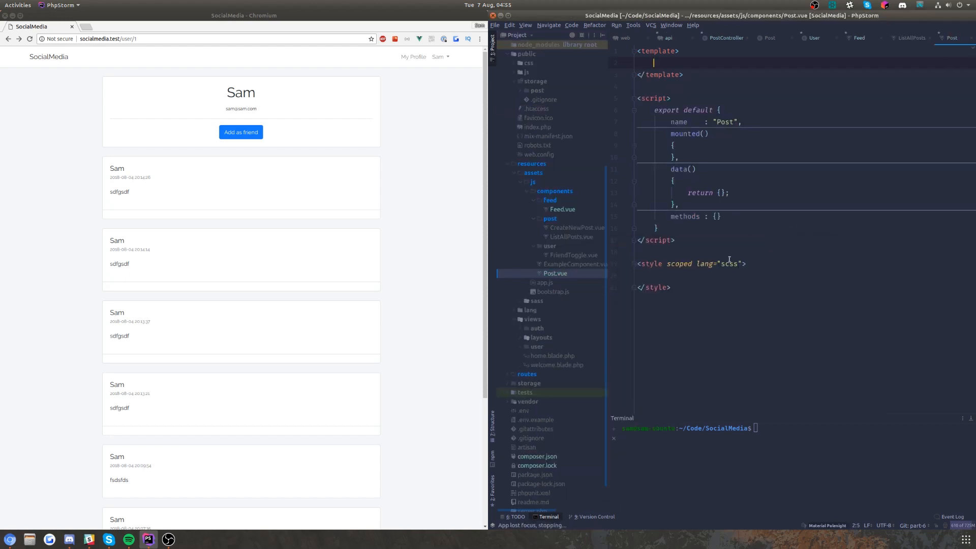
Step: Move the card markup from ListAllPosts into Post.vue and declare props: ['post']
{"action": "left_click", "coordinate": [571, 237]}
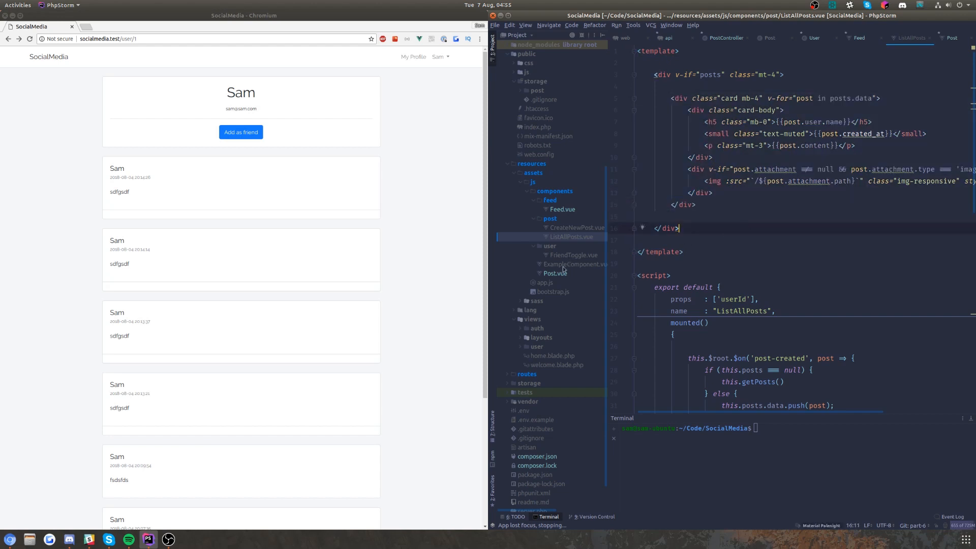
{"action": "left_click", "coordinate": [555, 273]}
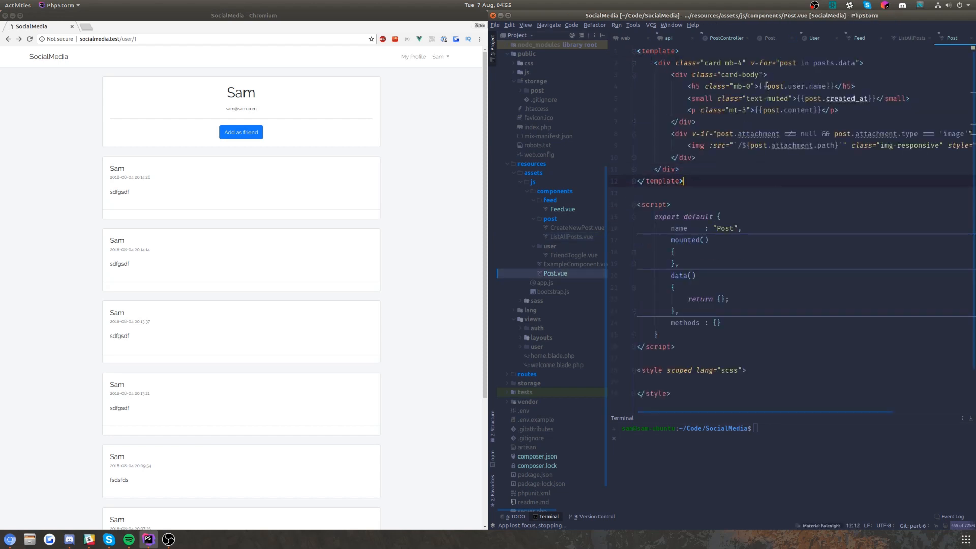
{"action": "left_click", "coordinate": [860, 62]}
{"action": "type", "text": "p"}
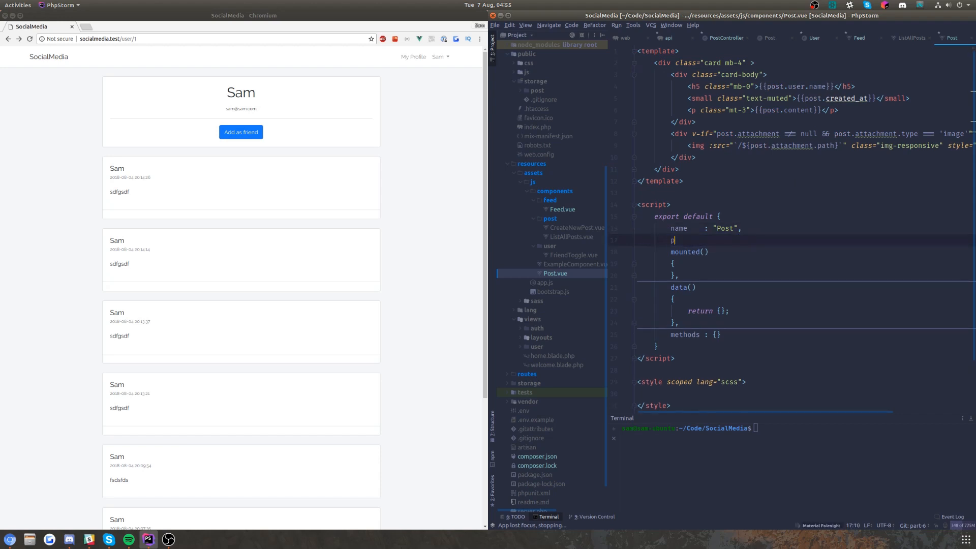
{"action": "type", "text": "rop : ['pos']"}
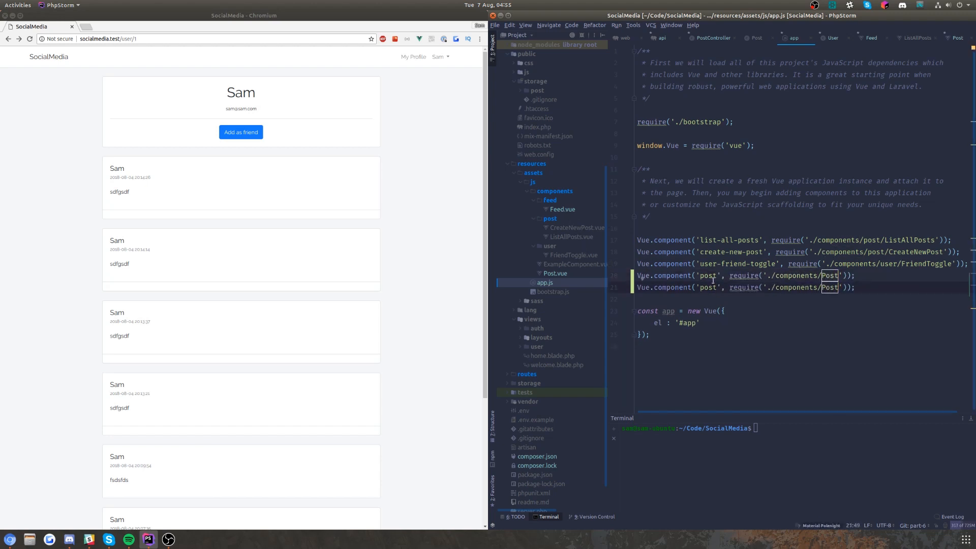
Step: Register the 'feed' component from ./components/feed/Feed in app.js
{"action": "type", "text": "feed"}
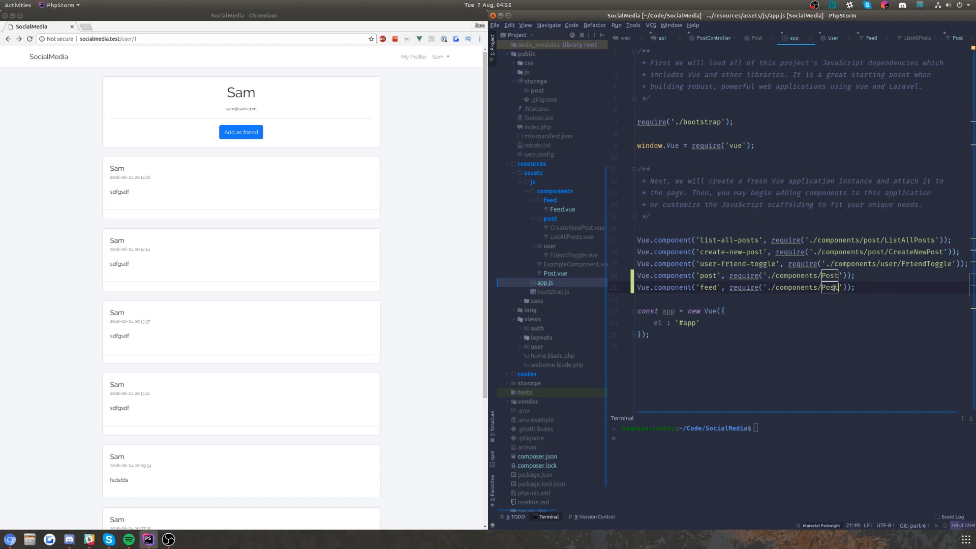
{"action": "type", "text": "Feed/Feed"}
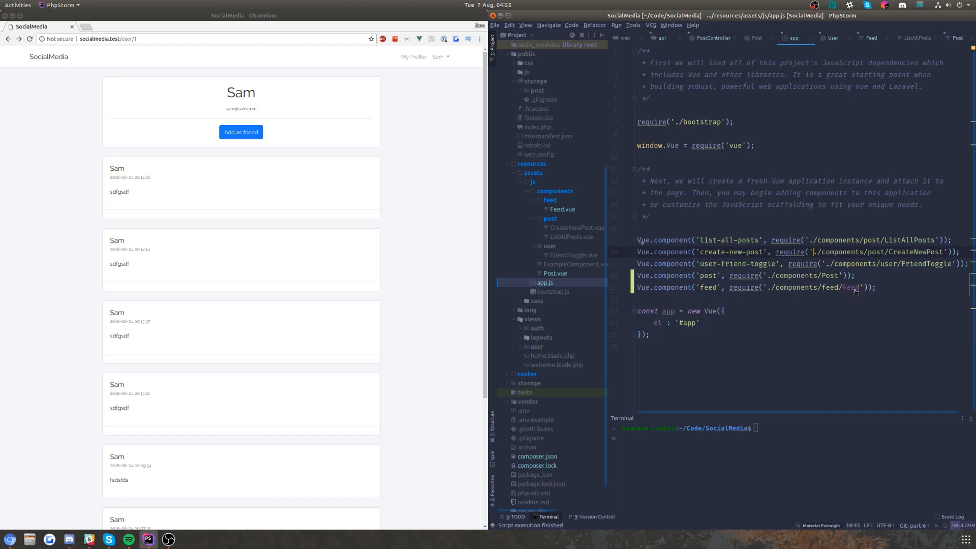
{"action": "left_click", "coordinate": [565, 237]}
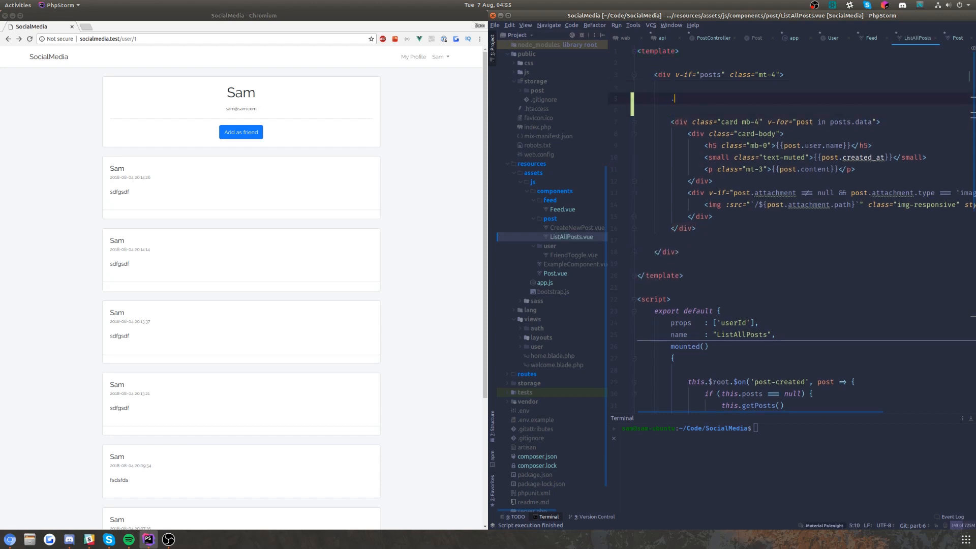
Step: Swap the card markup for a post component loop and start yarn watch in the Terminal
{"action": "type", "text": "post v-for=\"post in posts"}
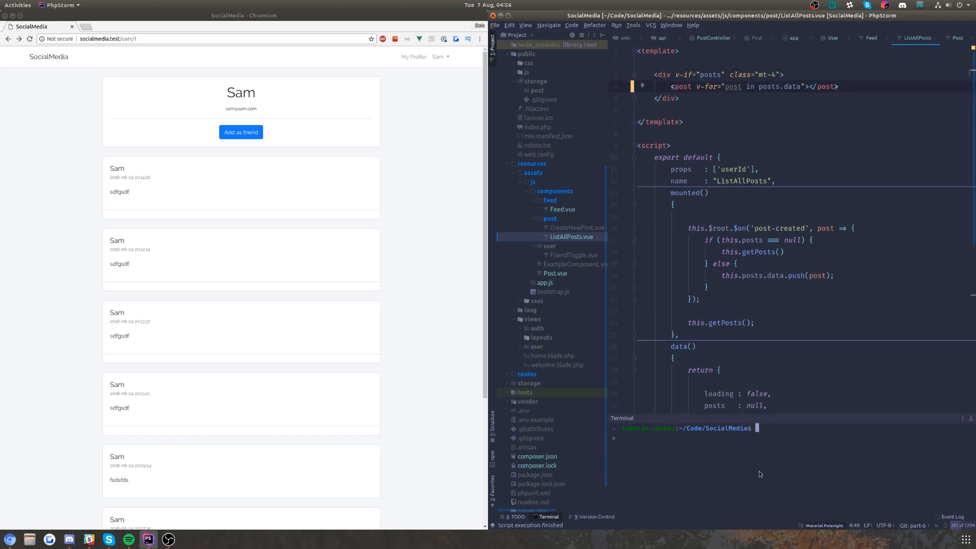
{"action": "type", "text": "yarn watch"}
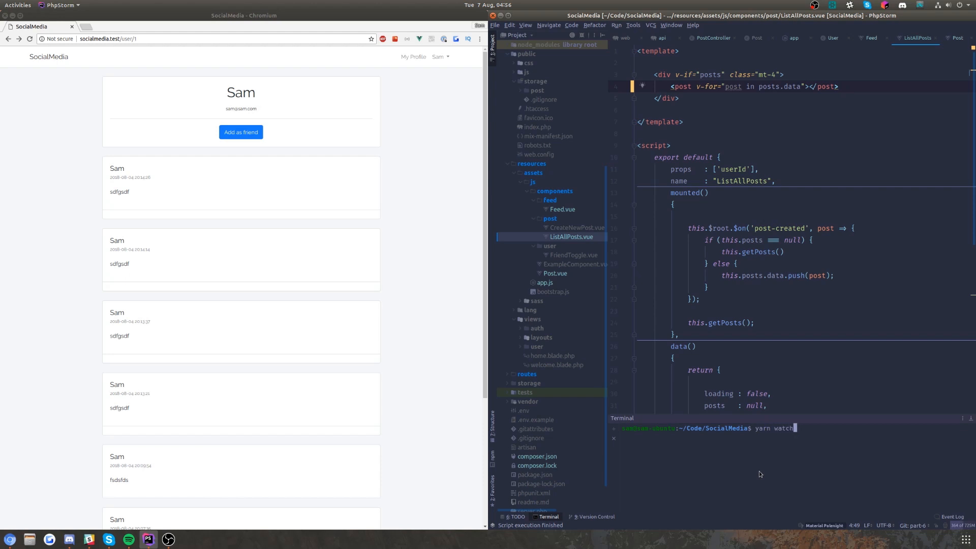
{"action": "key", "text": "Return"}
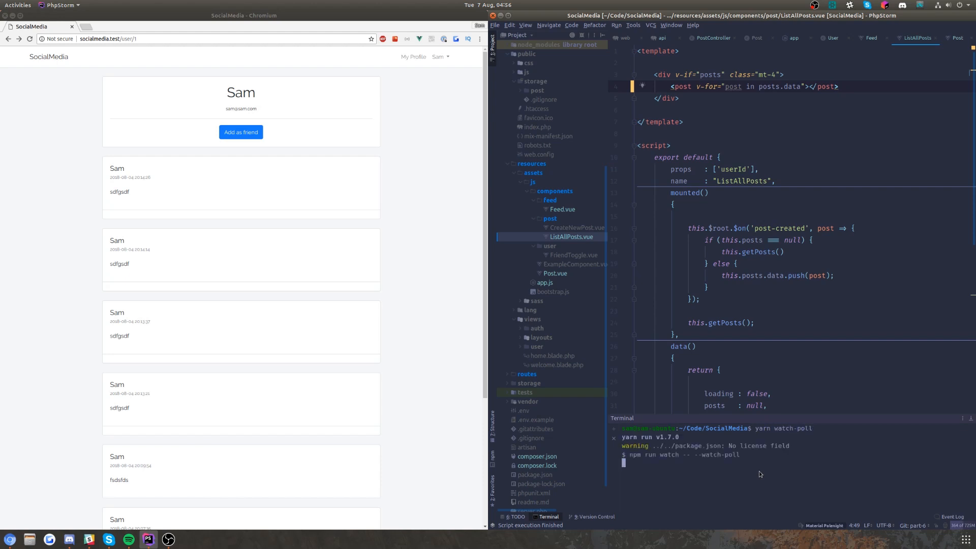
{"action": "scroll", "scroll_direction": "down", "scroll_amount": 3}
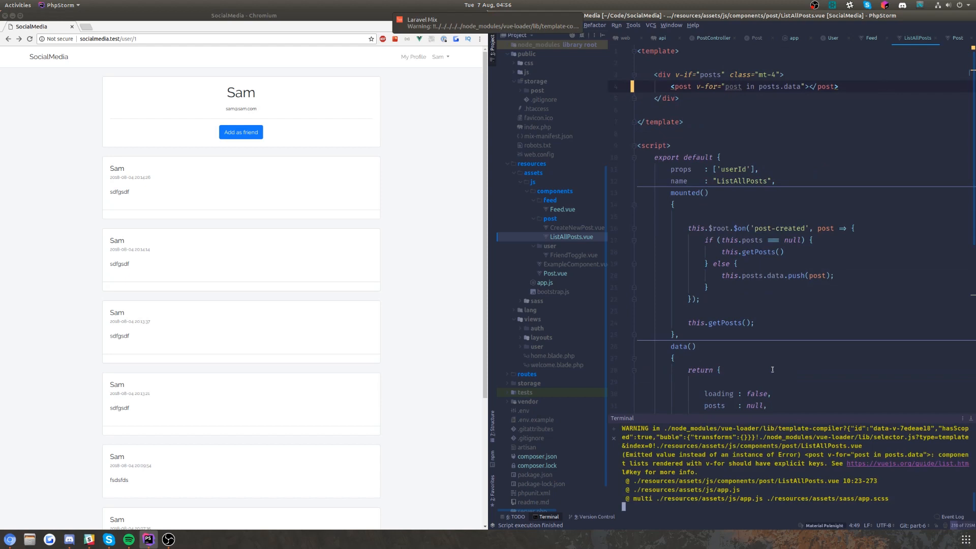
{"action": "scroll", "scroll_direction": "down", "scroll_amount": 3}
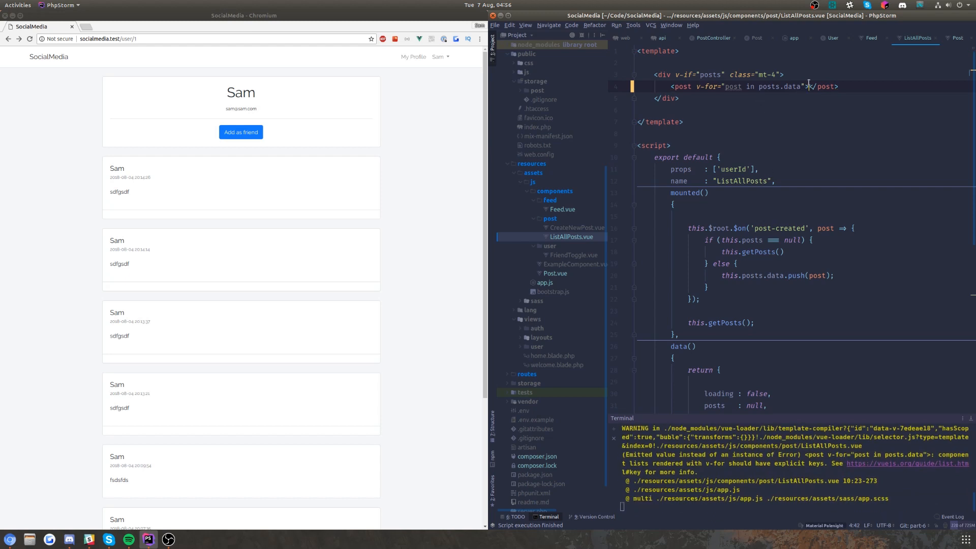
Step: Bind each rendered post component's :key to post.id
{"action": "type", "text": ":key=\"\""}
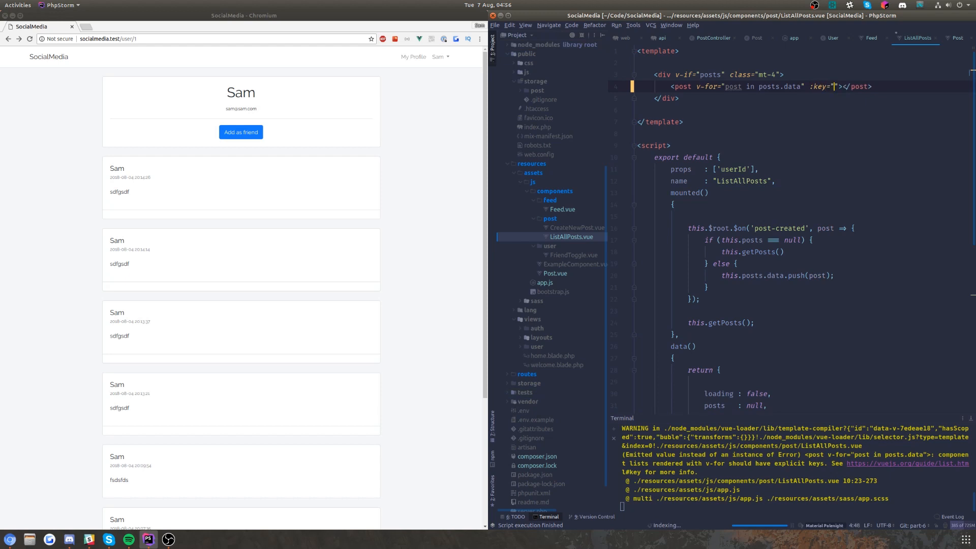
{"action": "type", "text": "post.id"}
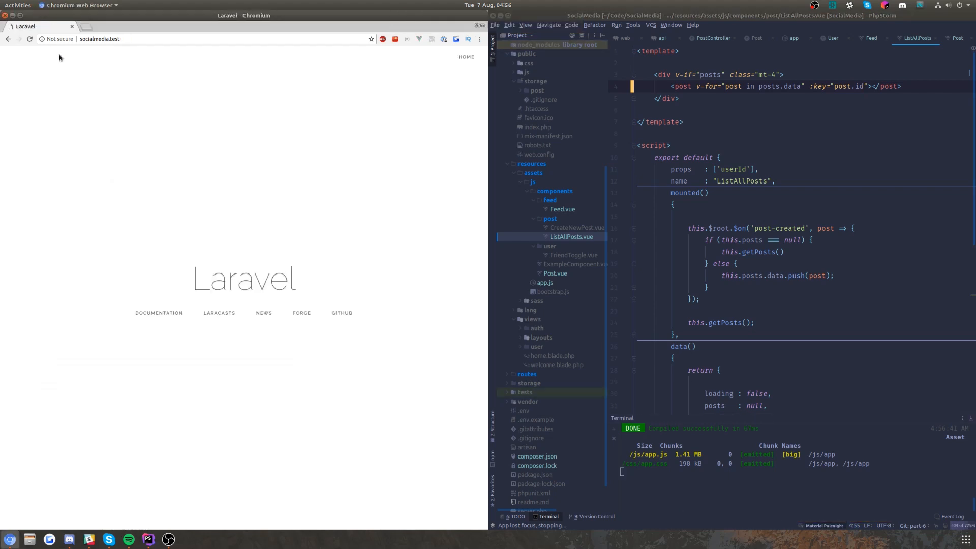
Step: Give Feed.vue loading and posts data plus a getFeed method requesting /api/feed
{"action": "left_click", "coordinate": [466, 57]}
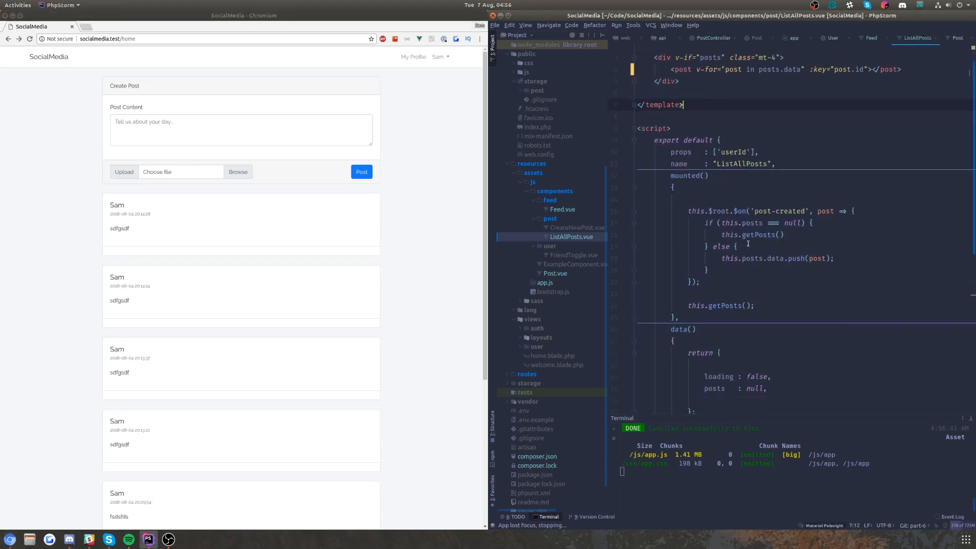
{"action": "scroll", "scroll_direction": "down", "scroll_amount": 3}
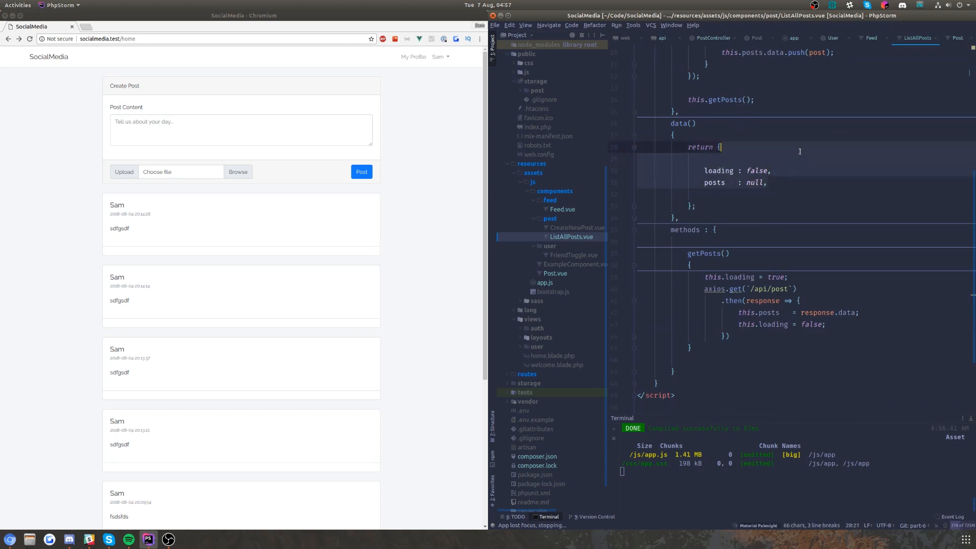
{"action": "left_click", "coordinate": [871, 37]}
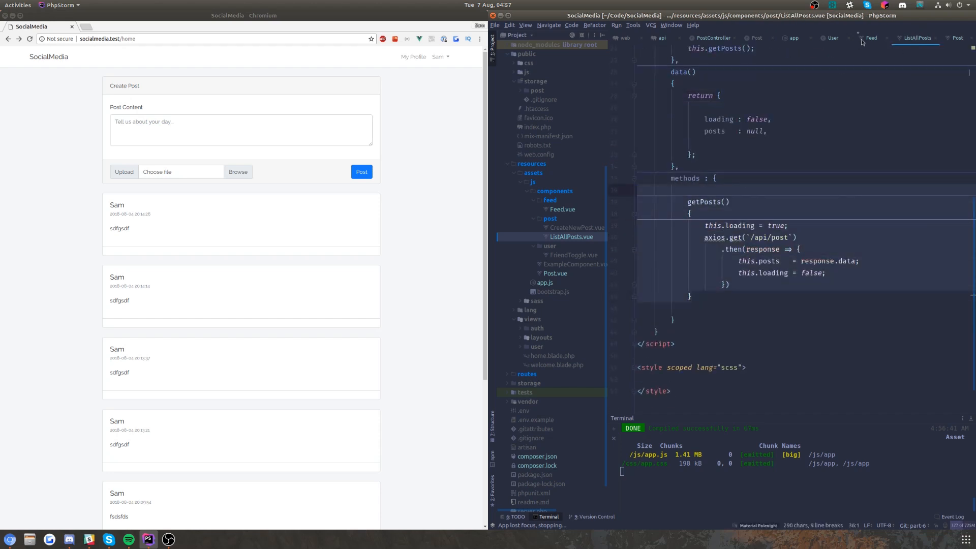
{"action": "left_click", "coordinate": [872, 37]}
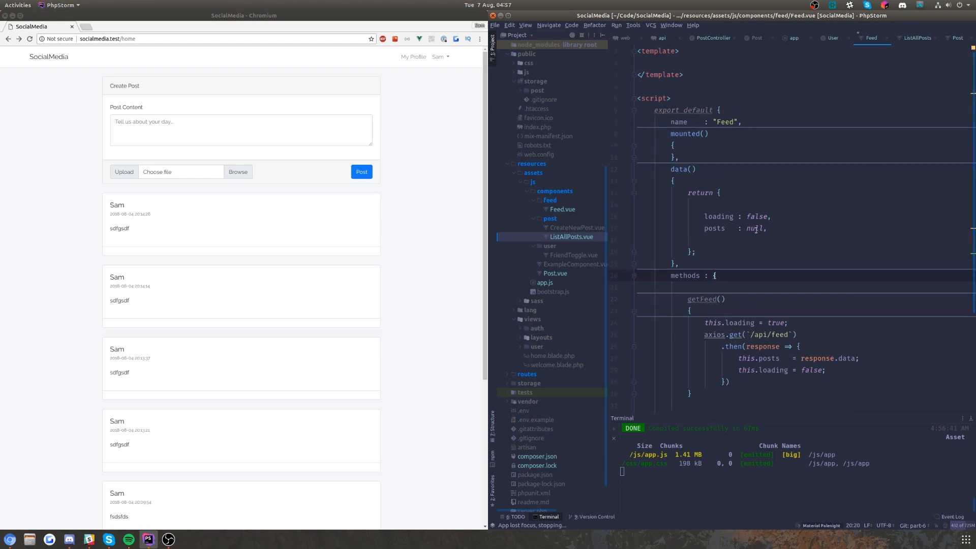
{"action": "type", "text": "[]"}
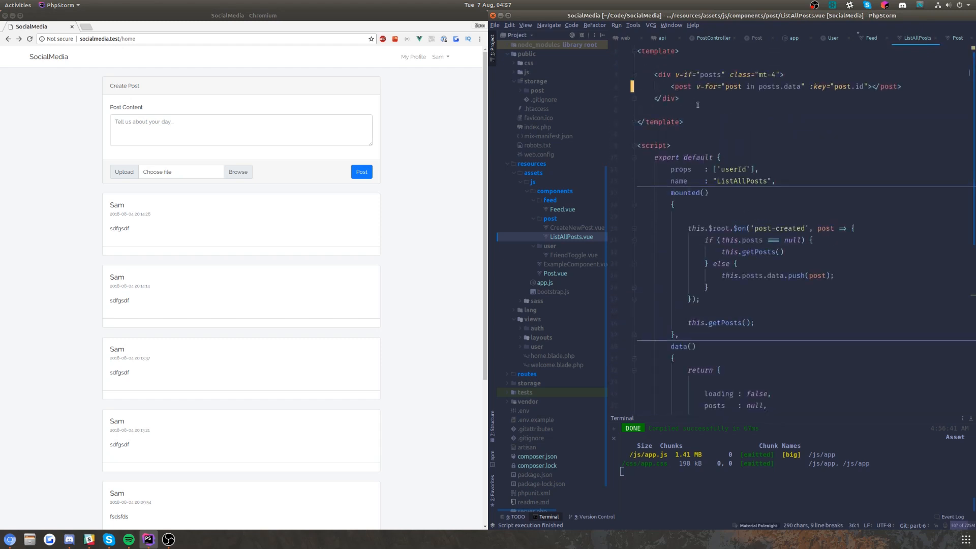
Step: Place <feed></feed> below create-new-post in home.blade.php and check the reloaded page's network requests
{"action": "left_click", "coordinate": [871, 38]}
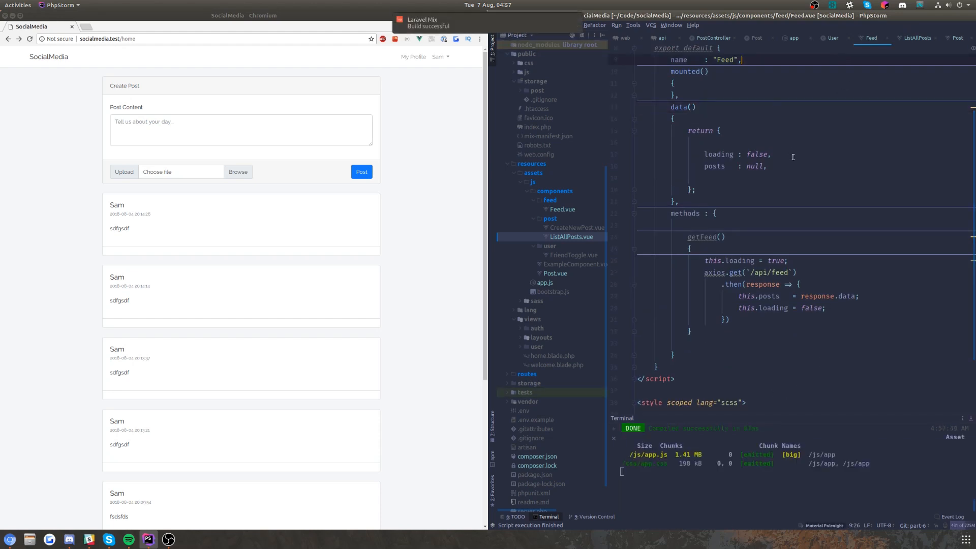
{"action": "left_click", "coordinate": [916, 37]}
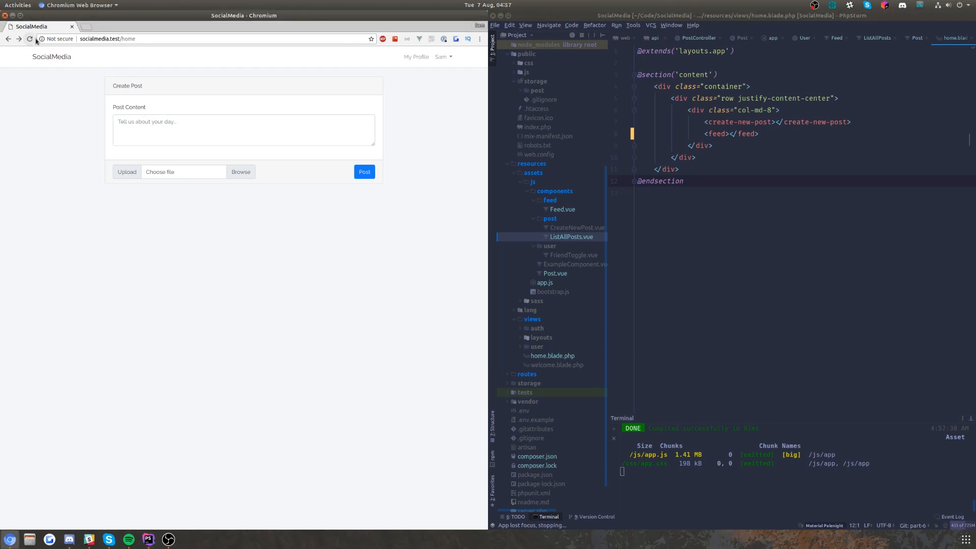
{"action": "key", "text": "F12"}
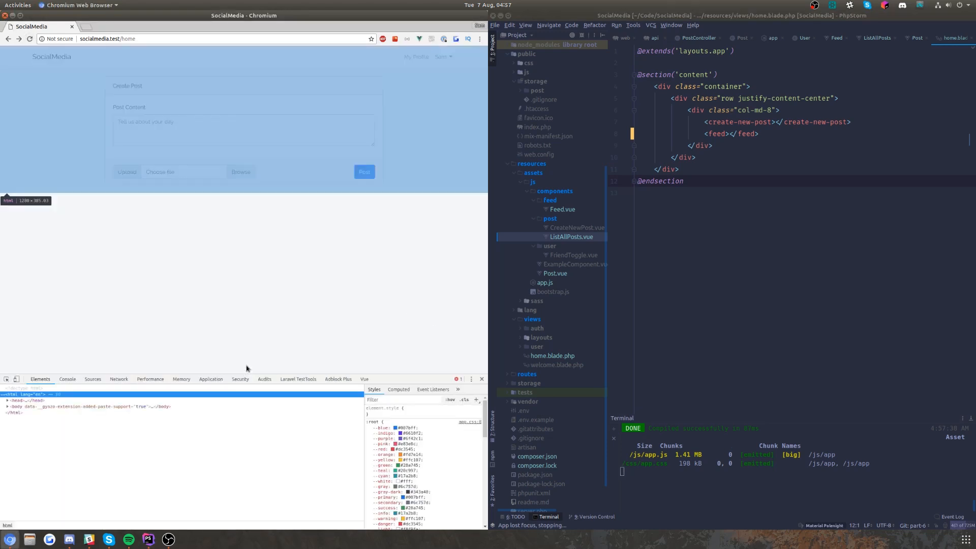
{"action": "left_click", "coordinate": [118, 378]}
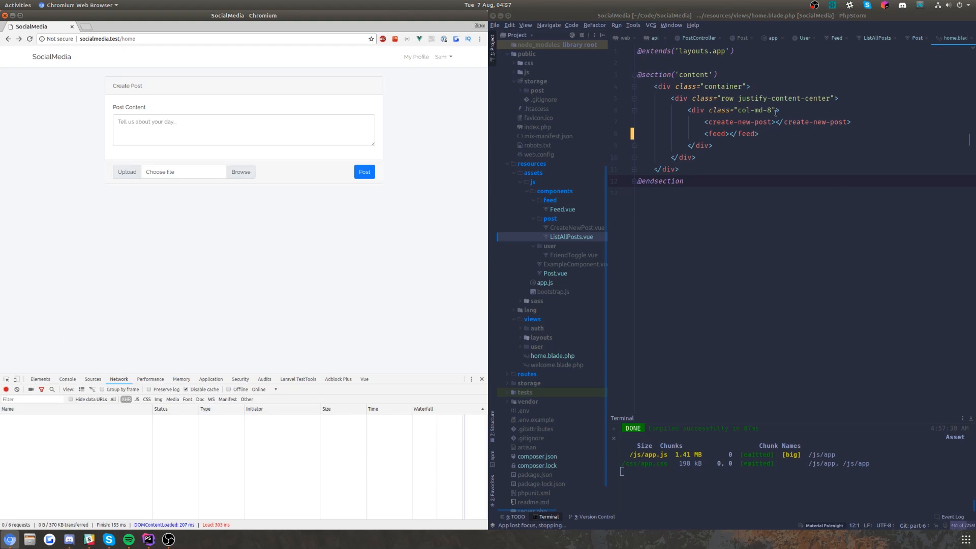
{"action": "mouse_move", "coordinate": [917, 41]}
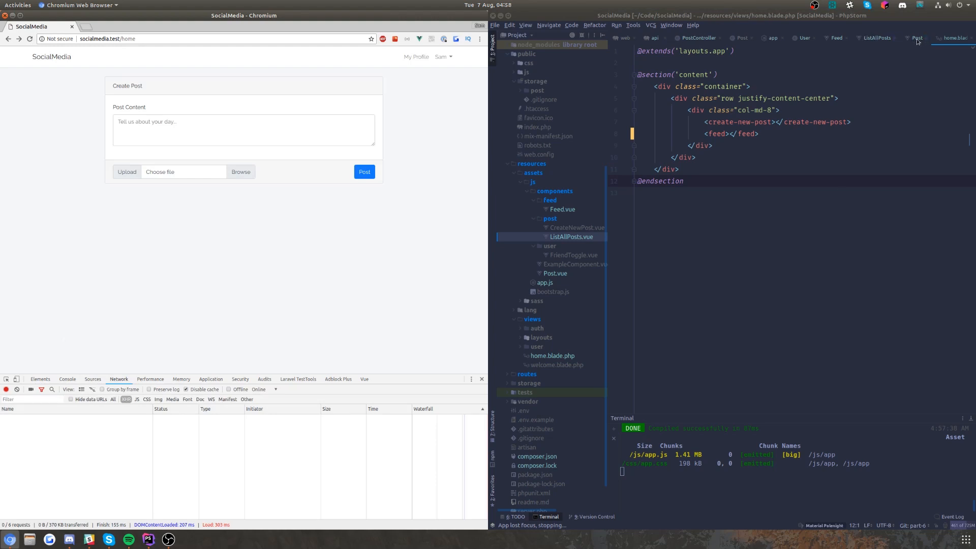
Step: Call this.getFeed() inside Feed.vue's mounted() hook
{"action": "left_click", "coordinate": [876, 37]}
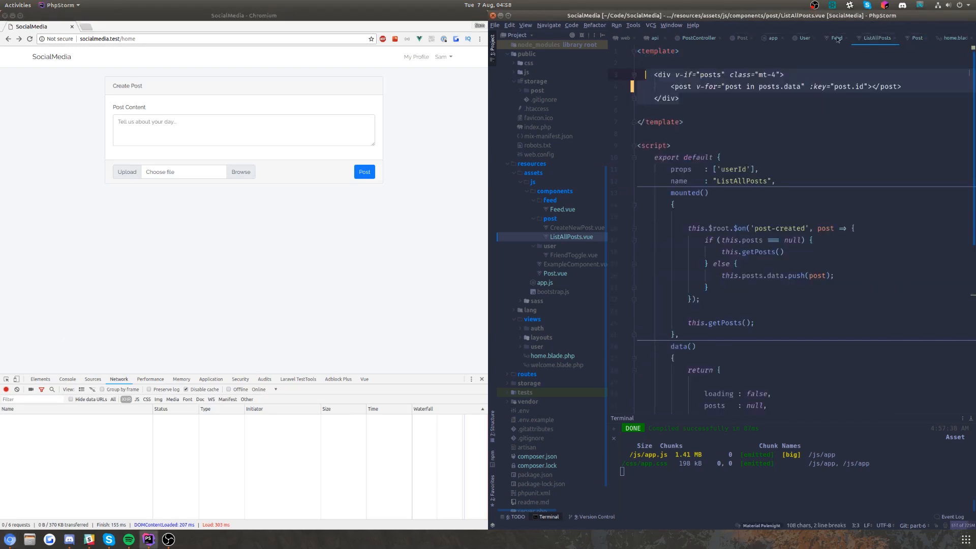
{"action": "left_click", "coordinate": [836, 38]}
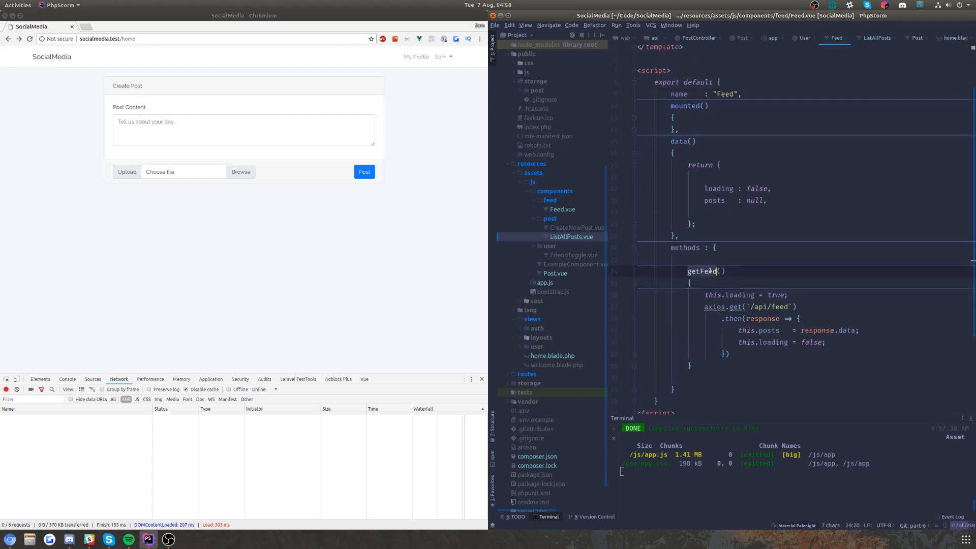
{"action": "type", "text": "t"}
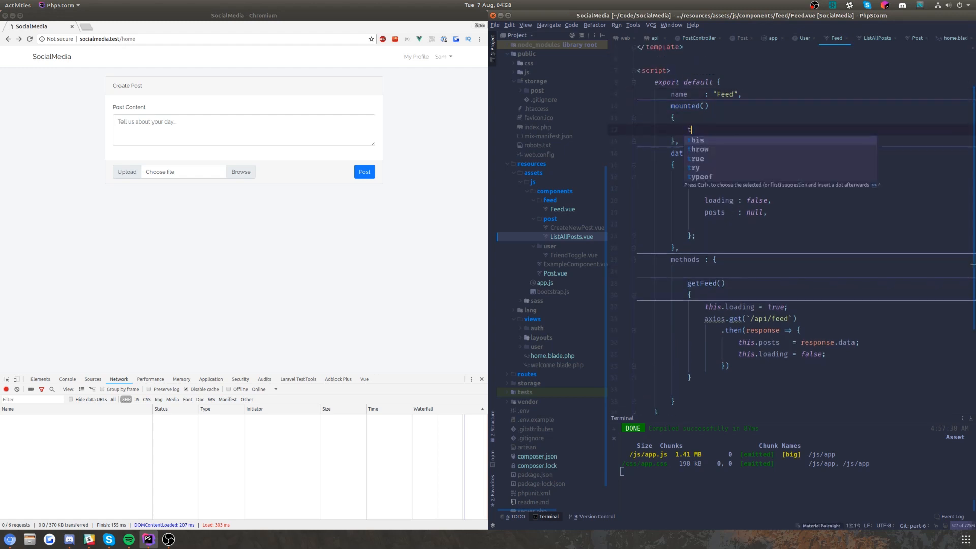
{"action": "type", "text": "this.getFeed();"}
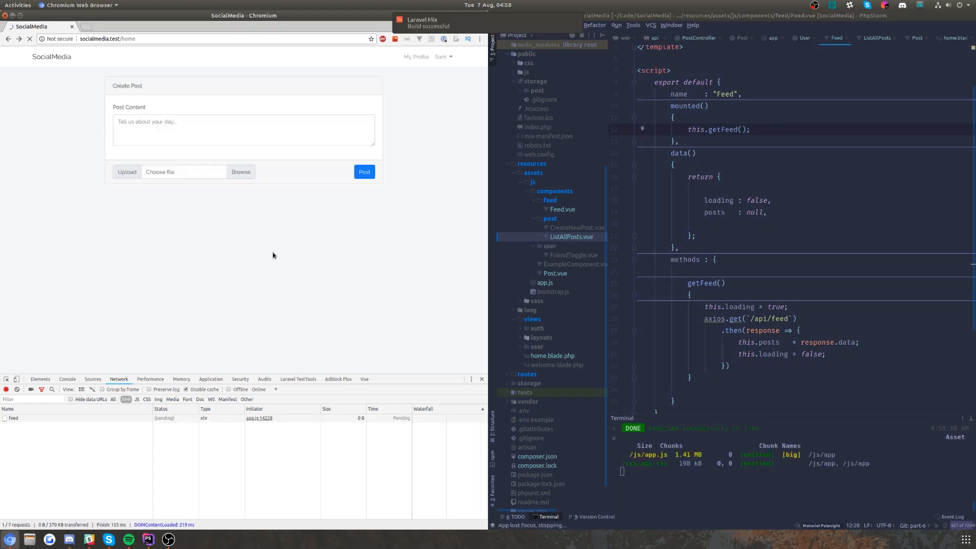
Step: Inspect the feed XHR's returned post data in the DevTools Network preview
{"action": "left_click", "coordinate": [13, 418]}
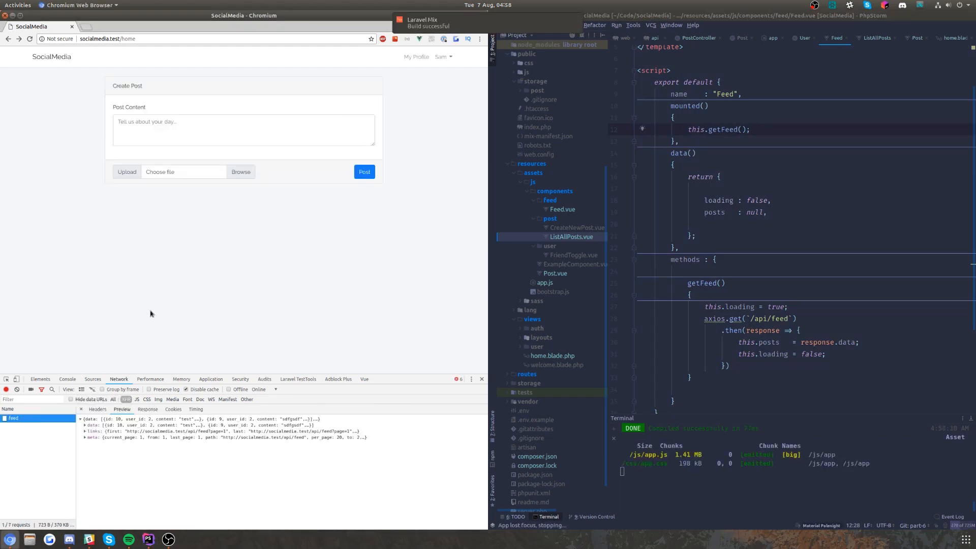
{"action": "left_click", "coordinate": [88, 425]}
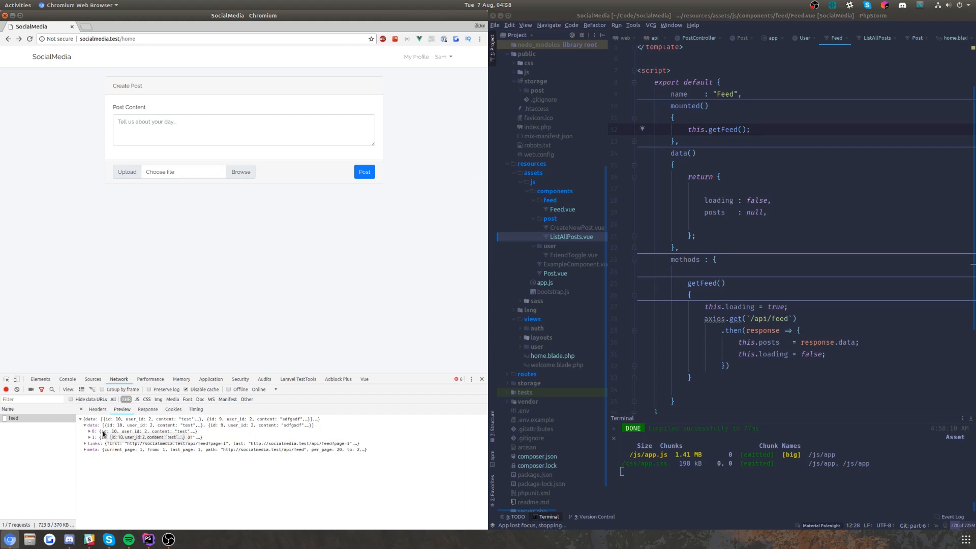
{"action": "left_click", "coordinate": [67, 378]}
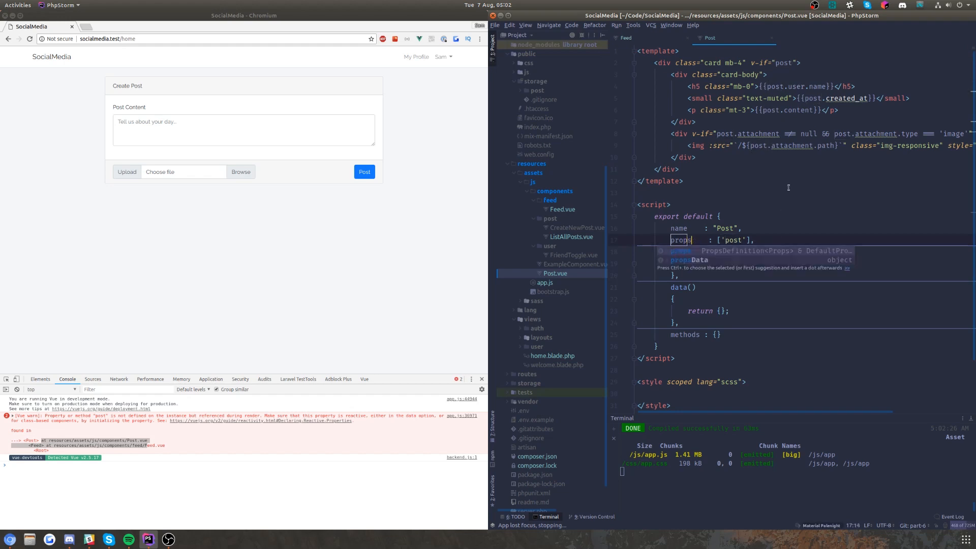
Step: Add a post prop to Post.vue and render <post :post="post"> per feed item in Feed.vue
{"action": "left_click", "coordinate": [625, 37]}
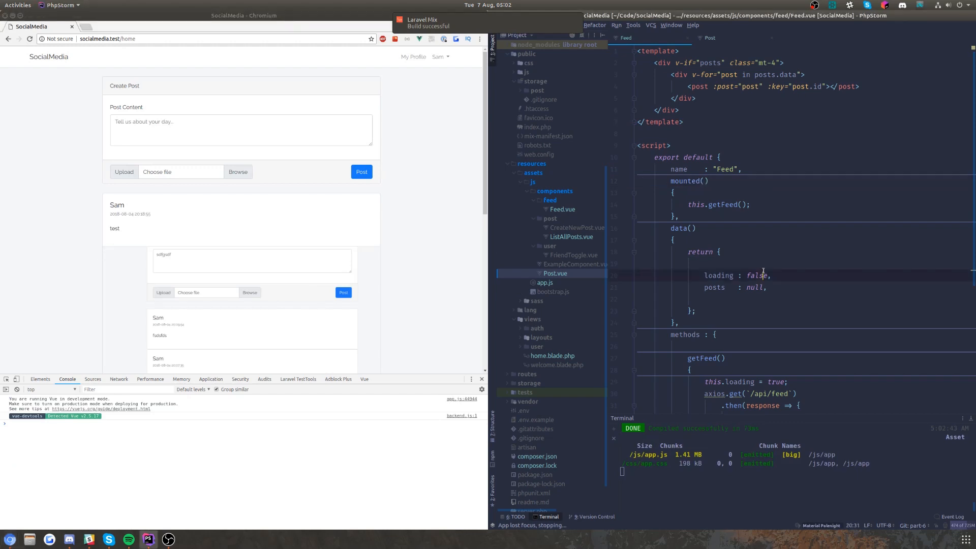
{"action": "left_click", "coordinate": [709, 38]}
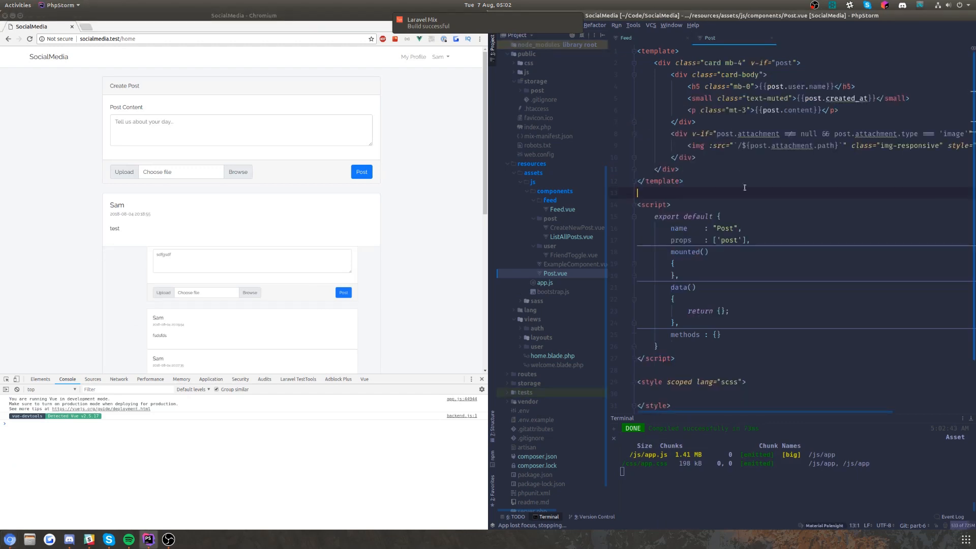
{"action": "double_click", "coordinate": [681, 240]}
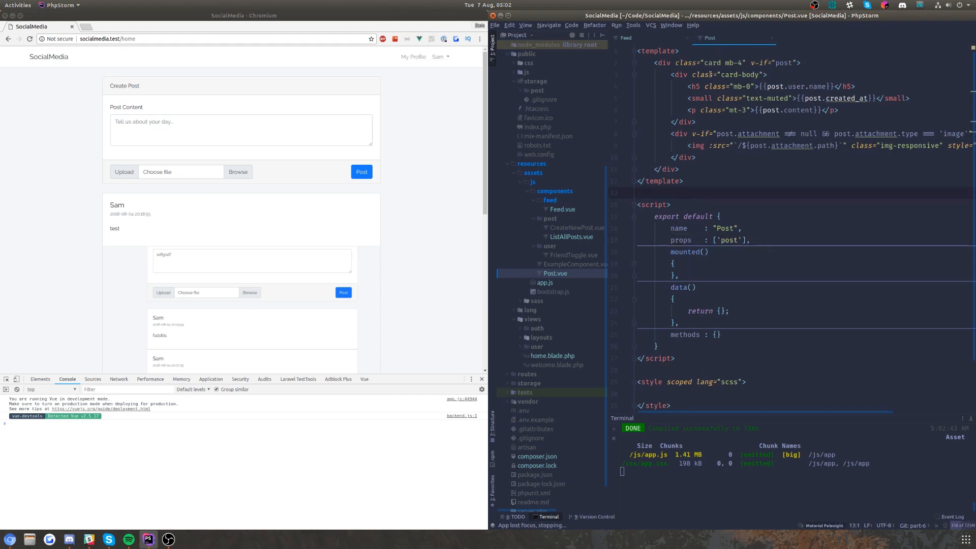
{"action": "left_click", "coordinate": [625, 38]}
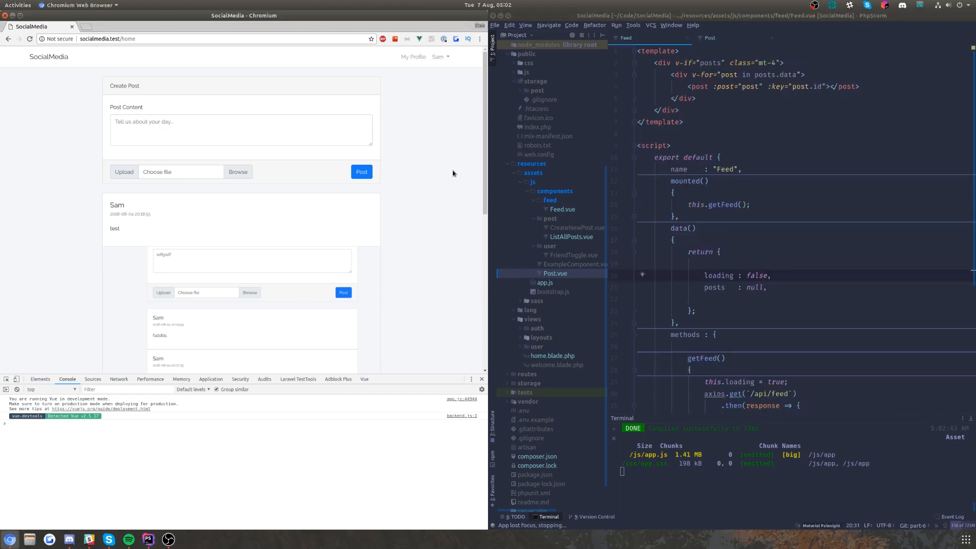
Step: Scroll through the reloaded home page to verify the listed feed posts
{"action": "scroll", "scroll_direction": "down", "scroll_amount": 3}
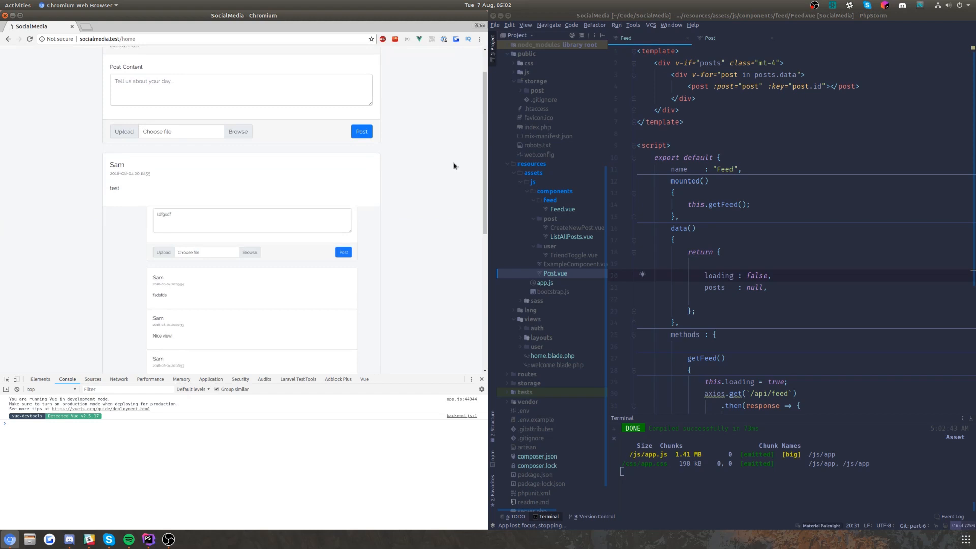
{"action": "scroll", "scroll_direction": "down", "scroll_amount": 3}
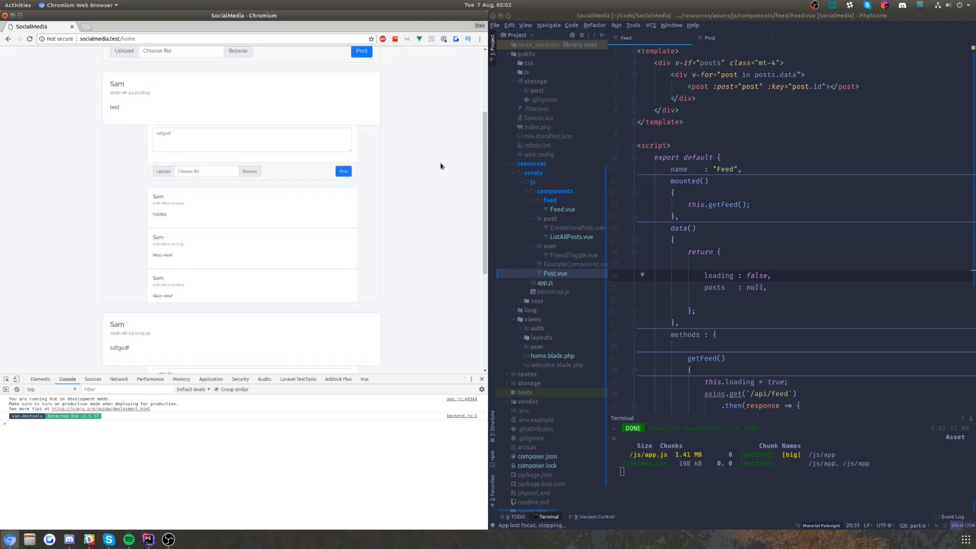
{"action": "scroll", "scroll_direction": "down", "scroll_amount": 3}
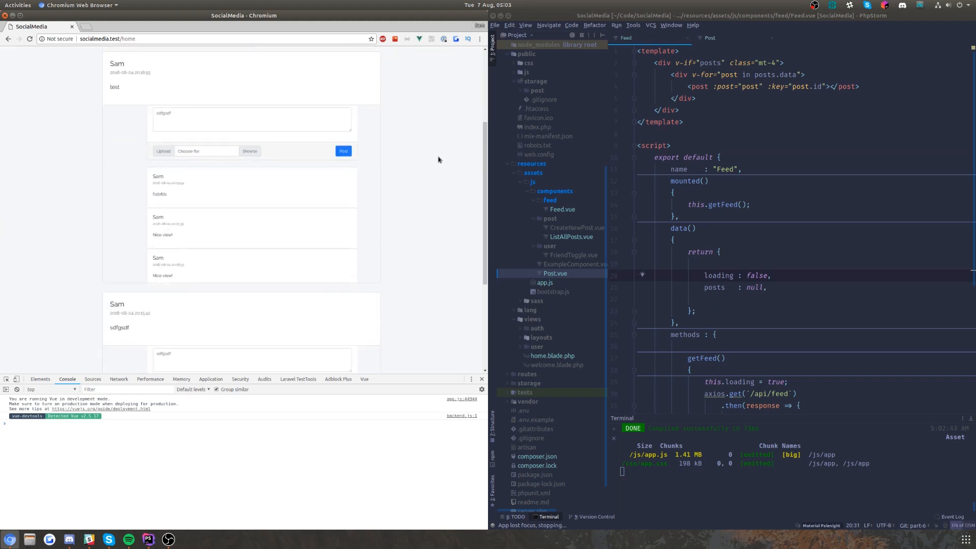
{"action": "mouse_move", "coordinate": [366, 129]}
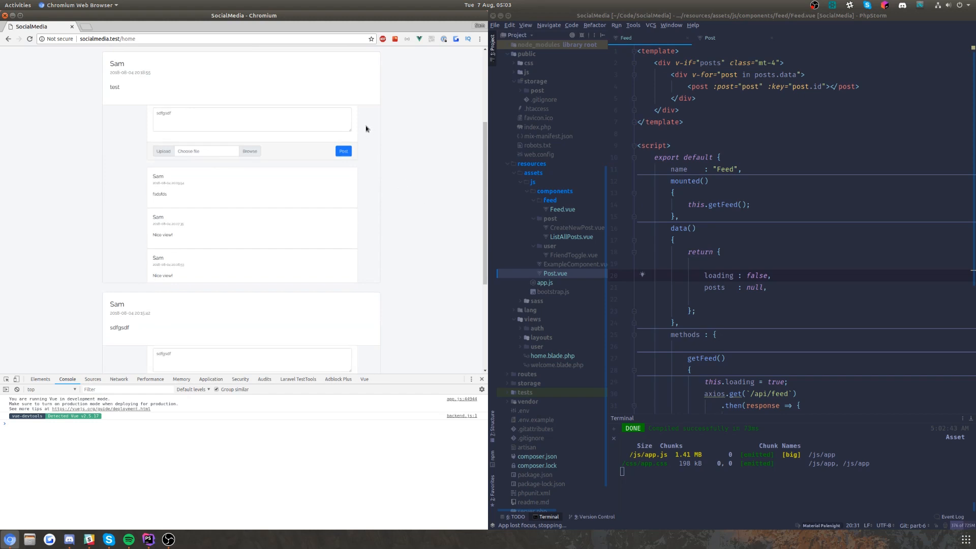
{"action": "scroll", "scroll_direction": "up", "scroll_amount": 3}
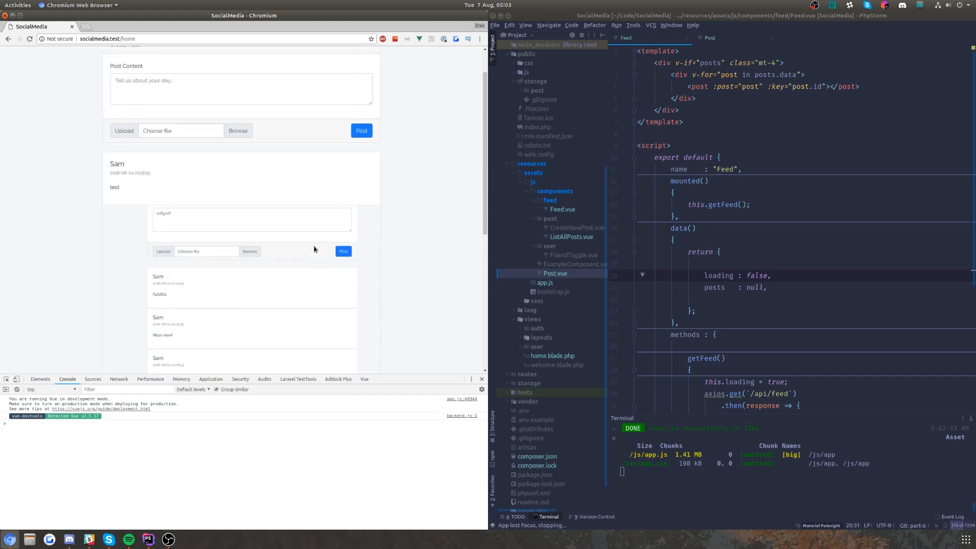
{"action": "scroll", "scroll_direction": "up", "scroll_amount": 3}
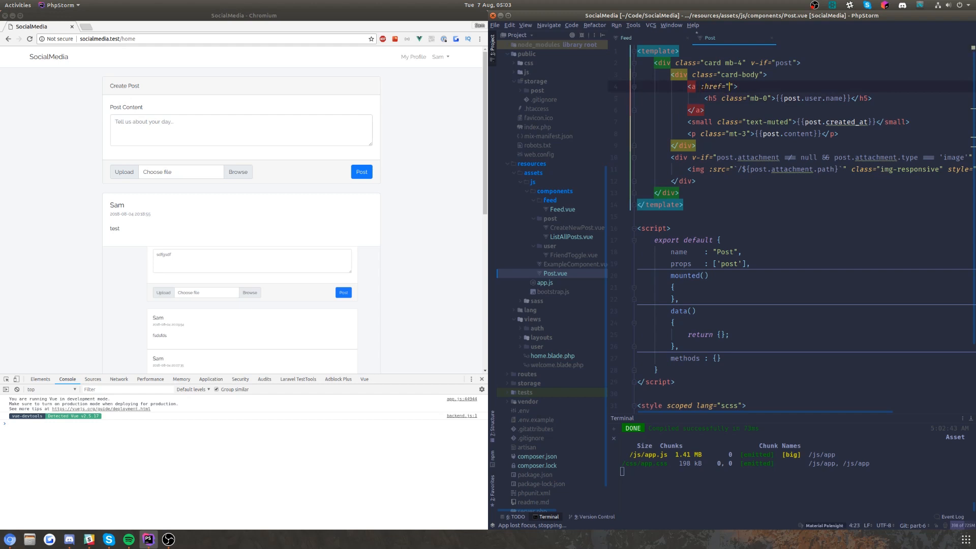
{"action": "type", "text": "/user/${post.user.id}`"}
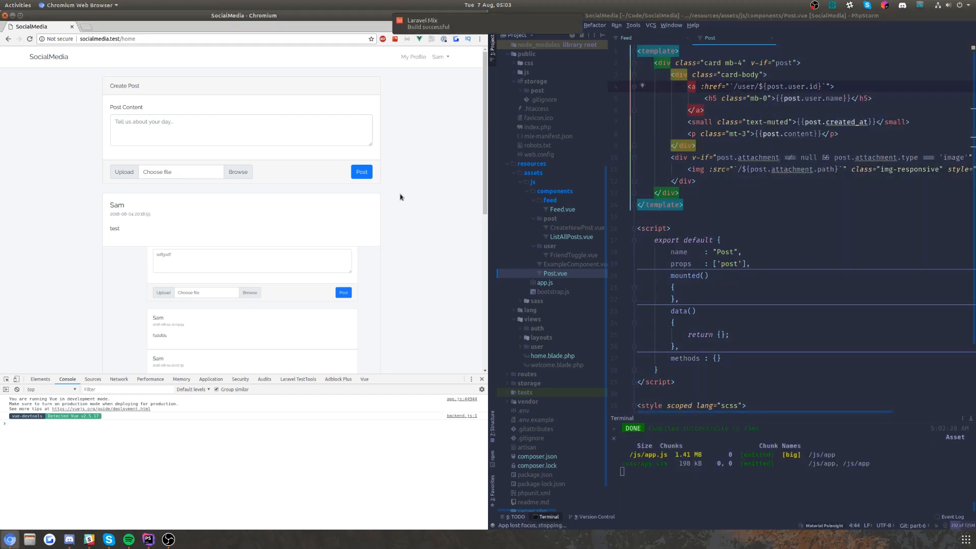
{"action": "mouse_move", "coordinate": [116, 205]}
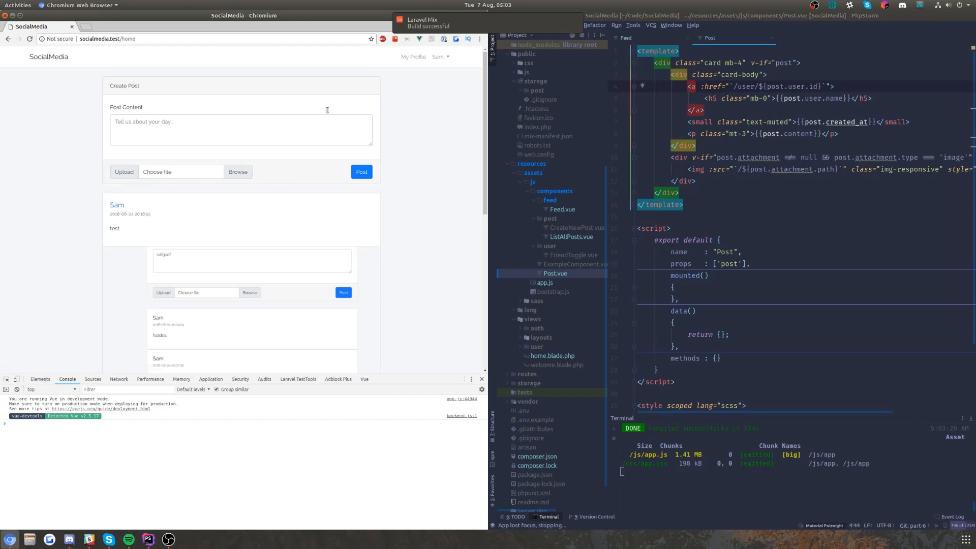
{"action": "left_click", "coordinate": [116, 204]}
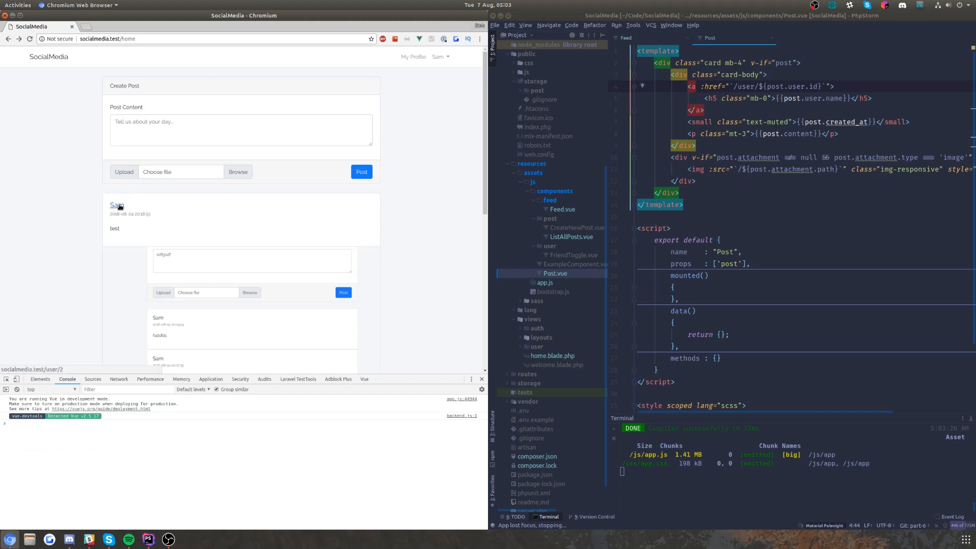
{"action": "scroll", "scroll_direction": "down", "scroll_amount": 3}
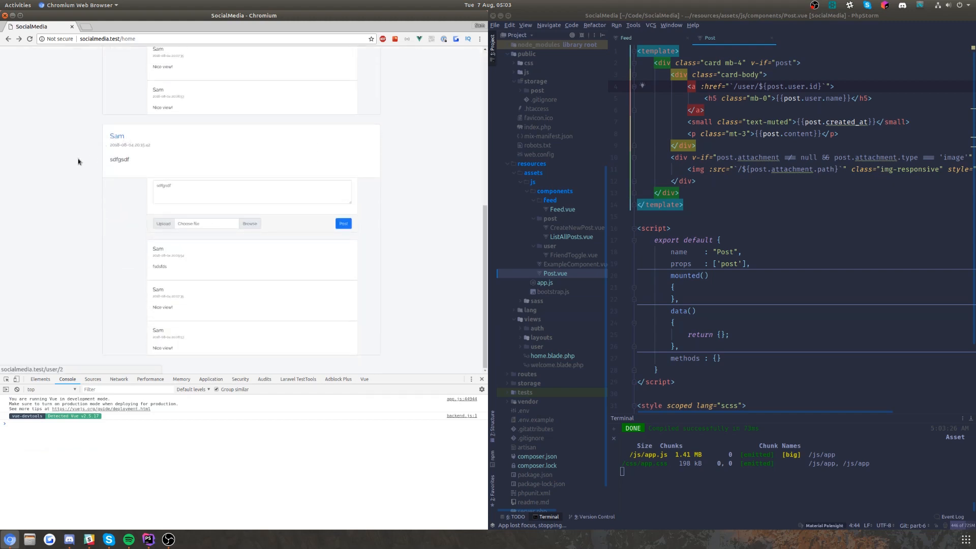
{"action": "scroll", "scroll_direction": "up", "scroll_amount": 3}
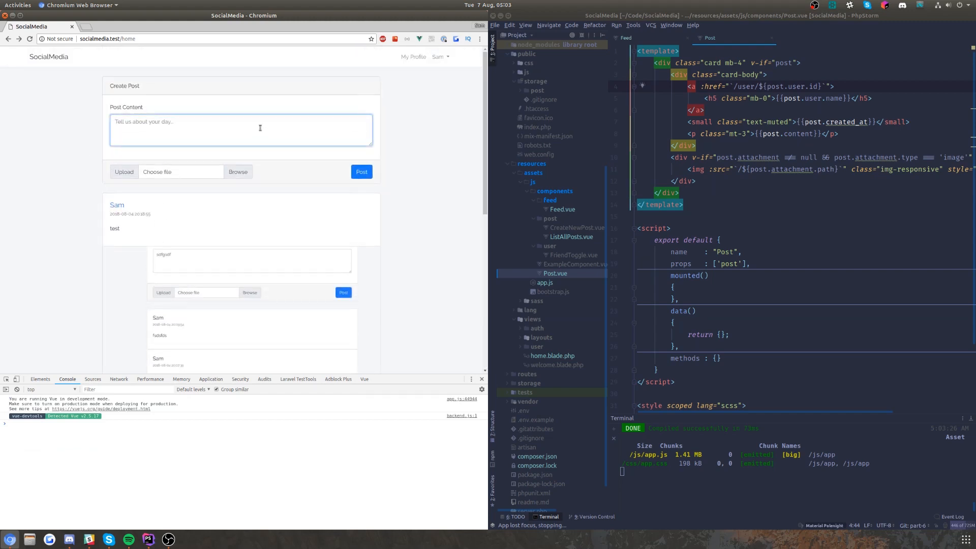
Step: Review the network request log and return to the /home feed
{"action": "type", "text": "test"}
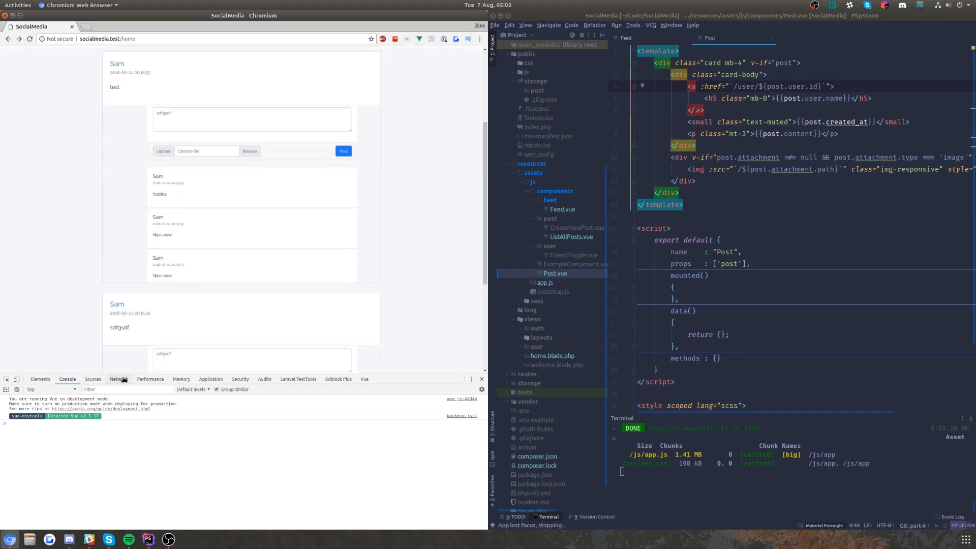
{"action": "left_click", "coordinate": [118, 379]}
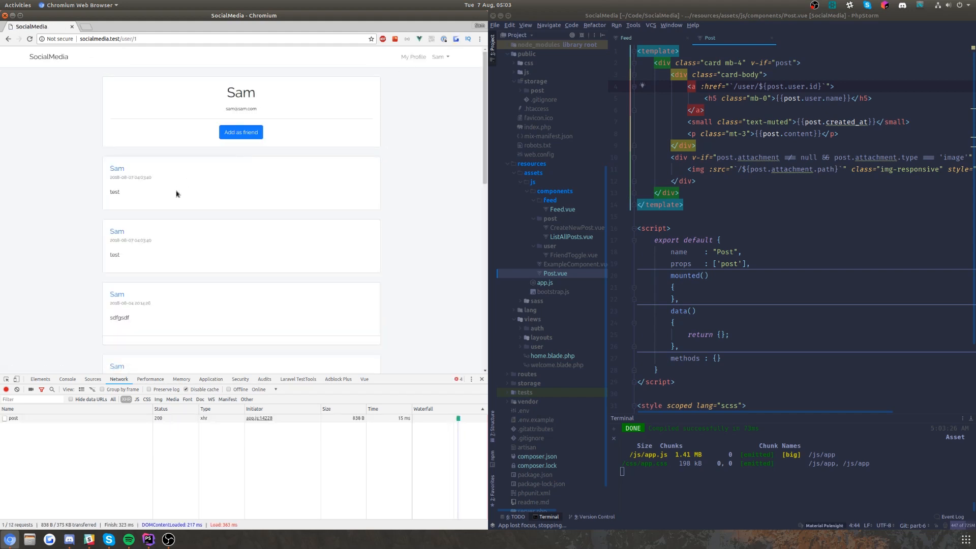
{"action": "left_click", "coordinate": [8, 39]}
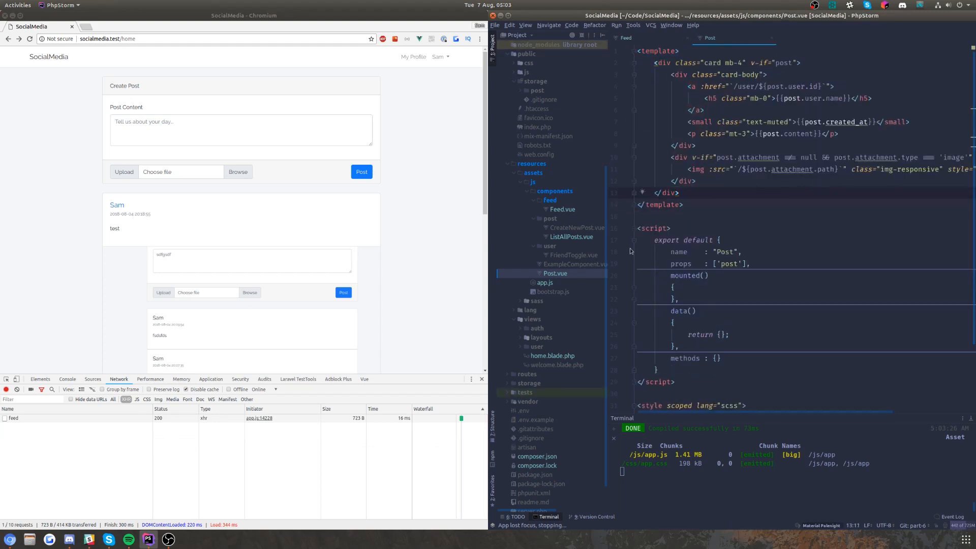
Step: Add ->orWhere('user_id', $user->id) to the feed query in PostController
{"action": "left_click", "coordinate": [706, 38]}
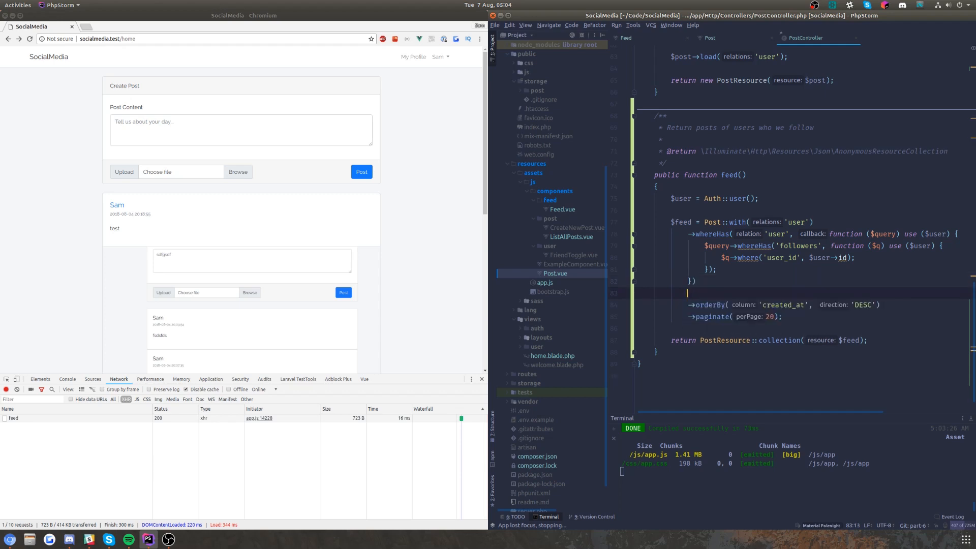
{"action": "type", "text": "orWhere( column: '"}
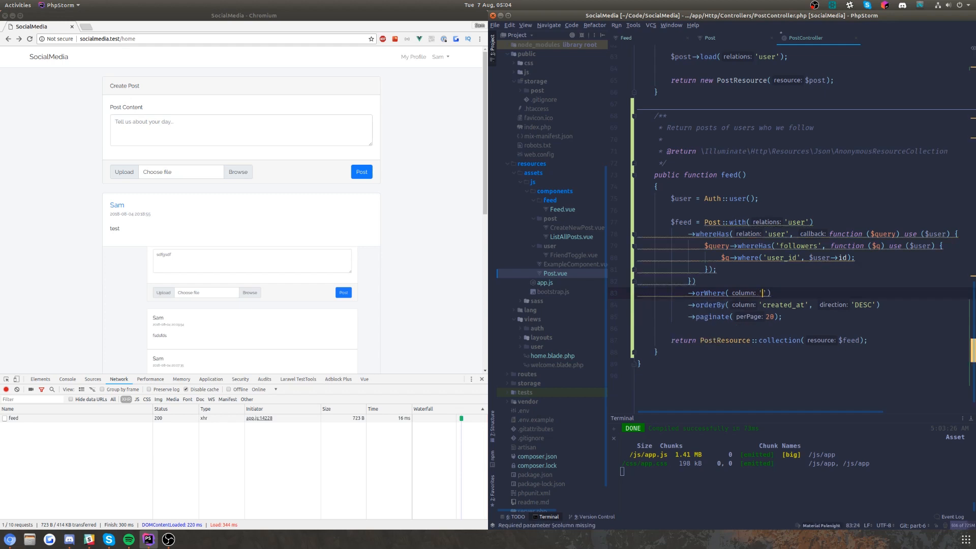
{"action": "type", "text": "user_id"}
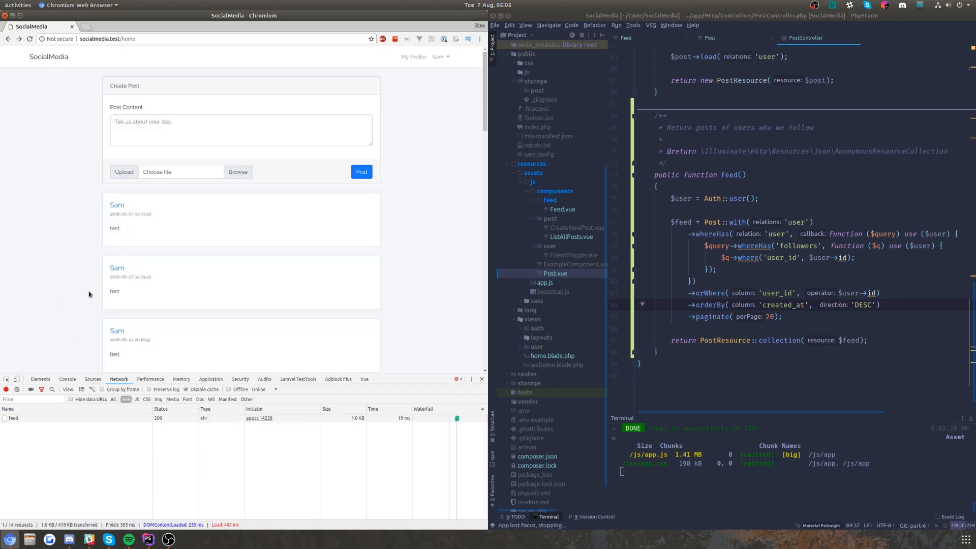
Step: Scroll through the reloaded home feed confirming Sam's own posts appear among followed users' posts
{"action": "scroll", "scroll_direction": "down", "scroll_amount": 3}
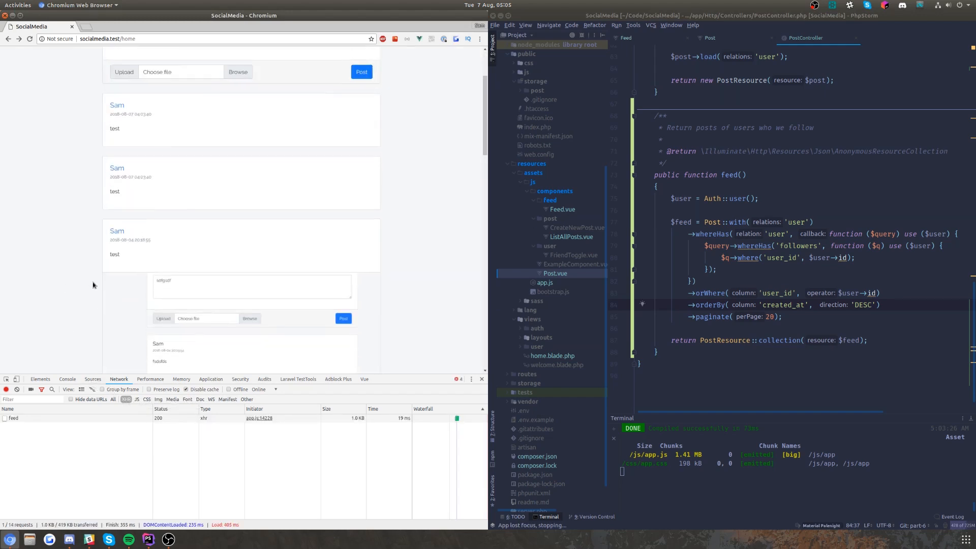
{"action": "scroll", "scroll_direction": "down", "scroll_amount": 3}
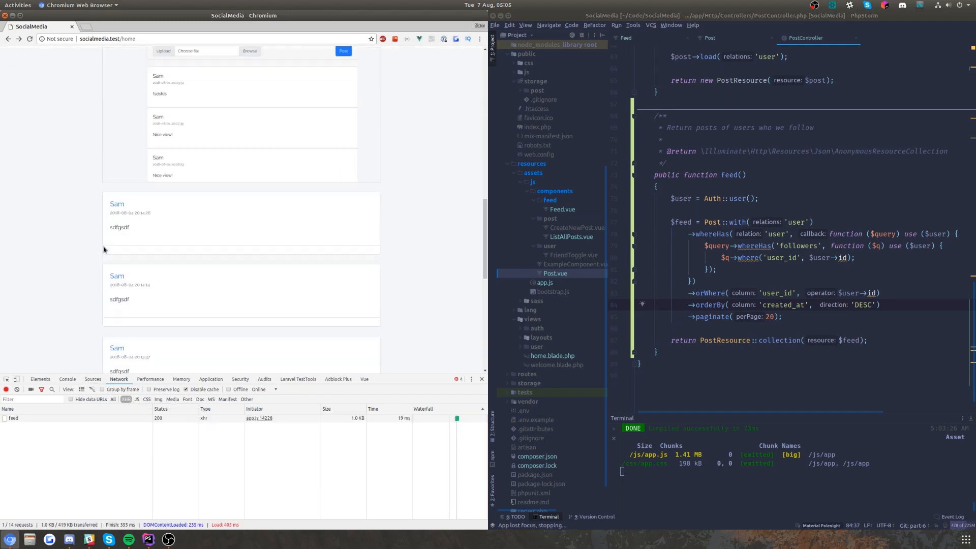
{"action": "scroll", "scroll_direction": "down", "scroll_amount": 3}
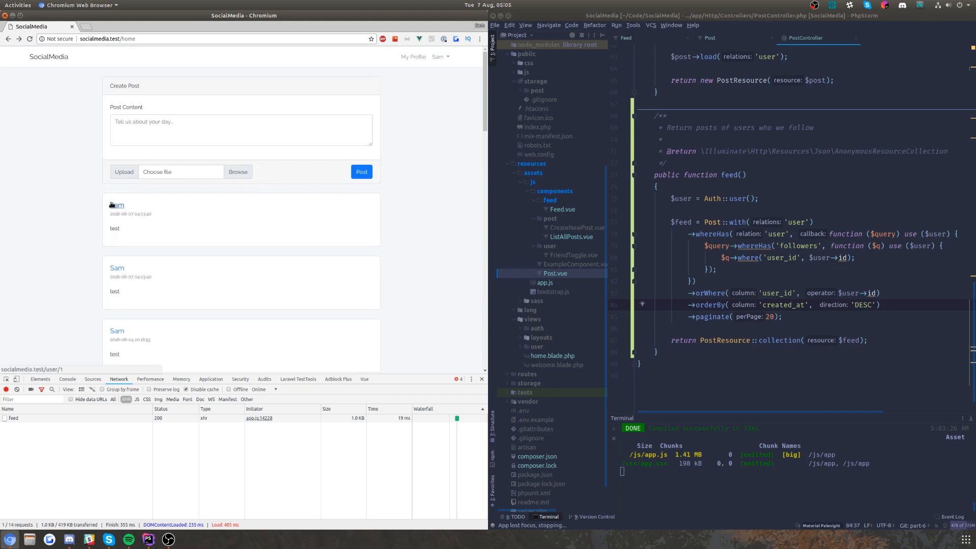
{"action": "scroll", "scroll_direction": "down", "scroll_amount": 3}
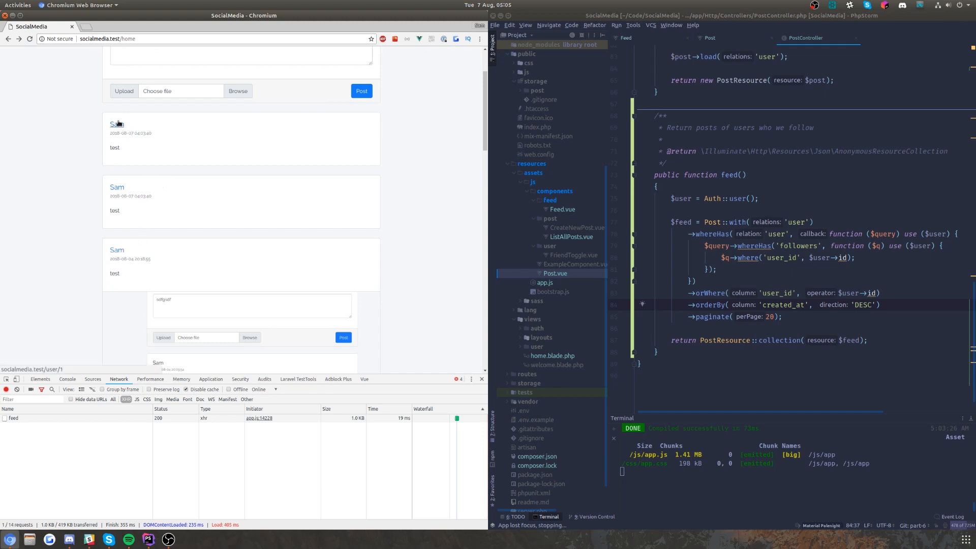
{"action": "scroll", "scroll_direction": "down", "scroll_amount": 3}
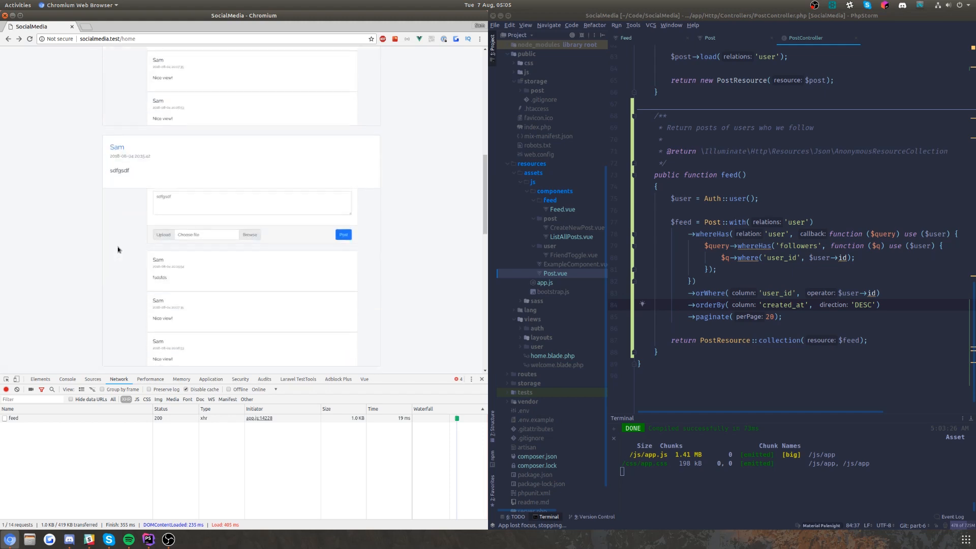
{"action": "scroll", "scroll_direction": "up", "scroll_amount": 3}
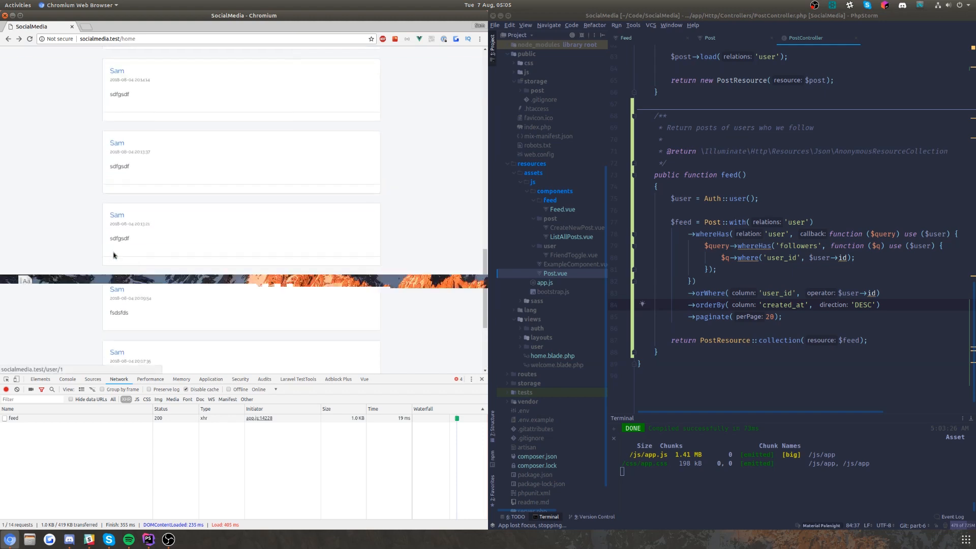
{"action": "scroll", "scroll_direction": "up", "scroll_amount": 3}
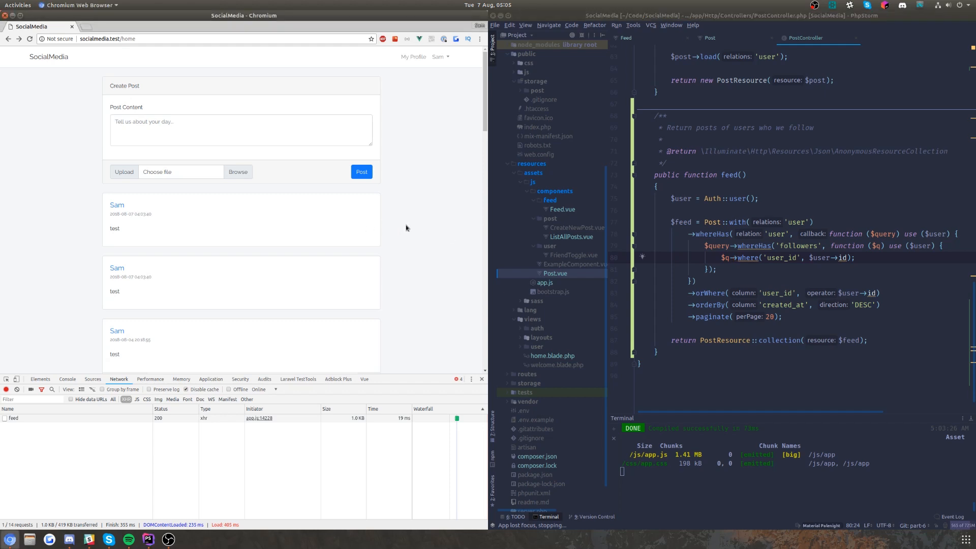
{"action": "mouse_move", "coordinate": [211, 229]}
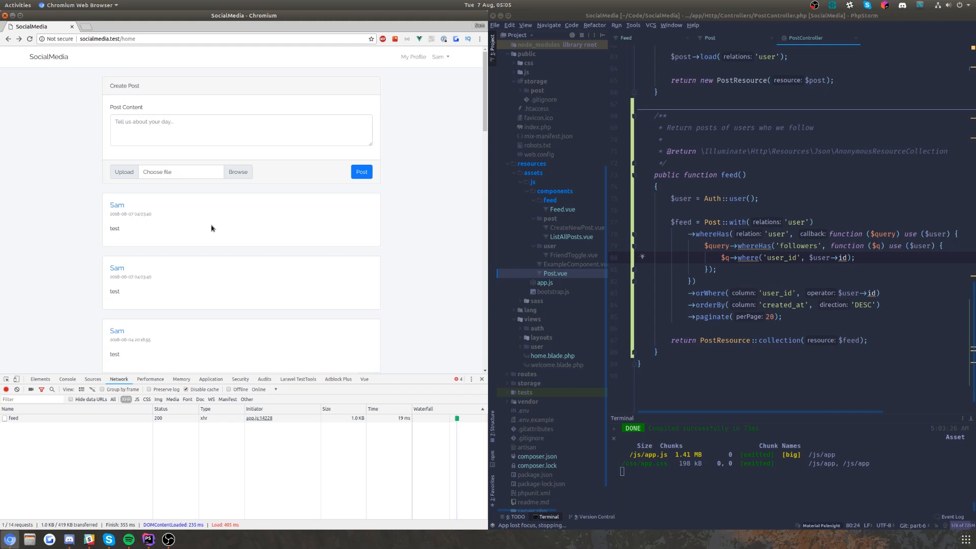
{"action": "mouse_move", "coordinate": [218, 214]}
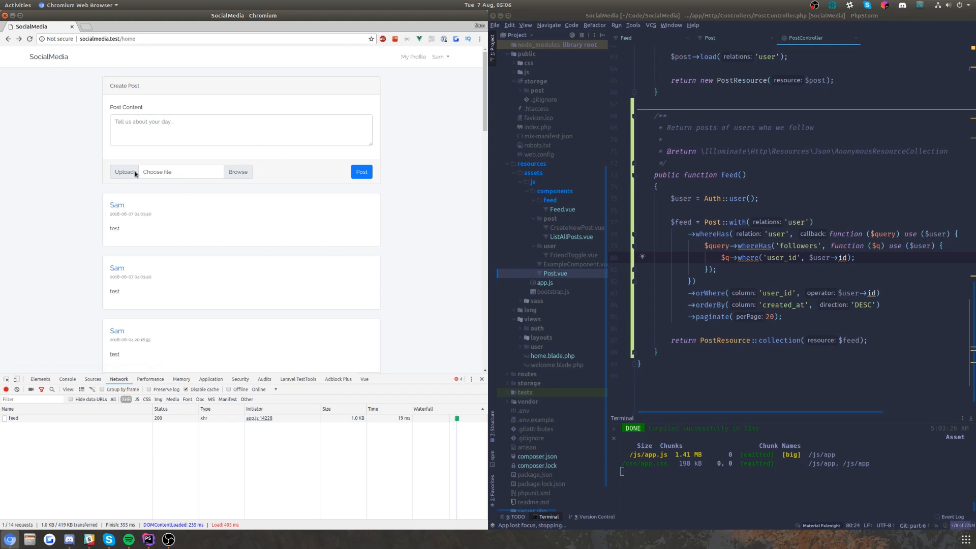
{"action": "mouse_move", "coordinate": [88, 207]}
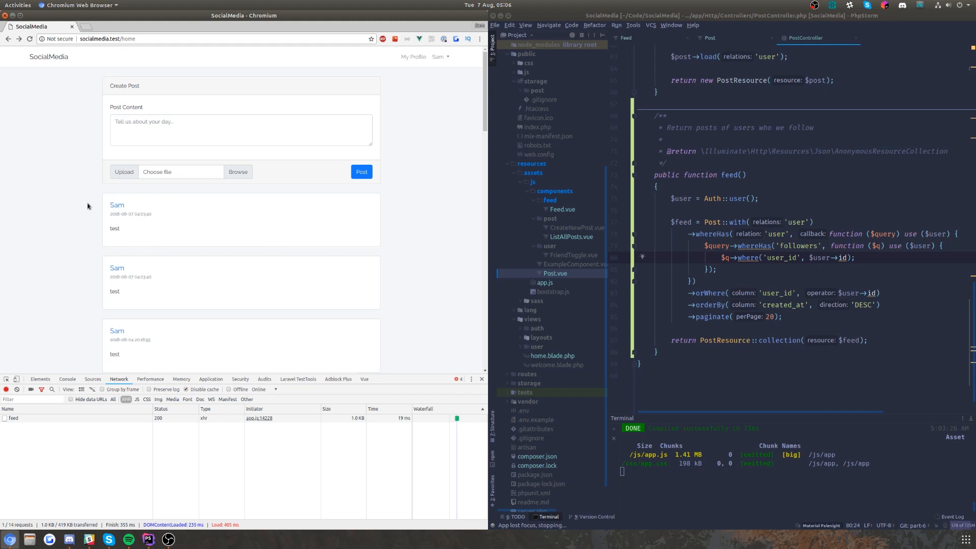
{"action": "mouse_move", "coordinate": [148, 239]}
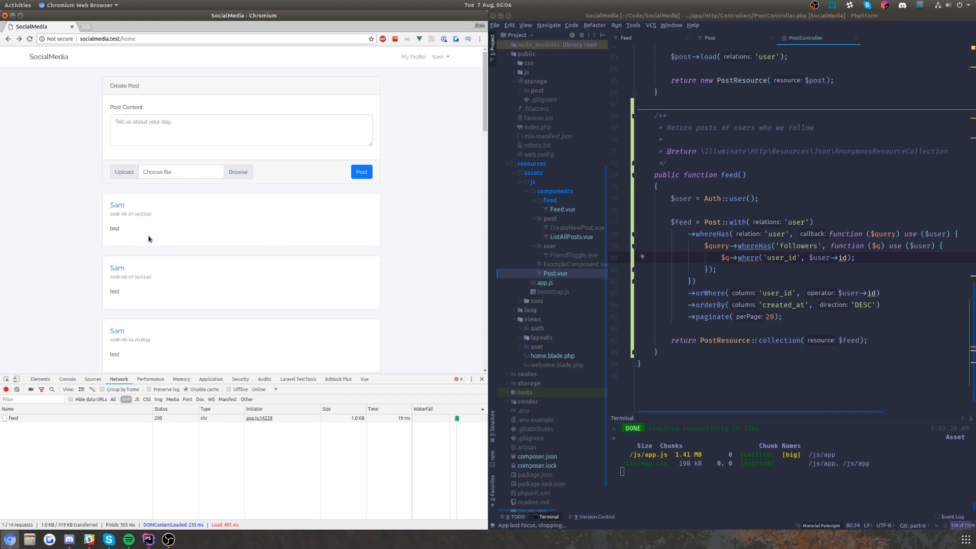
{"action": "mouse_move", "coordinate": [404, 216]}
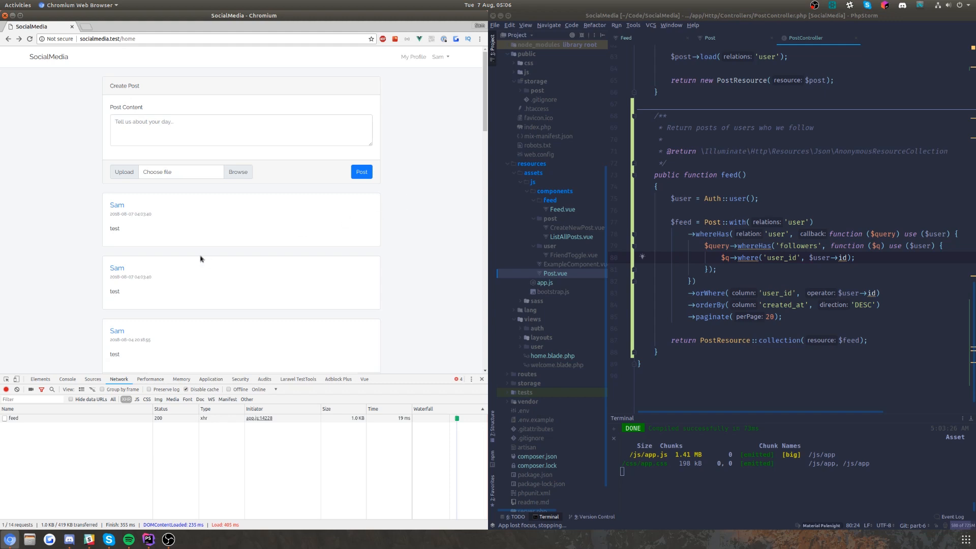
{"action": "mouse_move", "coordinate": [331, 235]}
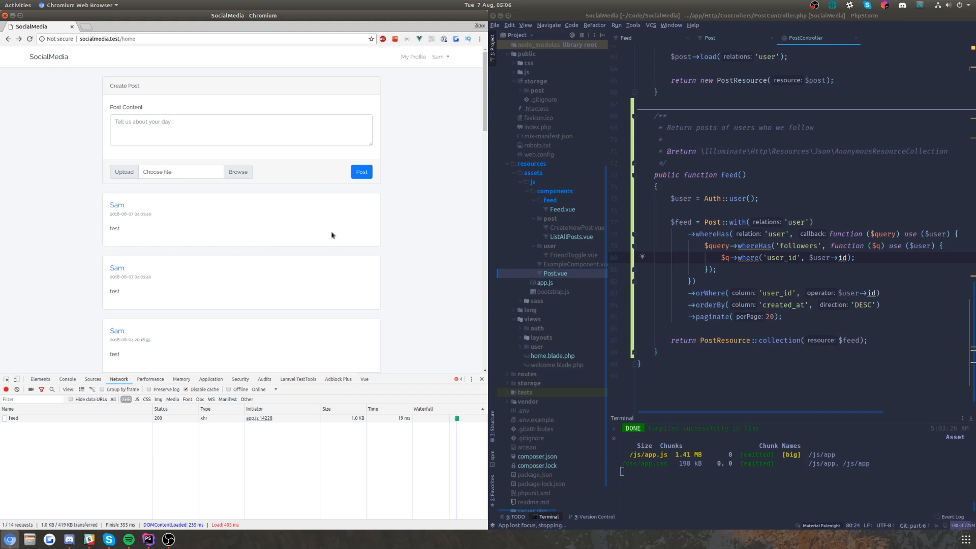
{"action": "mouse_move", "coordinate": [449, 215]}
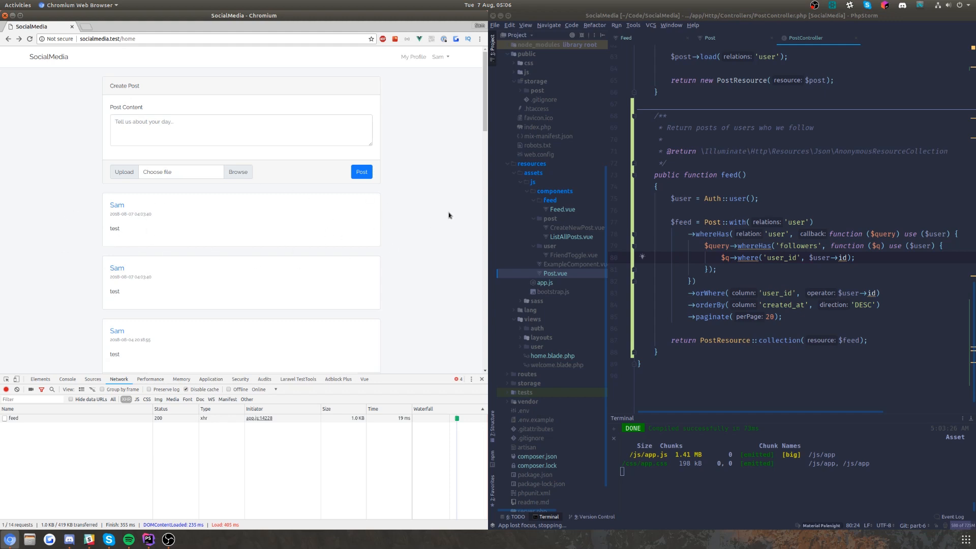
{"action": "mouse_move", "coordinate": [443, 218]}
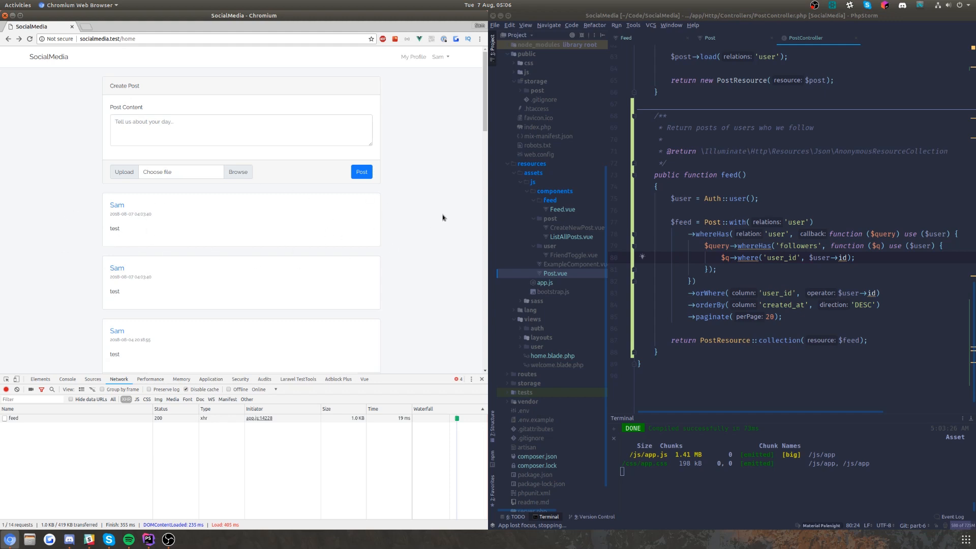